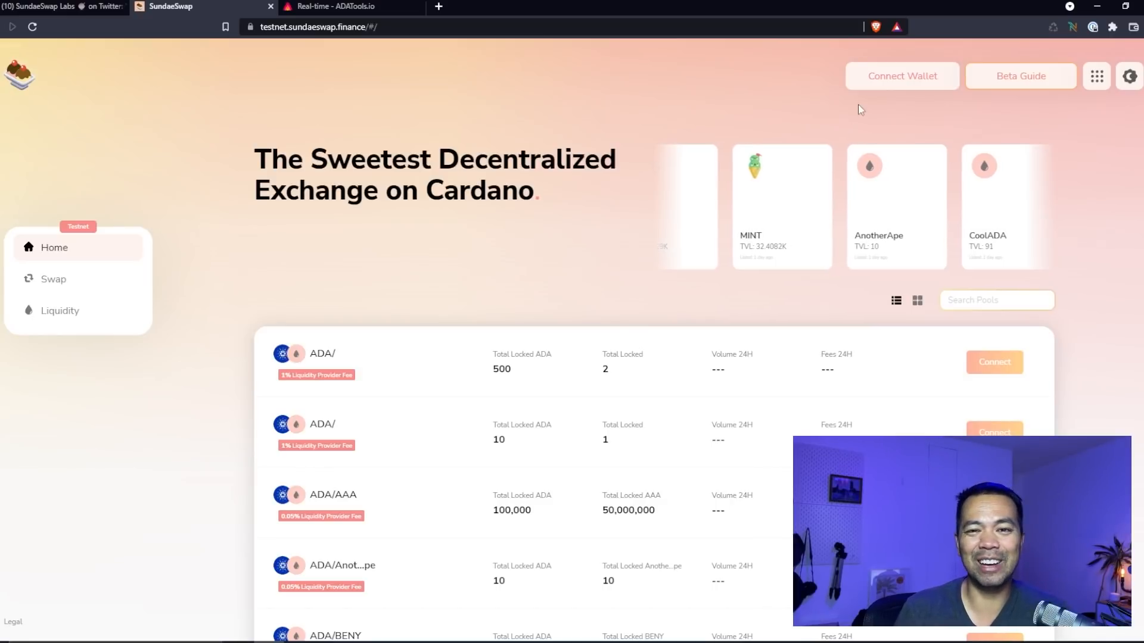
Step: Open the Beta Guide and bring up the Connect Wallet prompt offering Nami
{"action": "left_click", "coordinate": [1021, 76]}
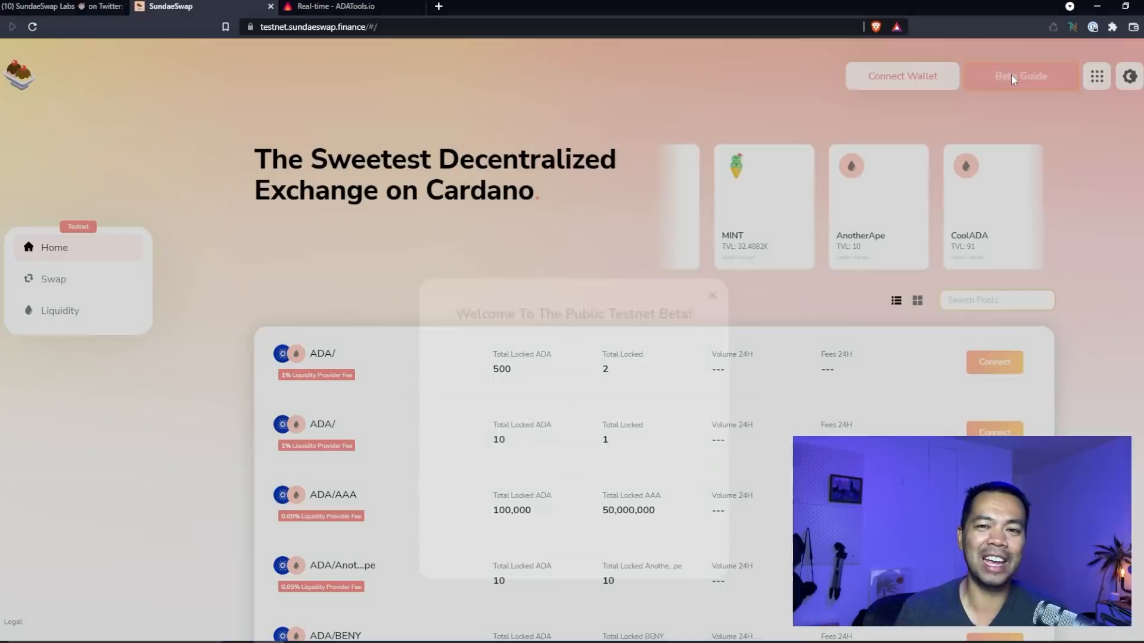
{"action": "left_click", "coordinate": [1021, 76]}
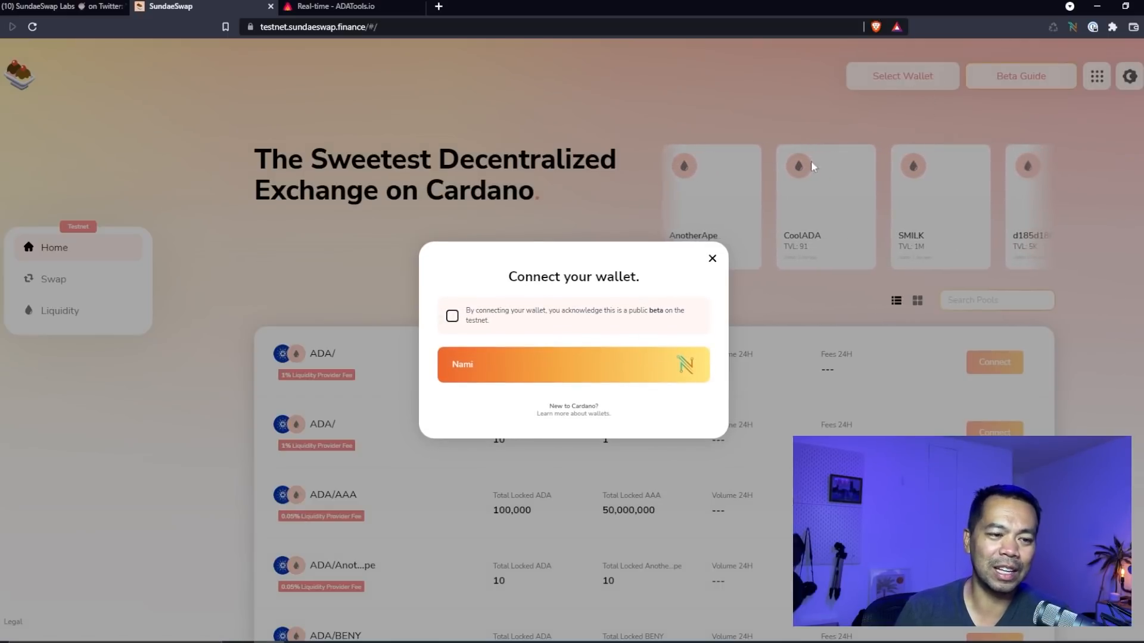
Step: Acknowledge the testnet beta, connect Nami, check its balance, and go to Swap
{"action": "left_click", "coordinate": [452, 316]}
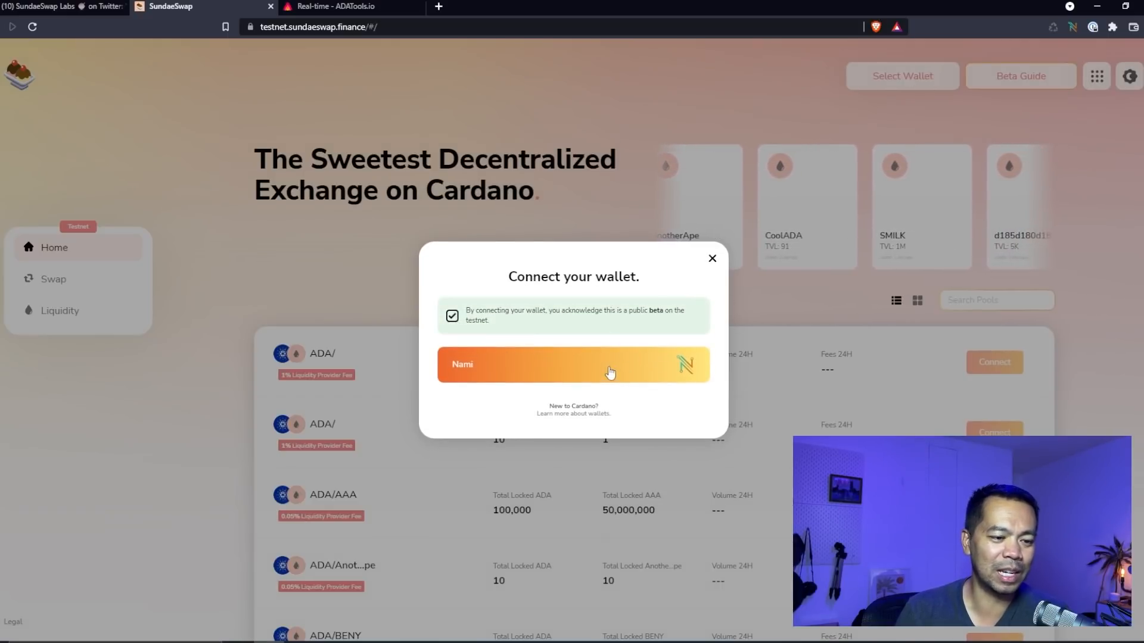
{"action": "left_click", "coordinate": [573, 365]}
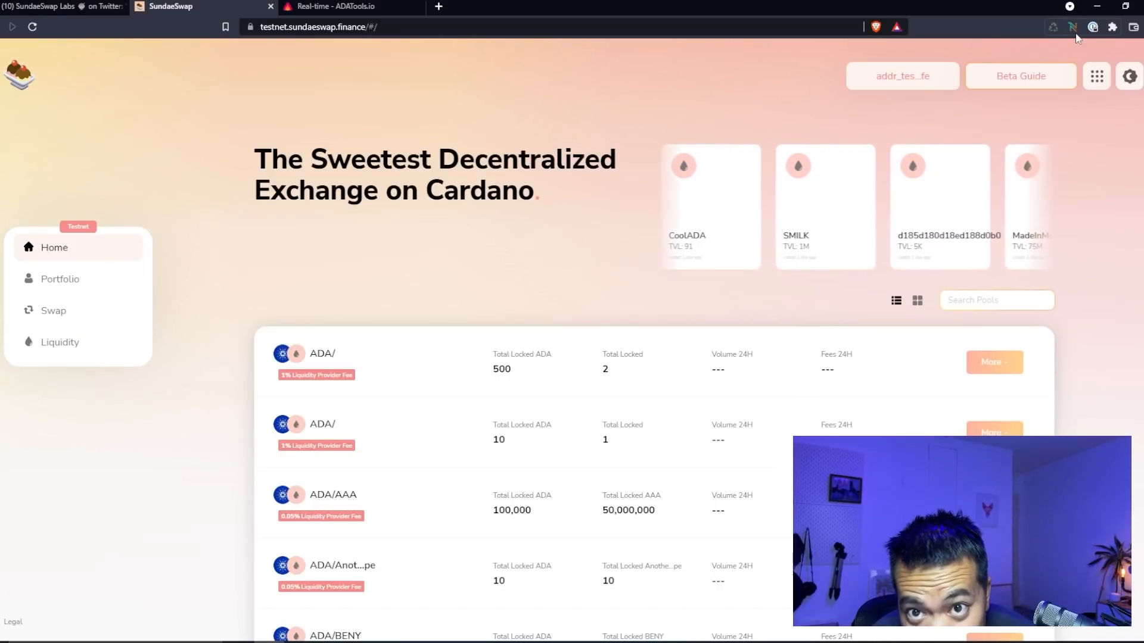
{"action": "left_click", "coordinate": [1075, 26]}
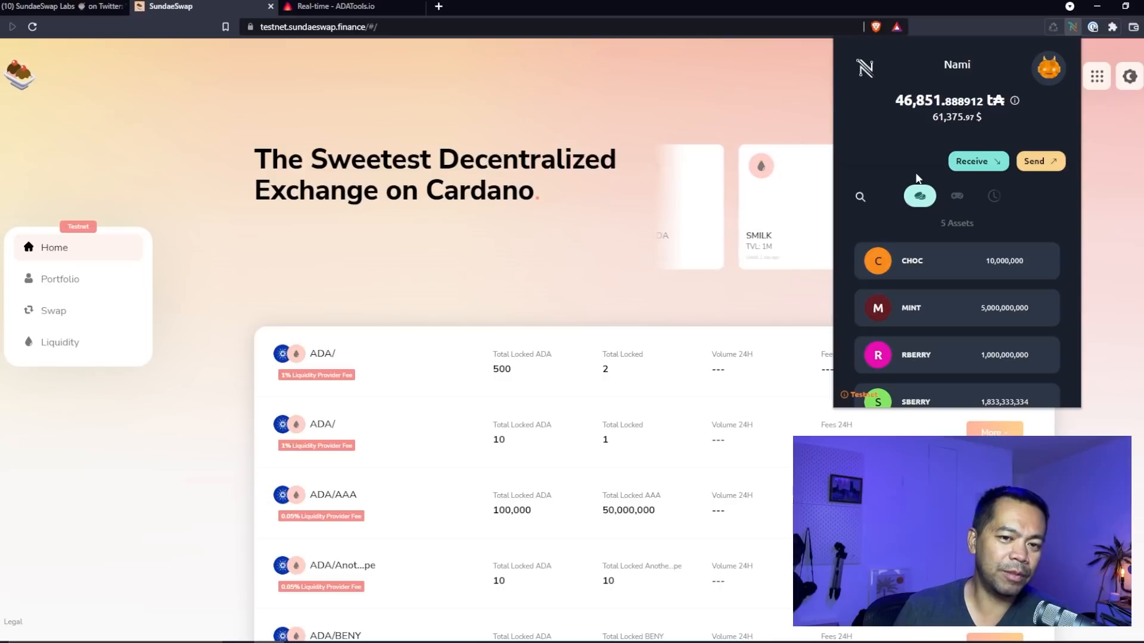
{"action": "scroll", "scroll_direction": "down", "scroll_amount": 3}
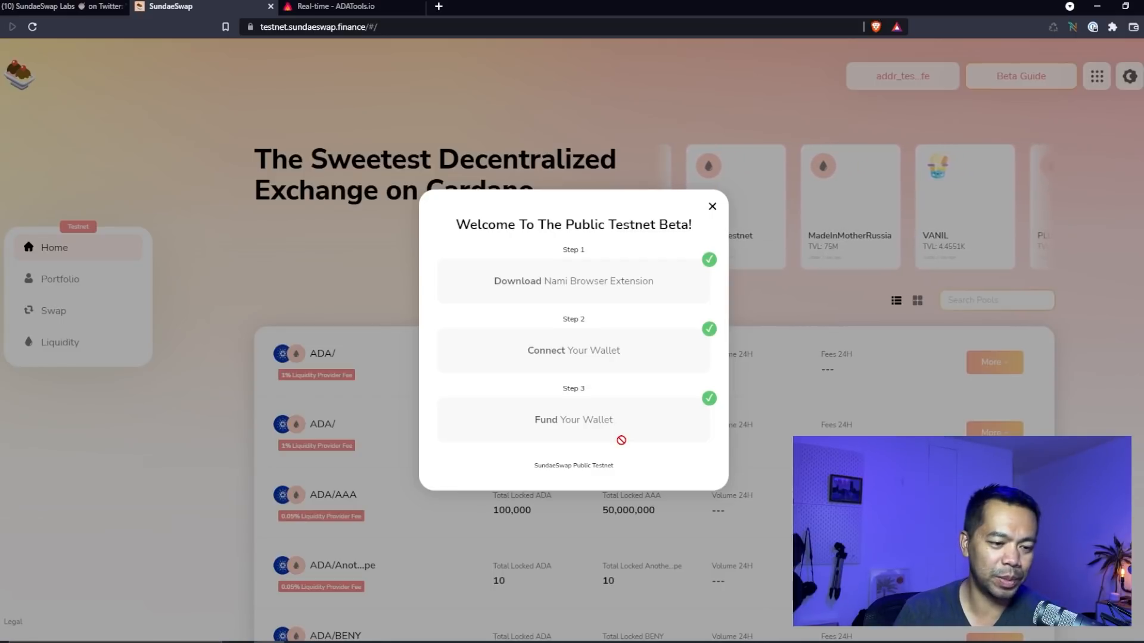
{"action": "left_click", "coordinate": [712, 206]}
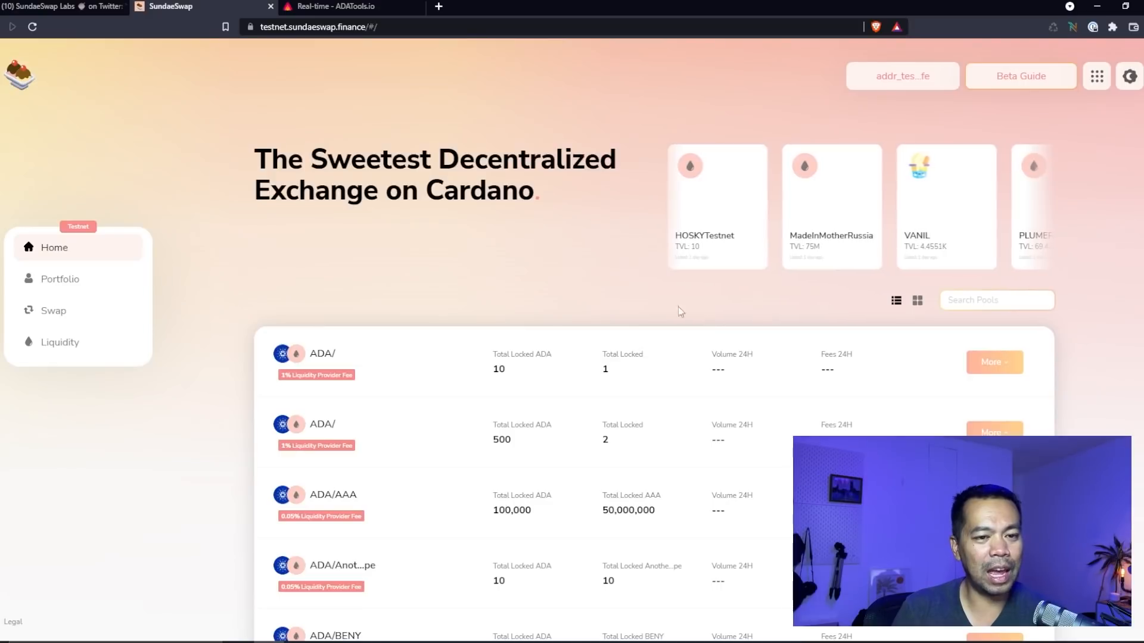
{"action": "left_click", "coordinate": [53, 311]}
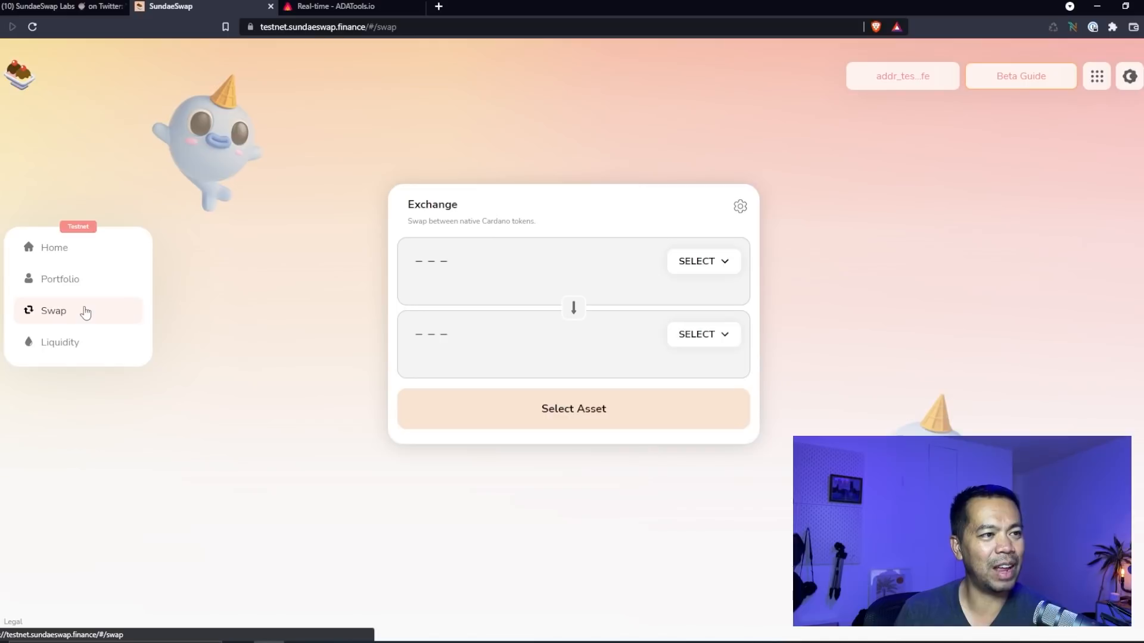
{"action": "mouse_move", "coordinate": [117, 321]}
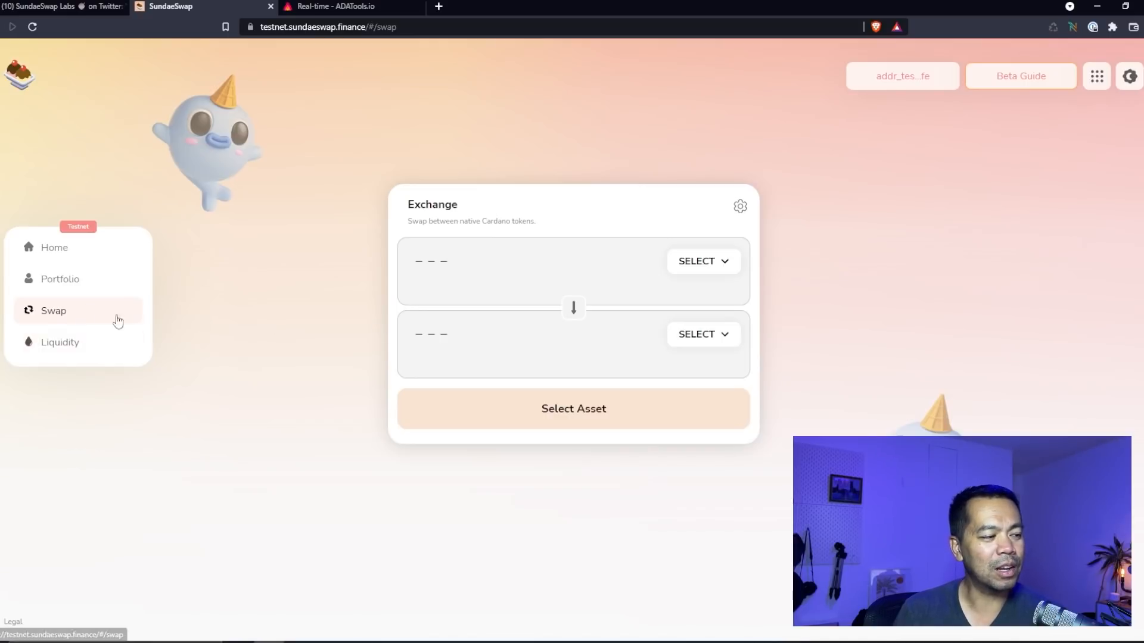
Step: Pay 100 ADA and scroll the receive-token list to pick SBERRY
{"action": "left_click", "coordinate": [704, 261]}
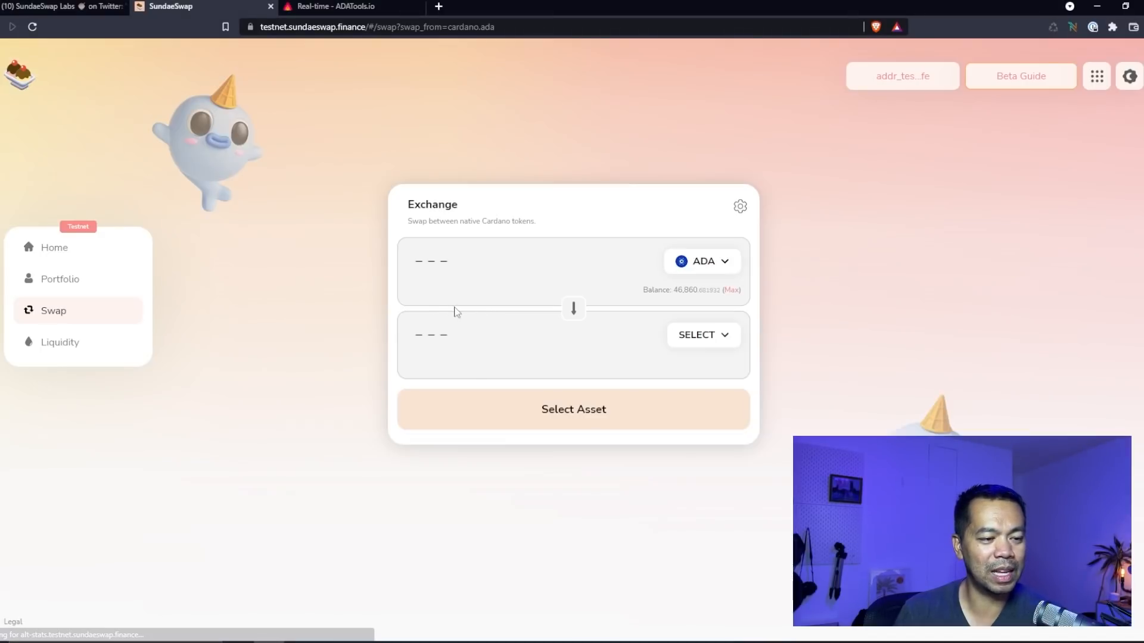
{"action": "type", "text": "100"}
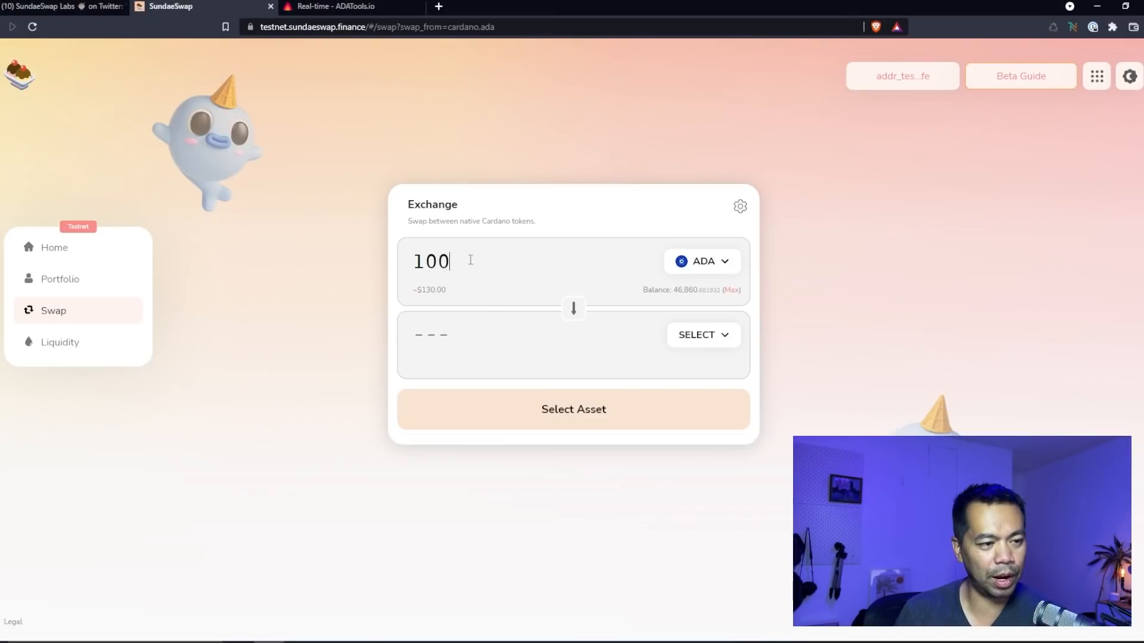
{"action": "left_click", "coordinate": [703, 335]}
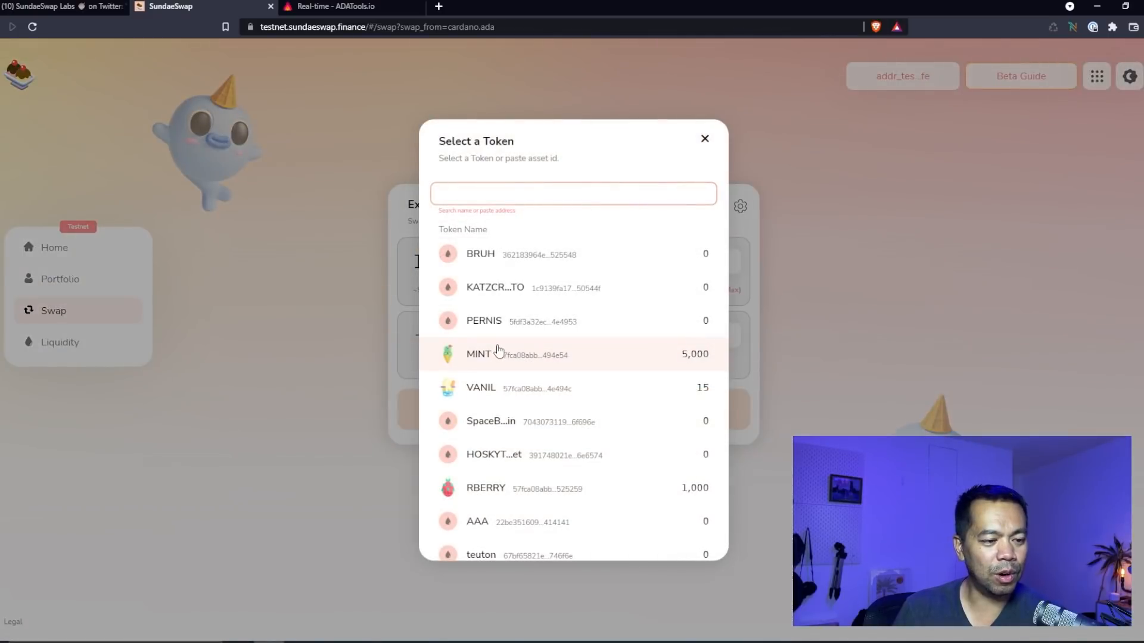
{"action": "scroll", "scroll_direction": "down", "scroll_amount": 3}
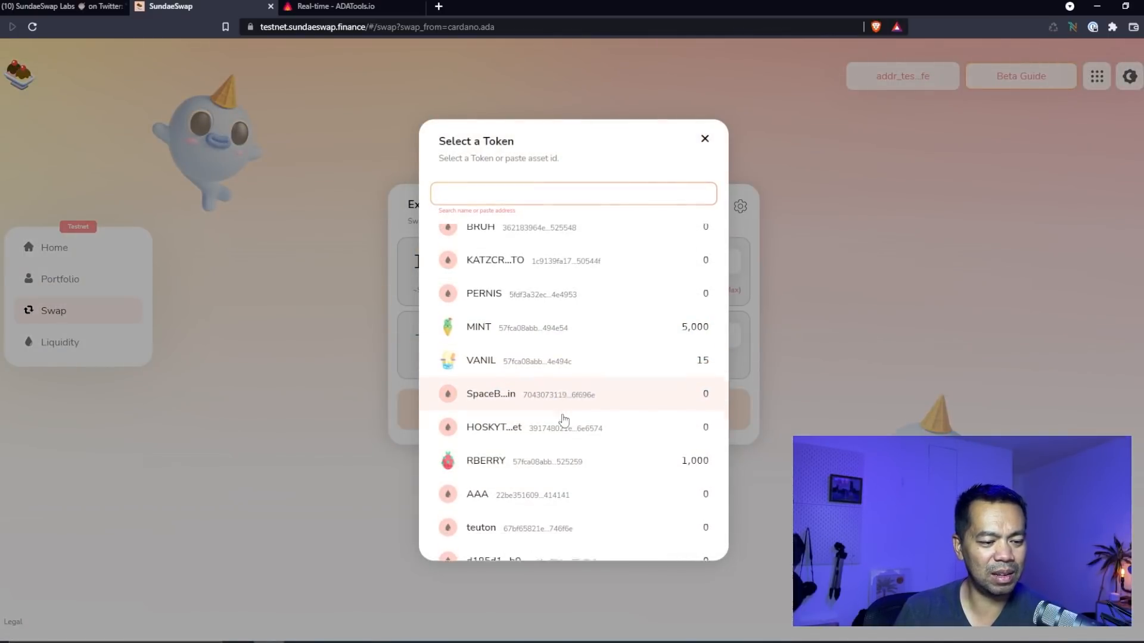
{"action": "scroll", "scroll_direction": "down", "scroll_amount": 3}
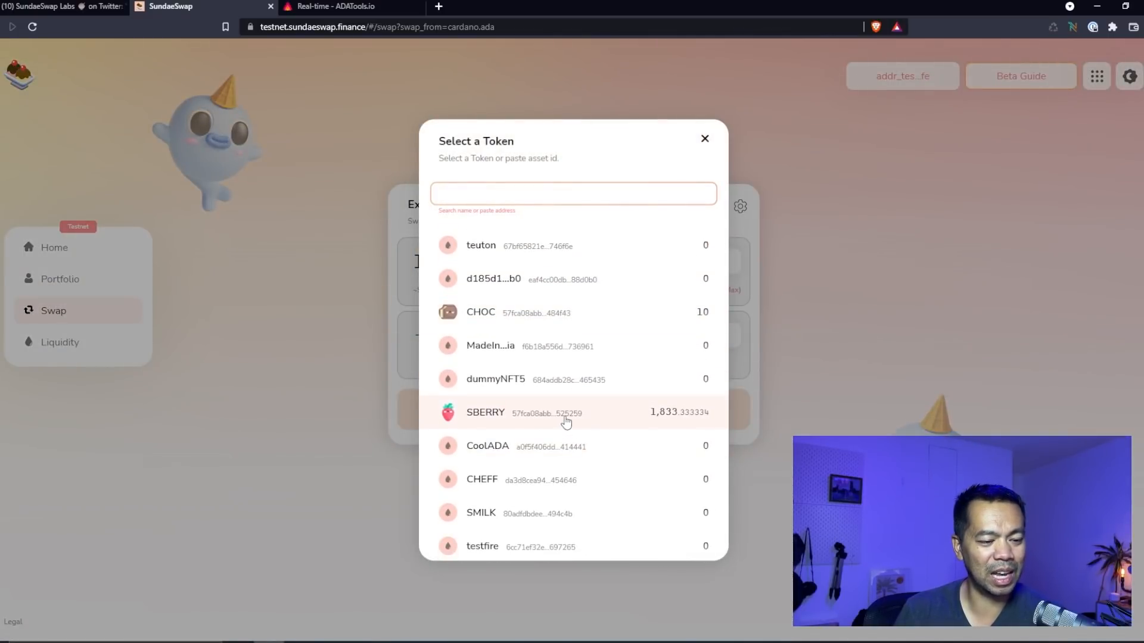
{"action": "scroll", "scroll_direction": "down", "scroll_amount": 3}
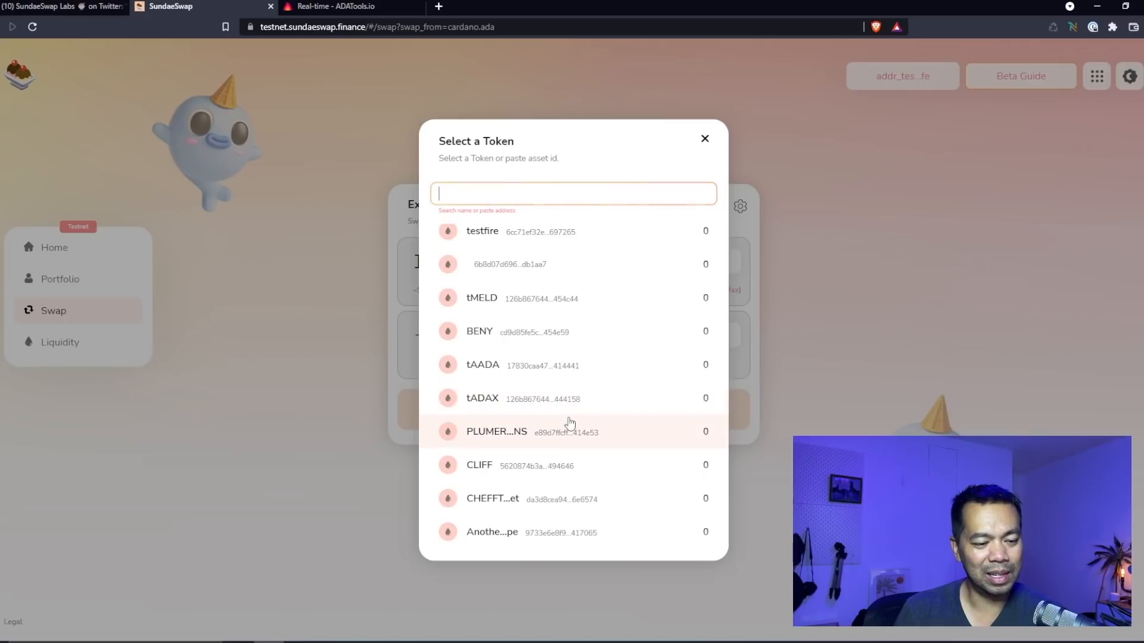
{"action": "scroll", "scroll_direction": "down", "scroll_amount": 3}
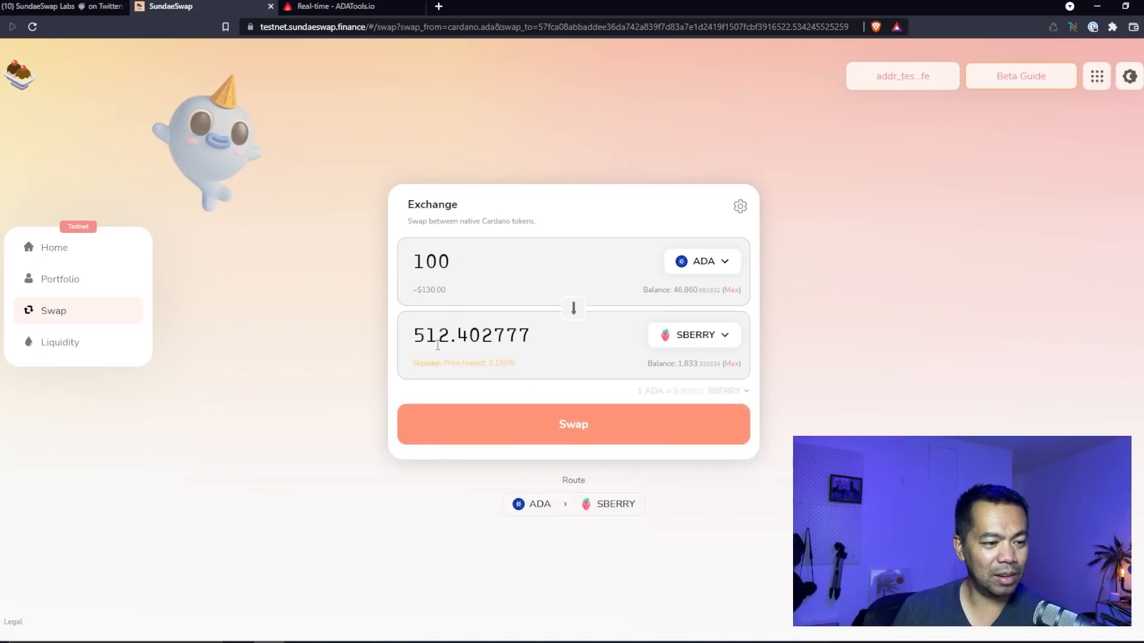
{"action": "mouse_move", "coordinate": [498, 419]}
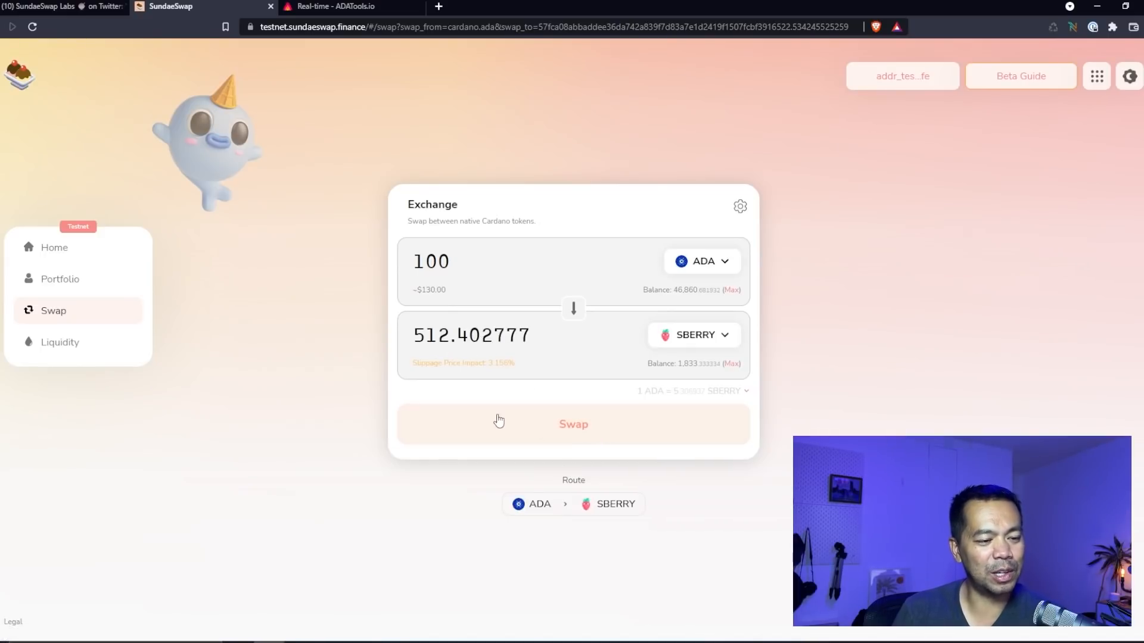
{"action": "mouse_move", "coordinate": [588, 425]}
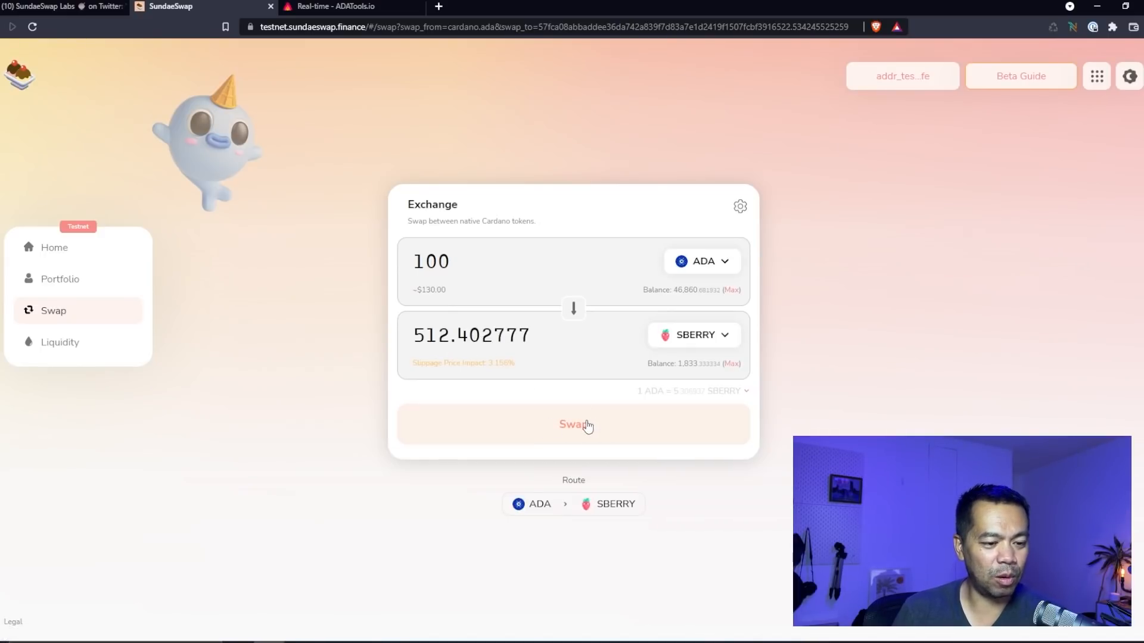
Step: Review the 100 ADA to SBERRY swap details and hold to confirm
{"action": "left_click", "coordinate": [573, 424]}
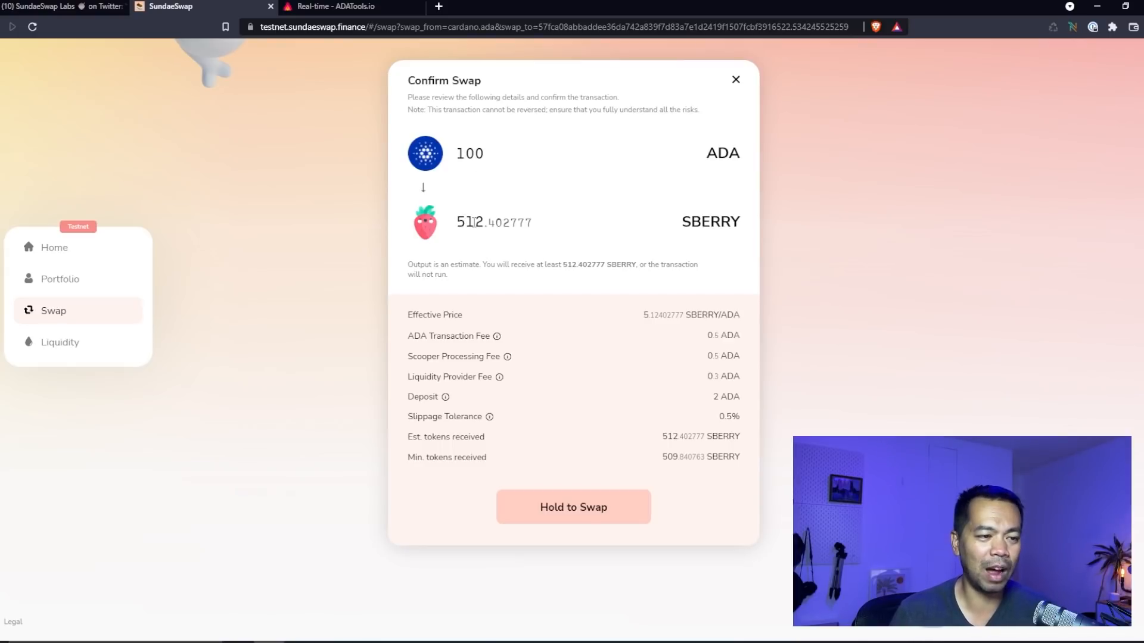
{"action": "mouse_move", "coordinate": [431, 332]}
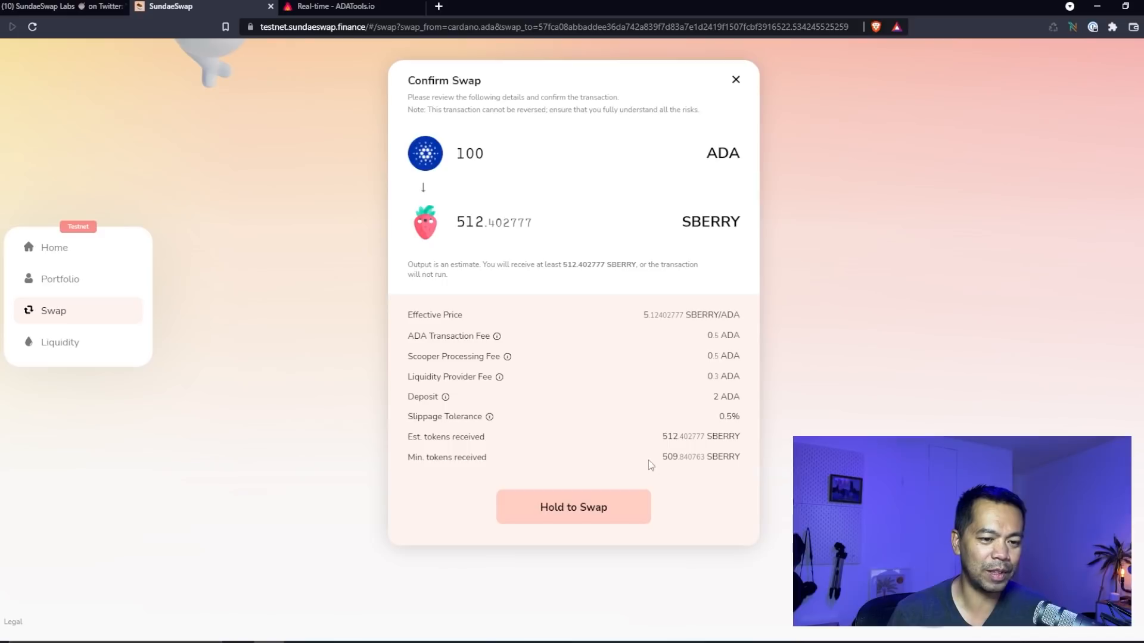
{"action": "mouse_move", "coordinate": [721, 359]}
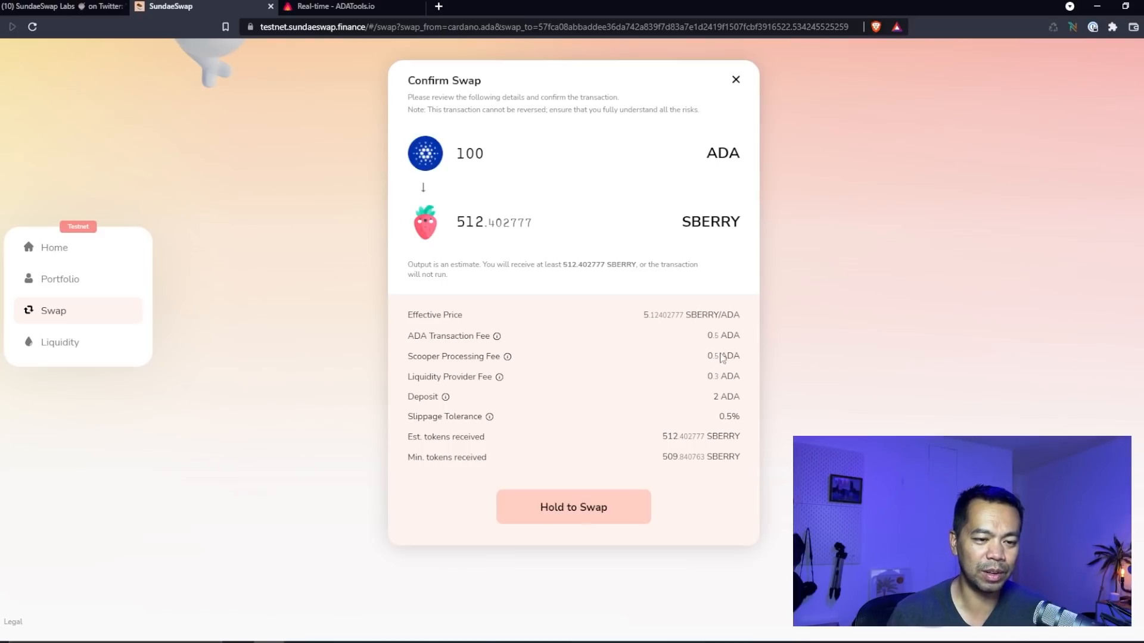
{"action": "mouse_move", "coordinate": [428, 346]}
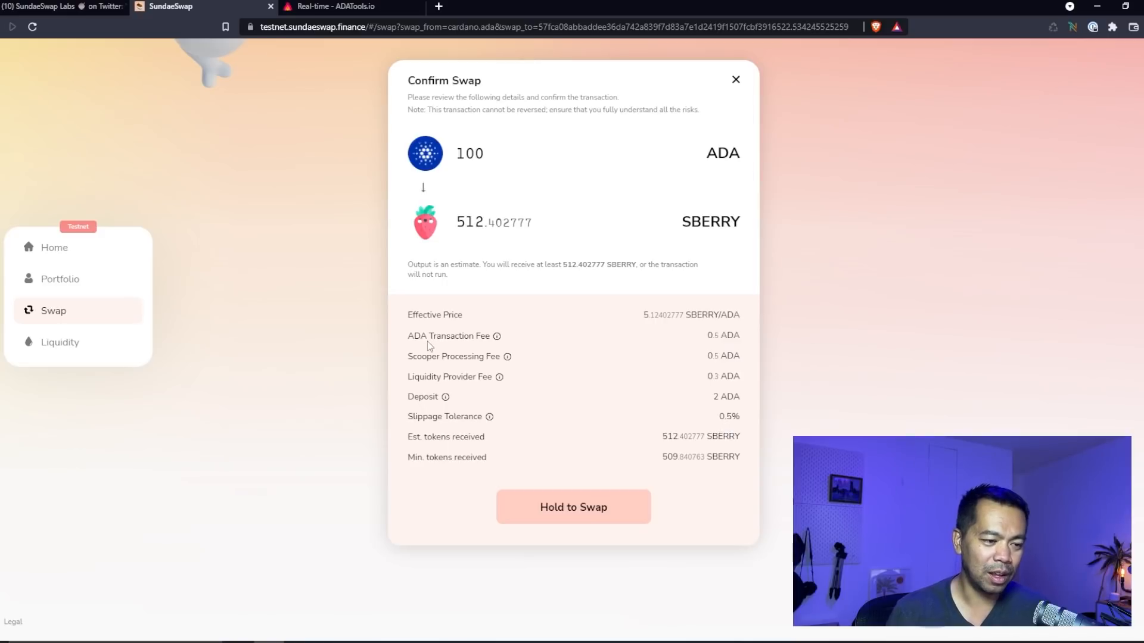
{"action": "mouse_move", "coordinate": [510, 374]}
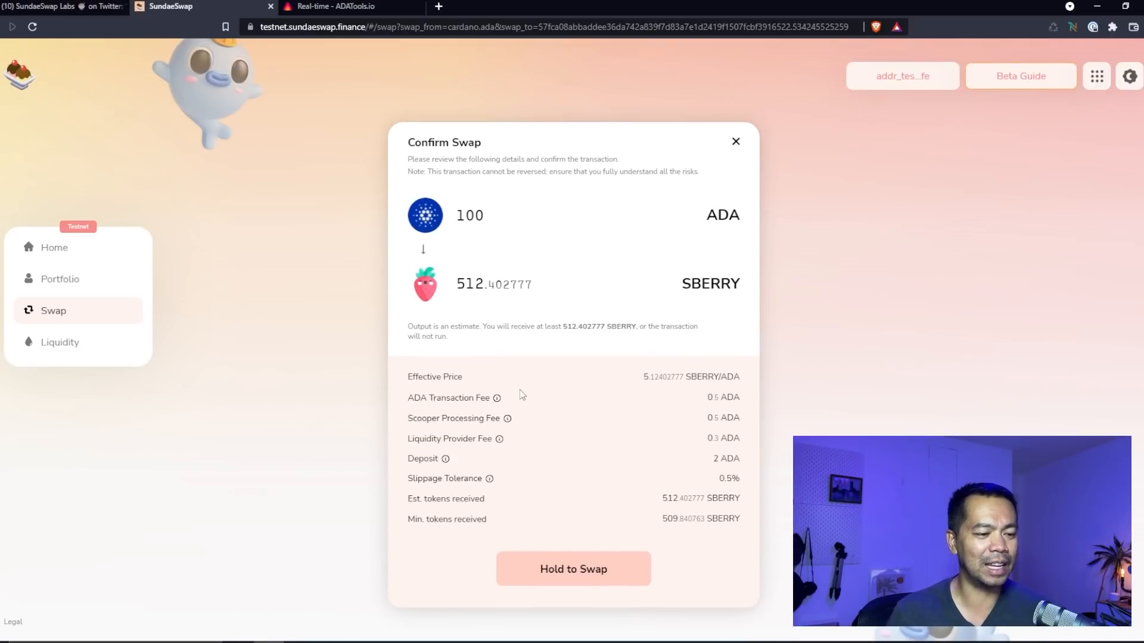
{"action": "left_click", "coordinate": [573, 507]}
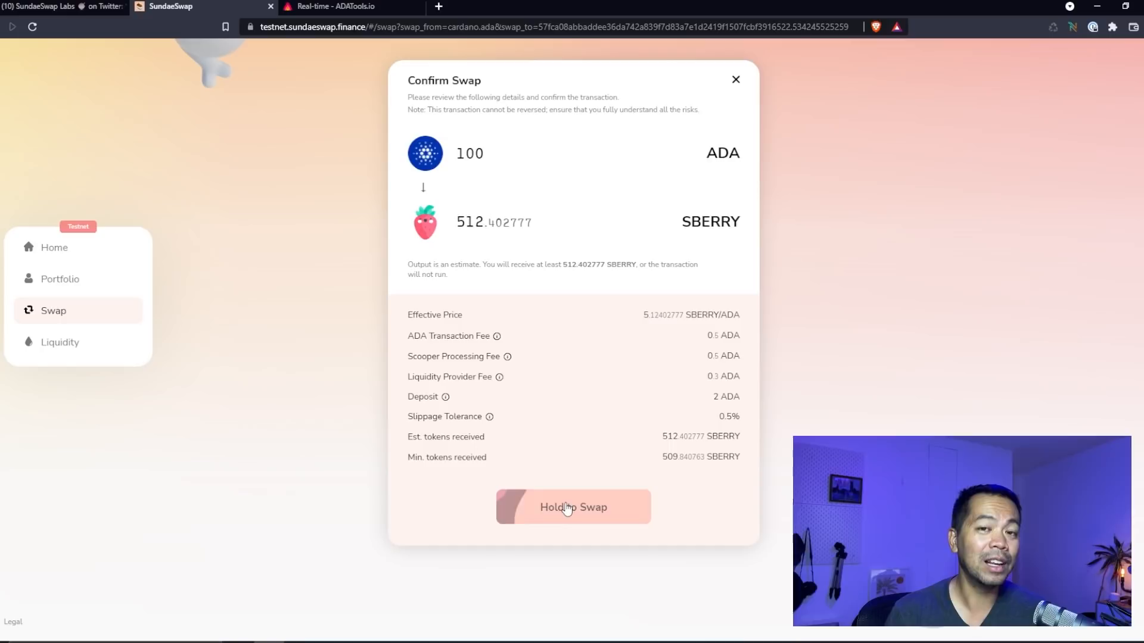
{"action": "left_click", "coordinate": [573, 507]}
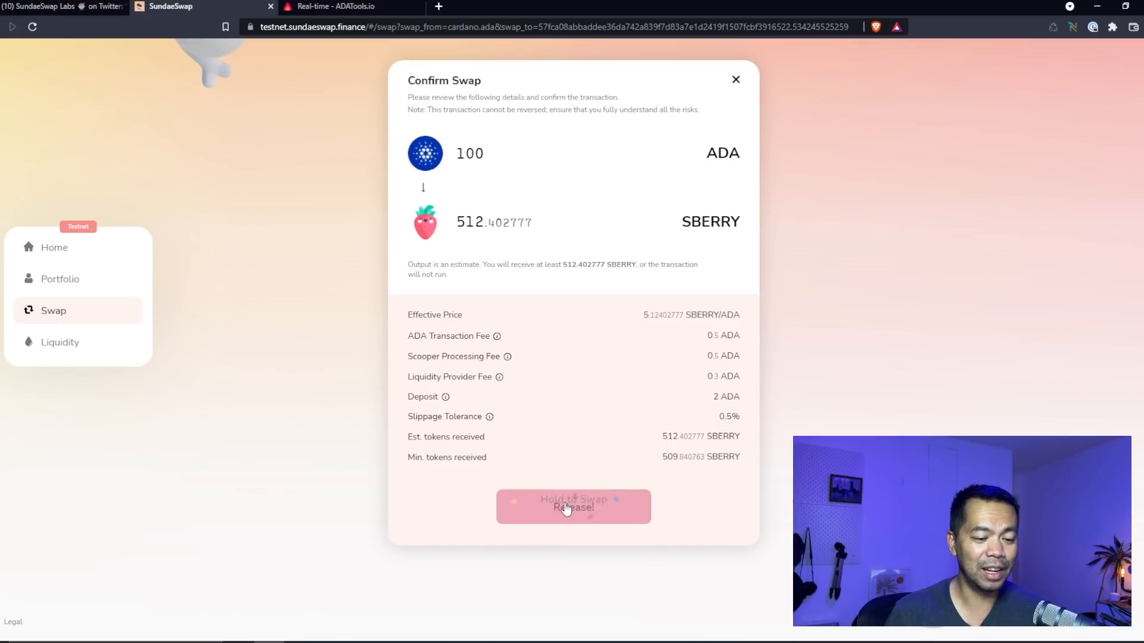
{"action": "left_click", "coordinate": [574, 507]}
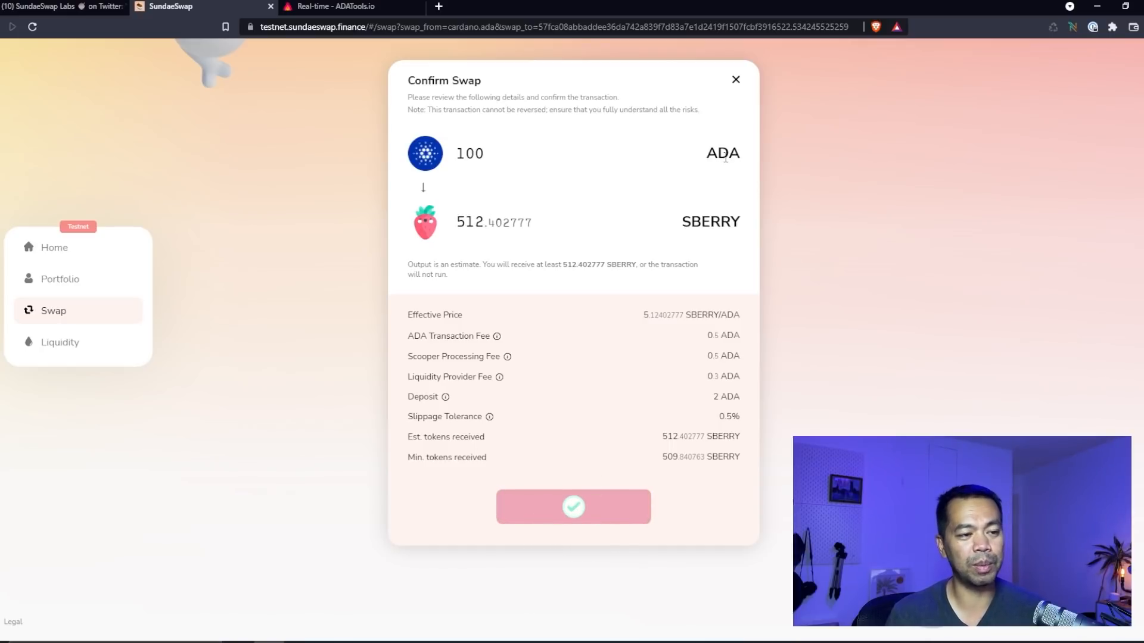
{"action": "left_click", "coordinate": [573, 507]}
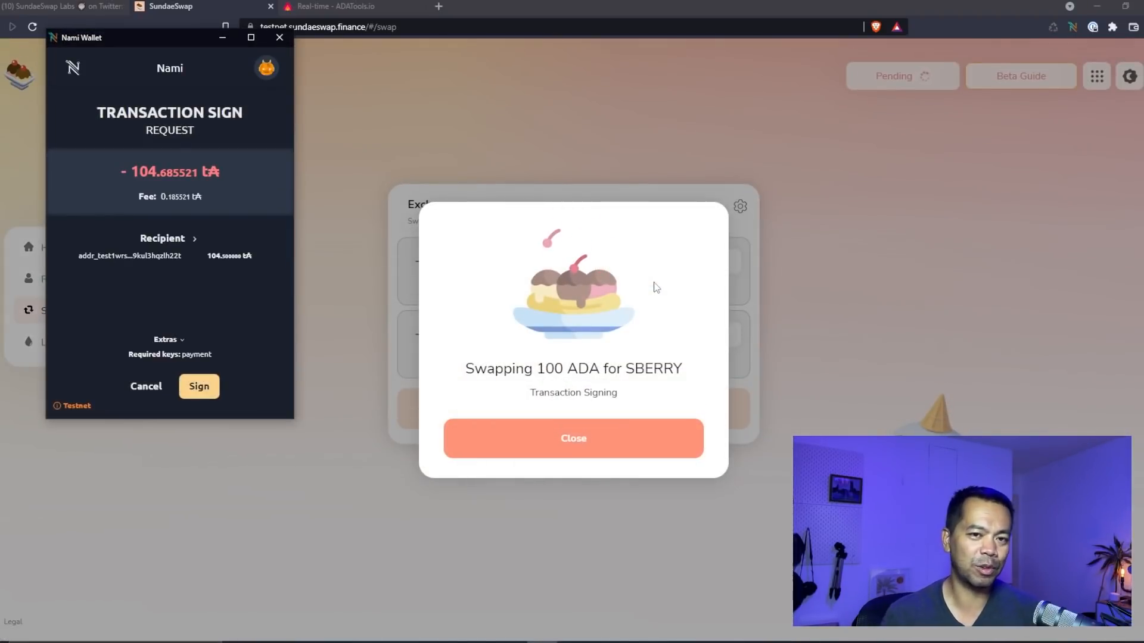
{"action": "mouse_move", "coordinate": [151, 61]}
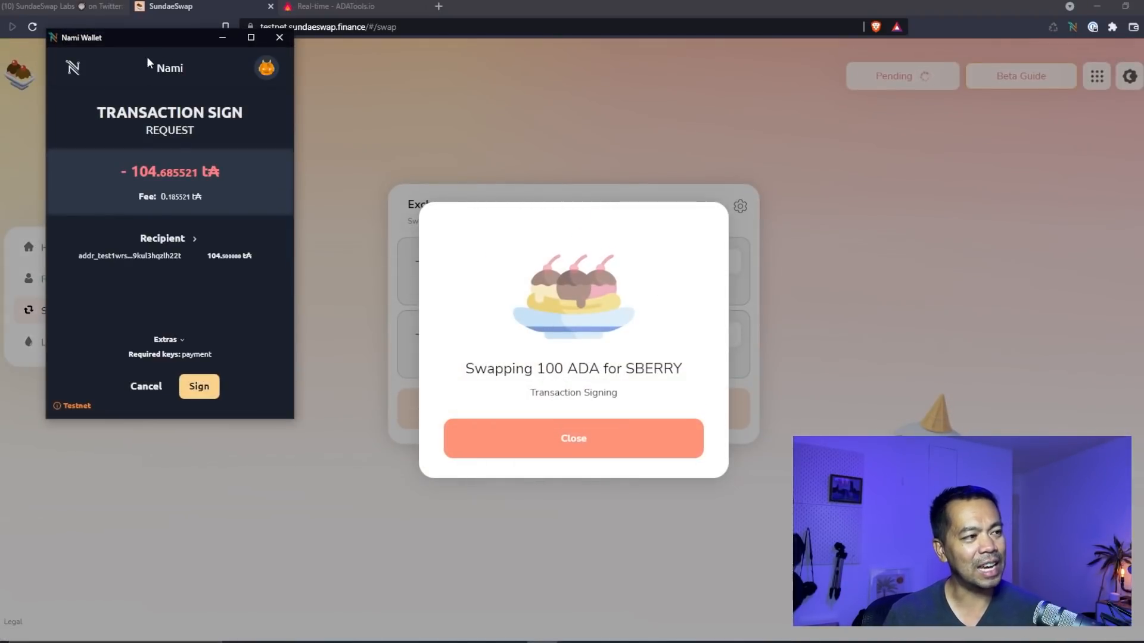
{"action": "mouse_move", "coordinate": [142, 137]}
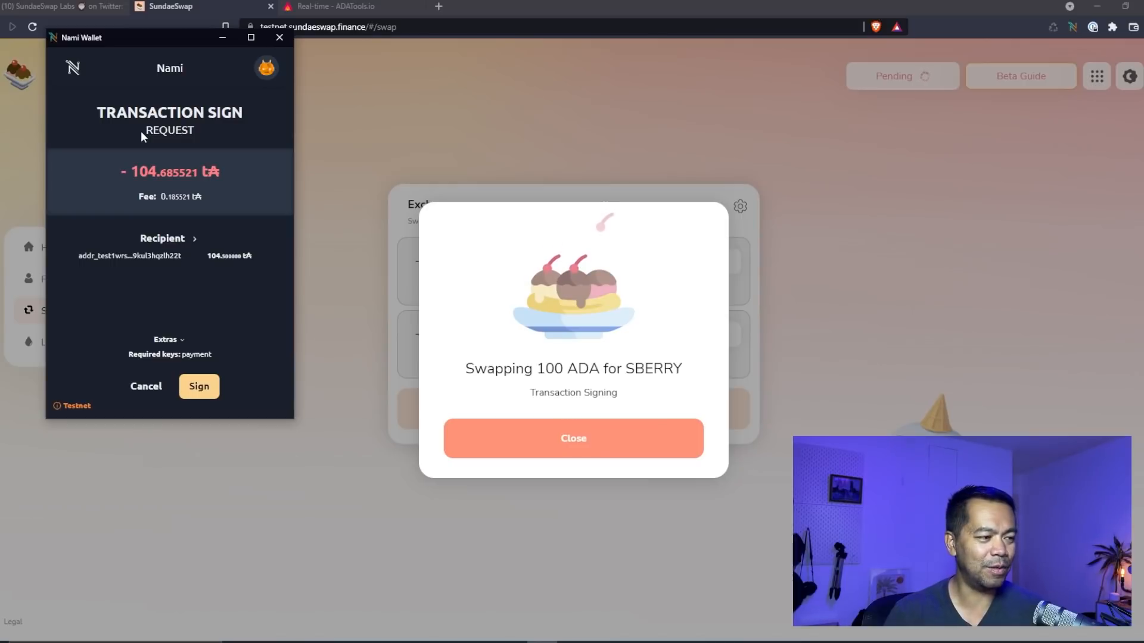
Step: Sign the swap request in Nami and confirm with the wallet password
{"action": "left_click", "coordinate": [199, 386]}
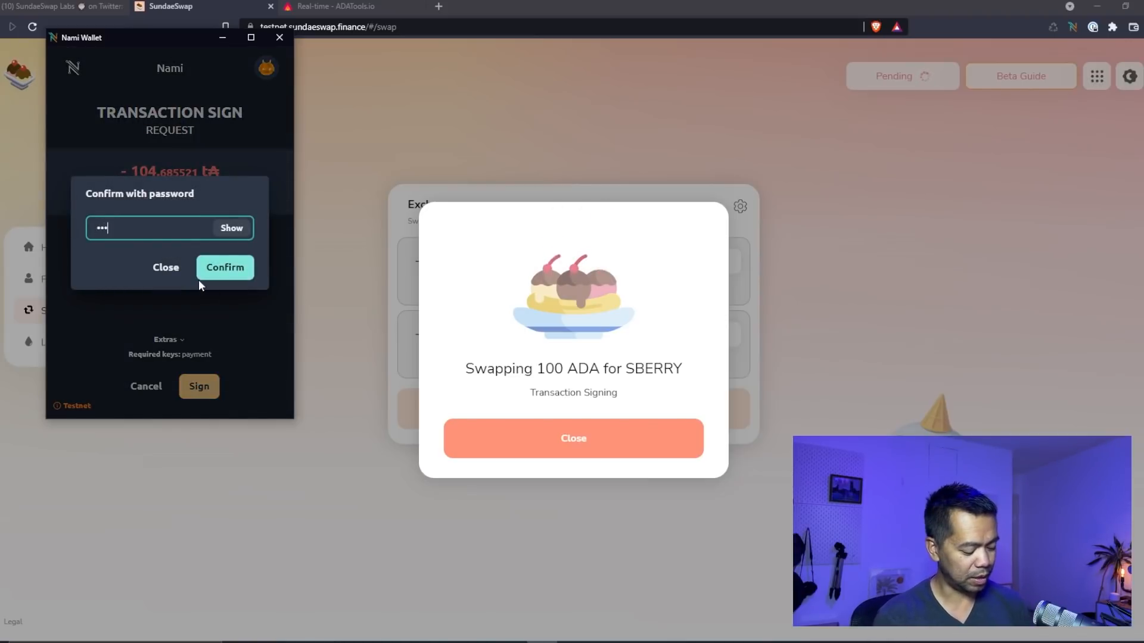
{"action": "left_click", "coordinate": [224, 267]}
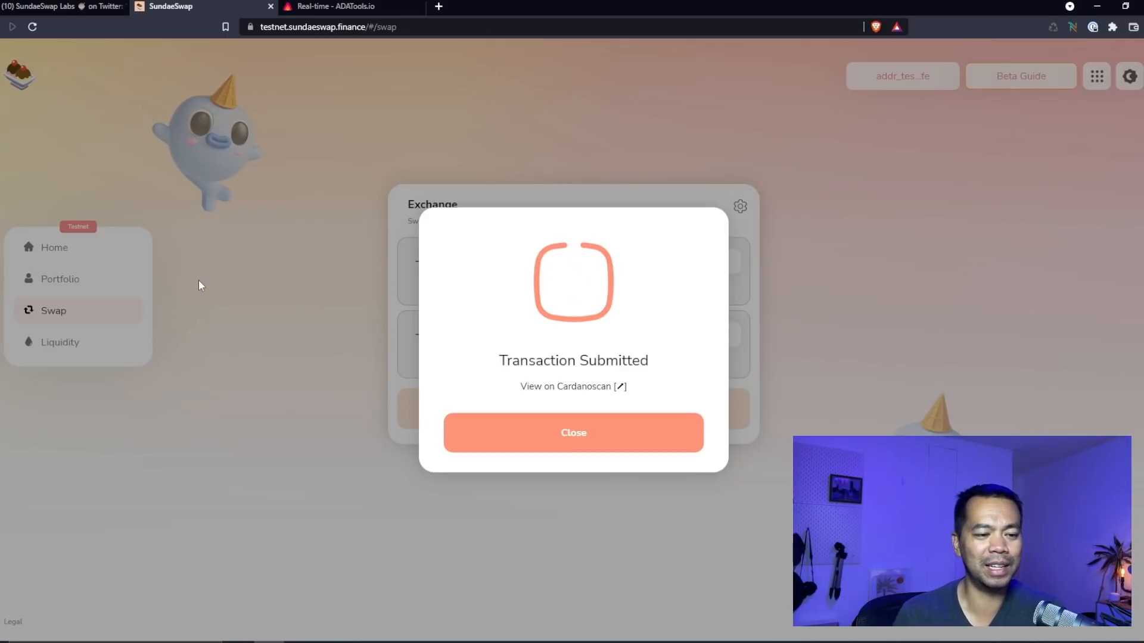
Step: Dismiss the Transaction Submitted notice
{"action": "left_click", "coordinate": [573, 432]}
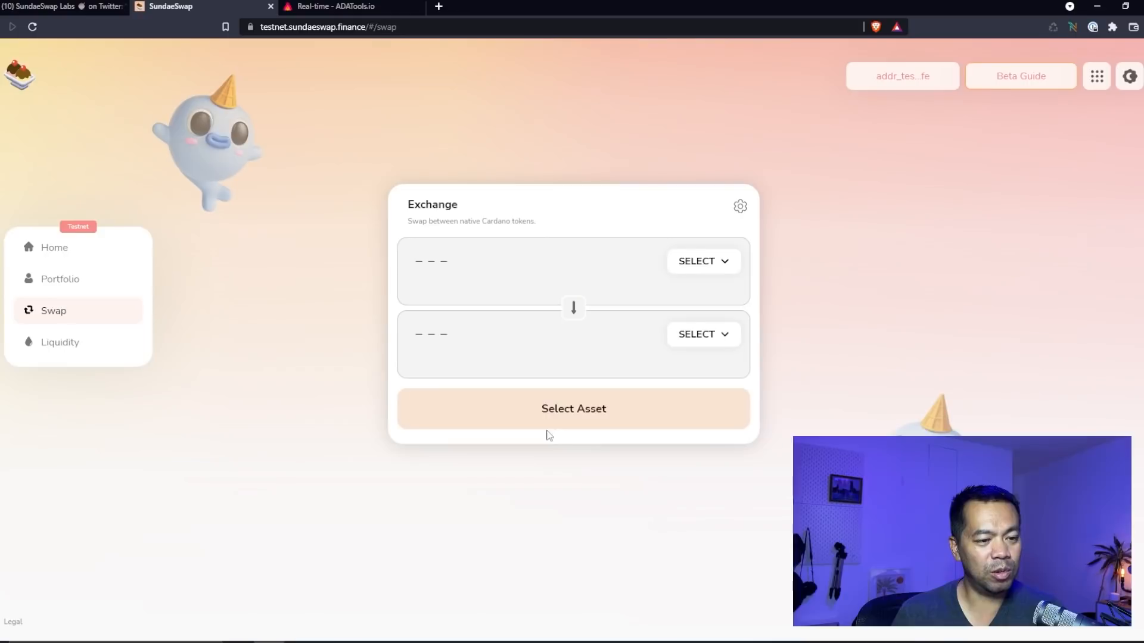
{"action": "mouse_move", "coordinate": [855, 212]}
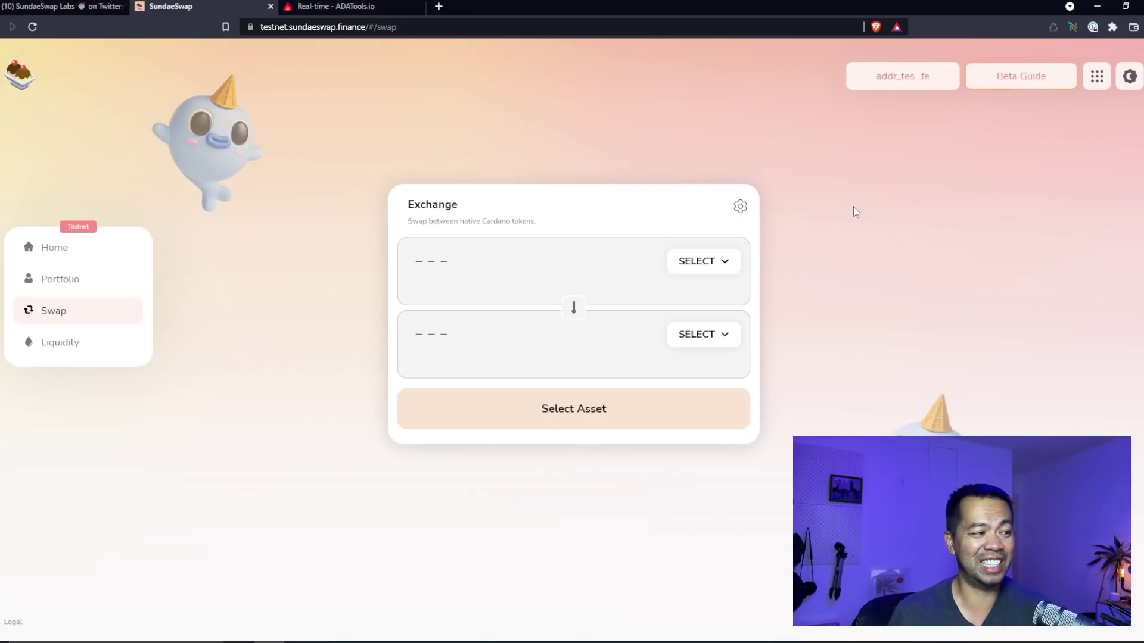
{"action": "mouse_move", "coordinate": [895, 206]}
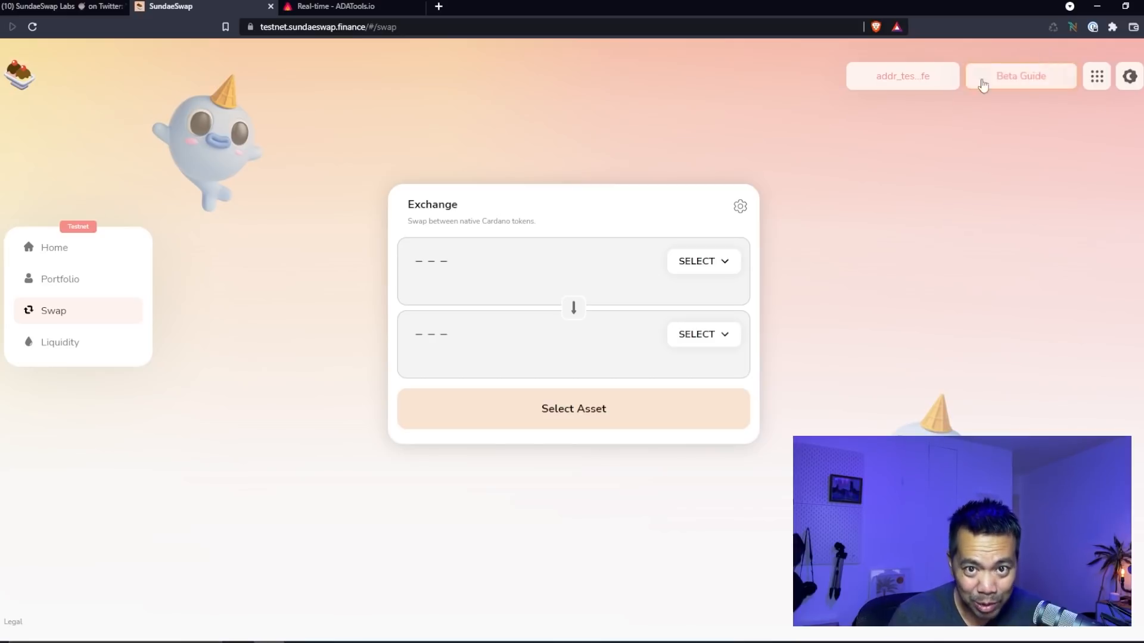
{"action": "mouse_move", "coordinate": [899, 159]}
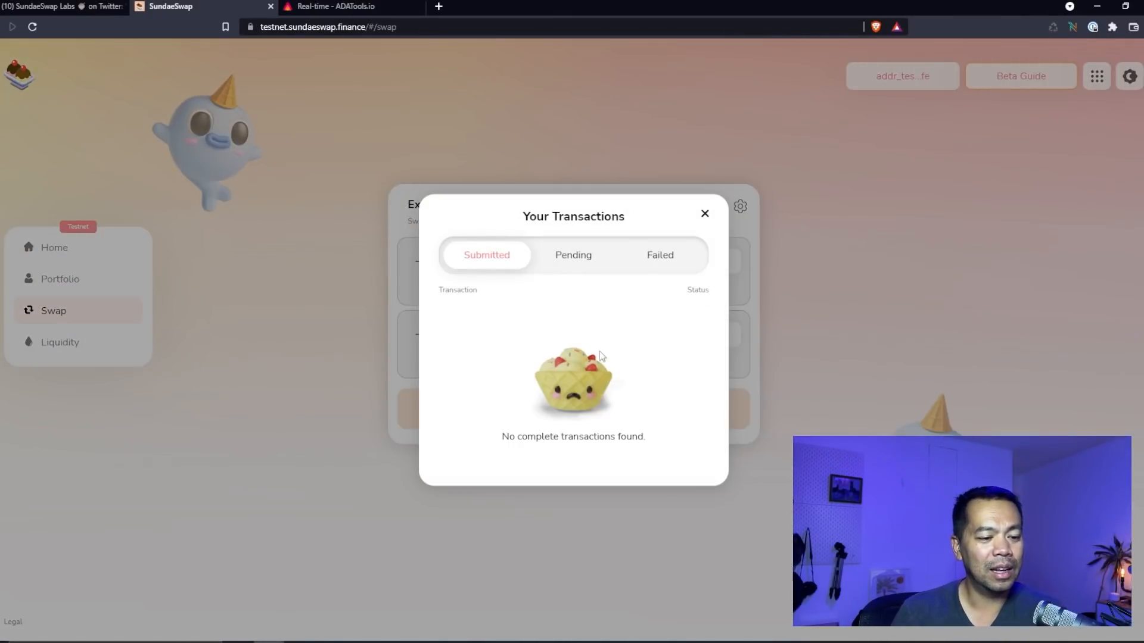
Step: Check the Pending, Submitted and Failed tabs for the swap, then close the list
{"action": "left_click", "coordinate": [573, 255]}
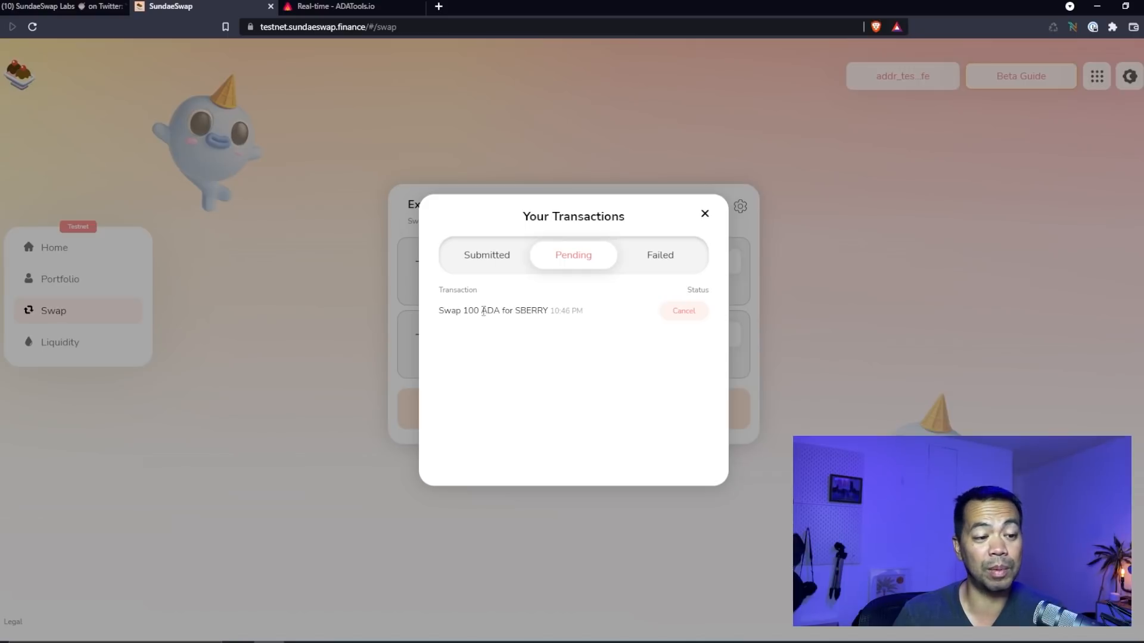
{"action": "mouse_move", "coordinate": [550, 299]}
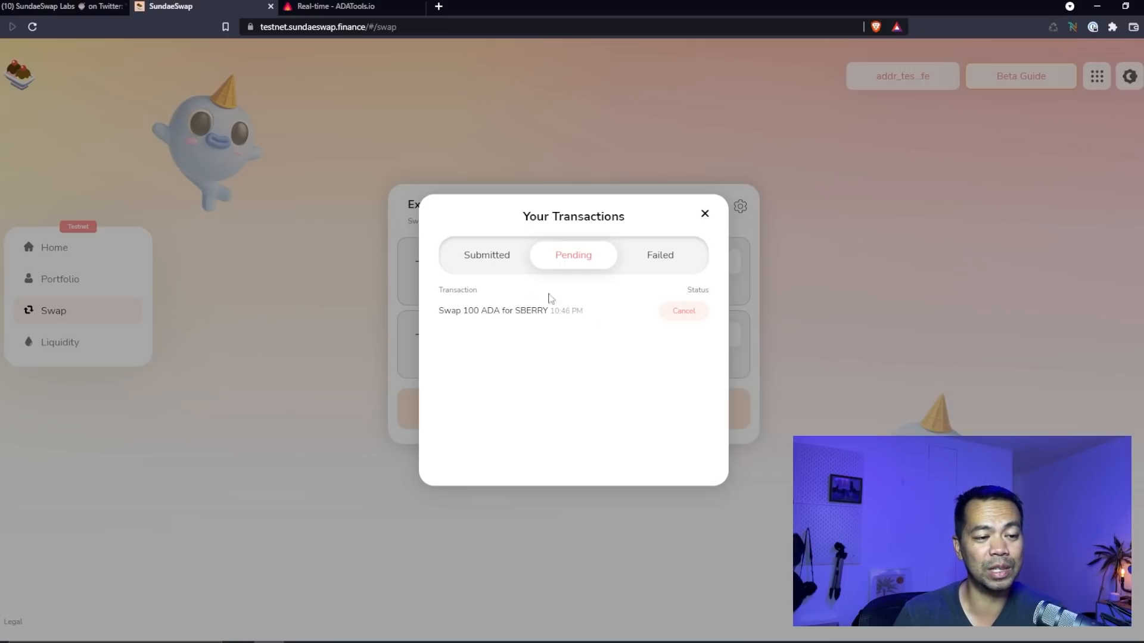
{"action": "left_click", "coordinate": [486, 255]}
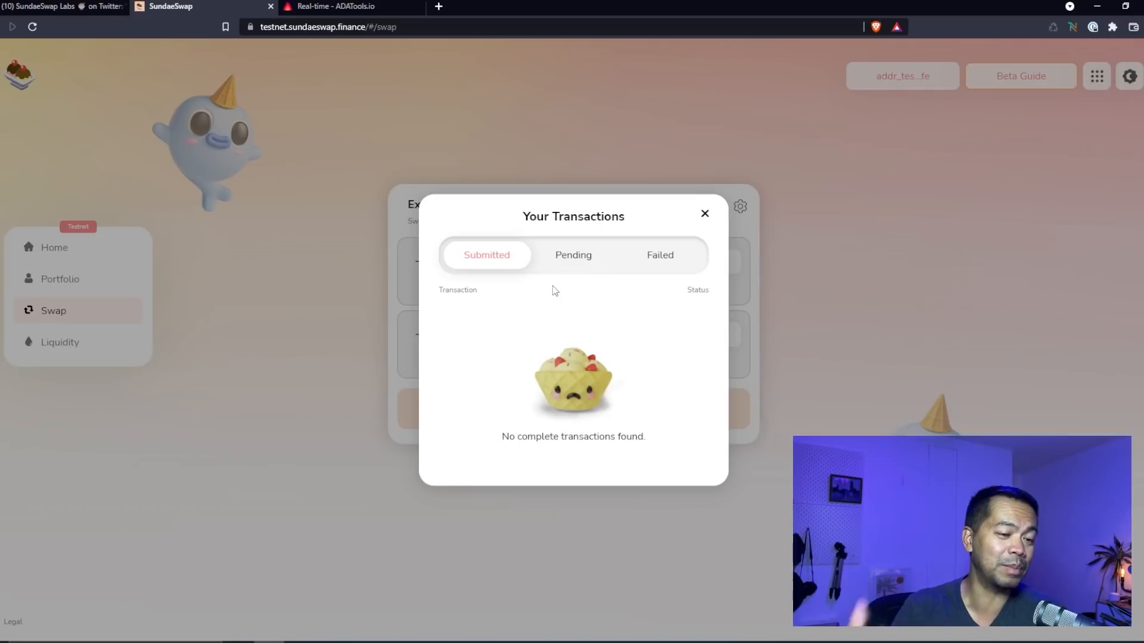
{"action": "left_click", "coordinate": [660, 255]}
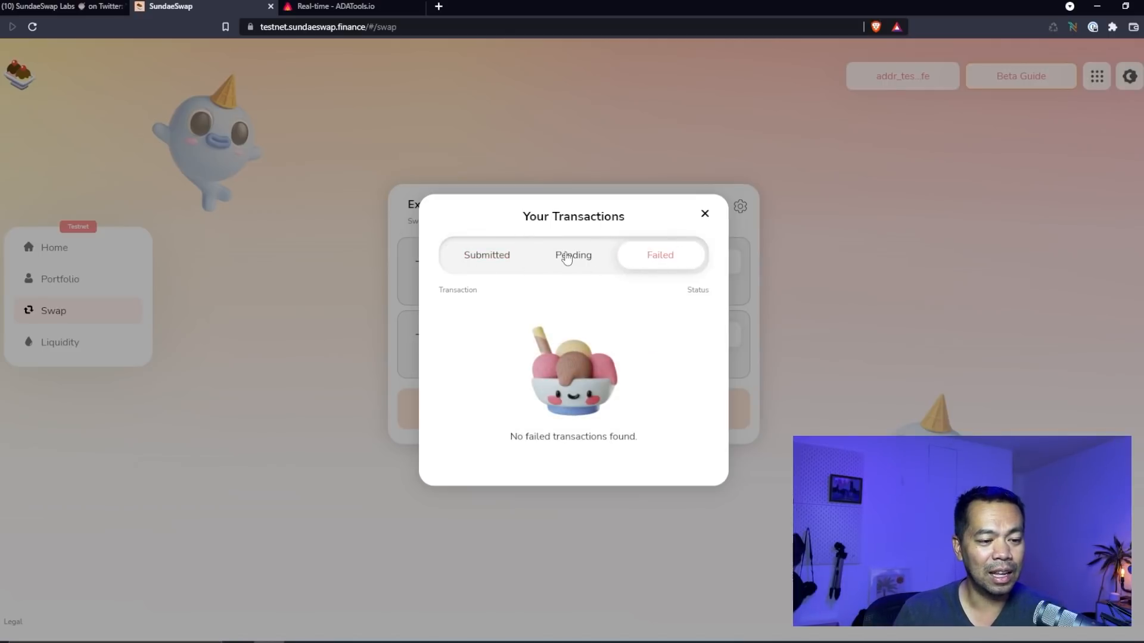
{"action": "left_click", "coordinate": [486, 255]}
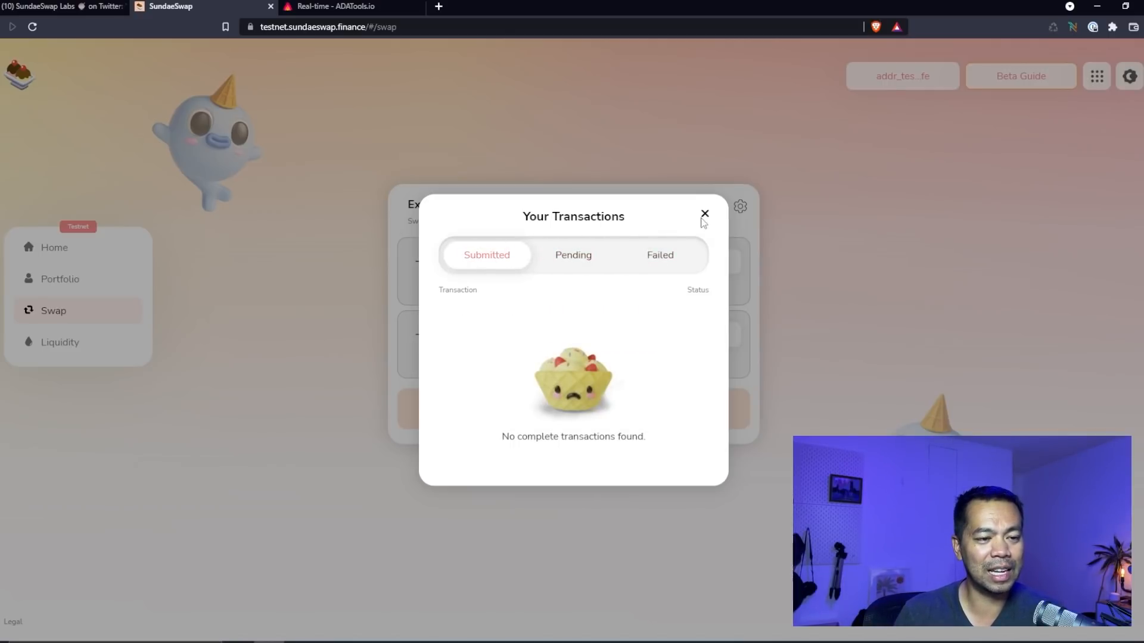
{"action": "left_click", "coordinate": [705, 214]}
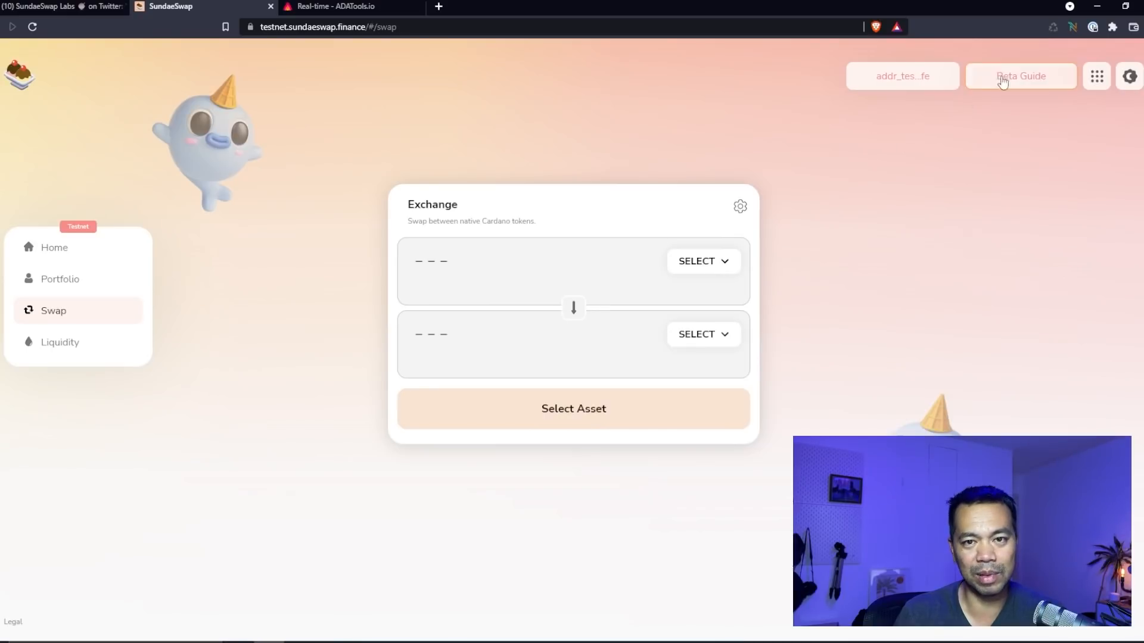
{"action": "left_click", "coordinate": [903, 76]}
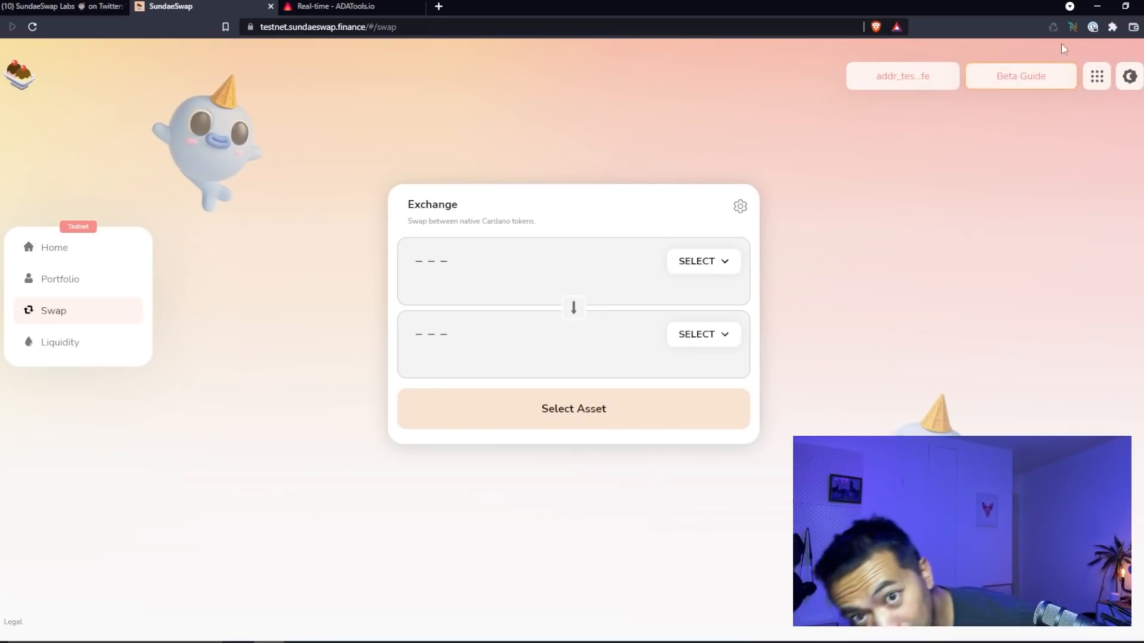
Step: Expand the latest -104.5 ADA transaction in Nami's History and view it on Cardanoscan
{"action": "left_click", "coordinate": [1073, 27]}
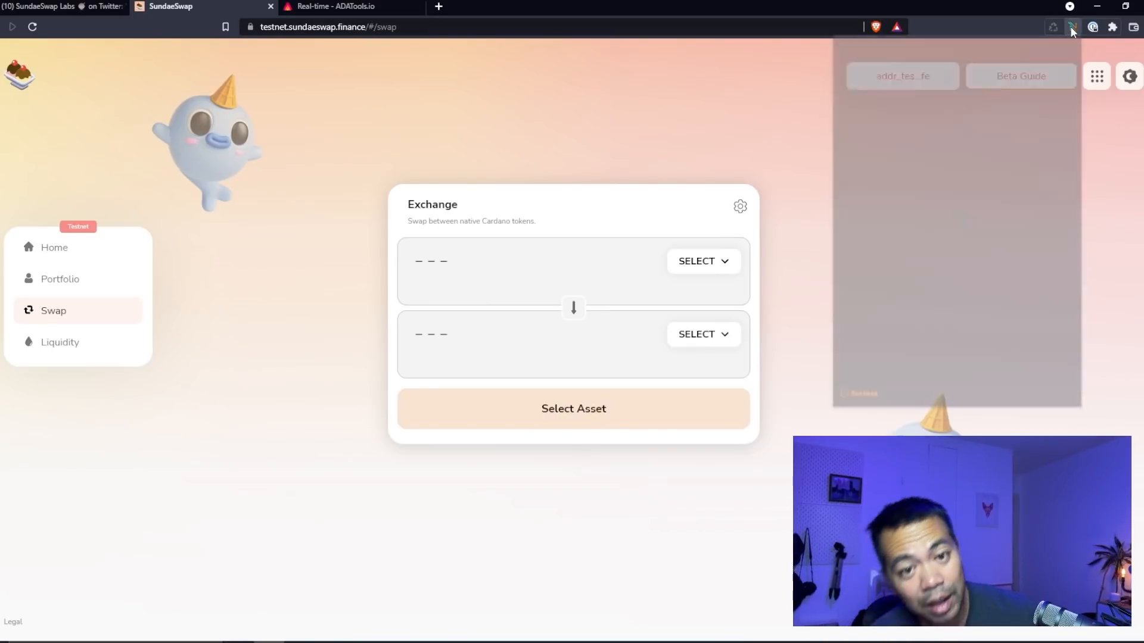
{"action": "left_click", "coordinate": [1072, 28]}
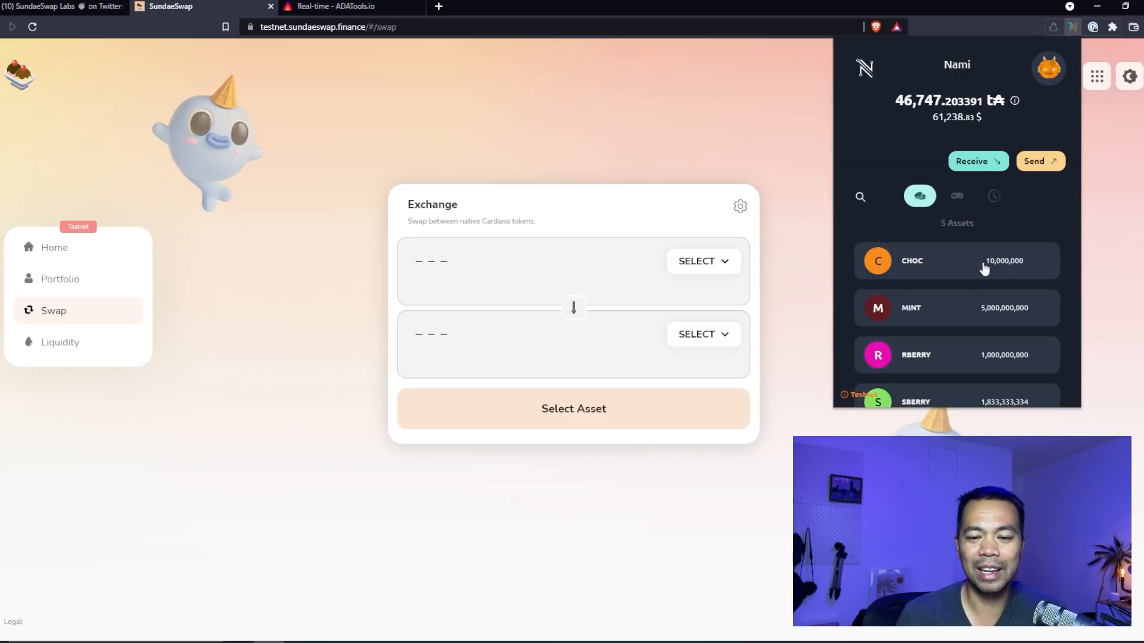
{"action": "scroll", "scroll_direction": "down", "scroll_amount": 3}
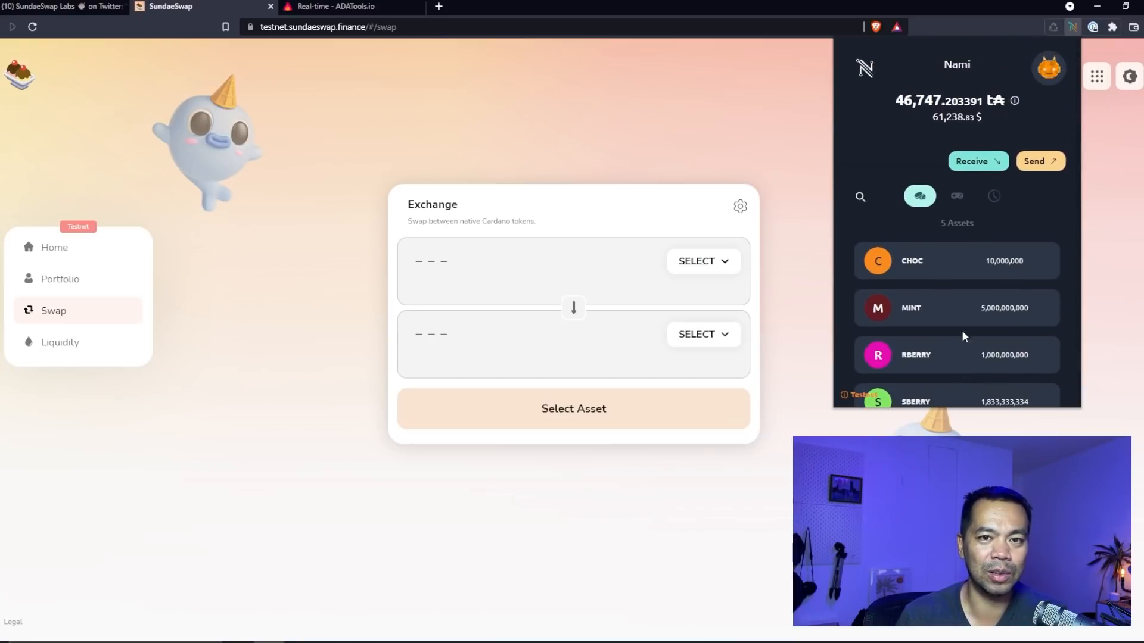
{"action": "left_click", "coordinate": [994, 196]}
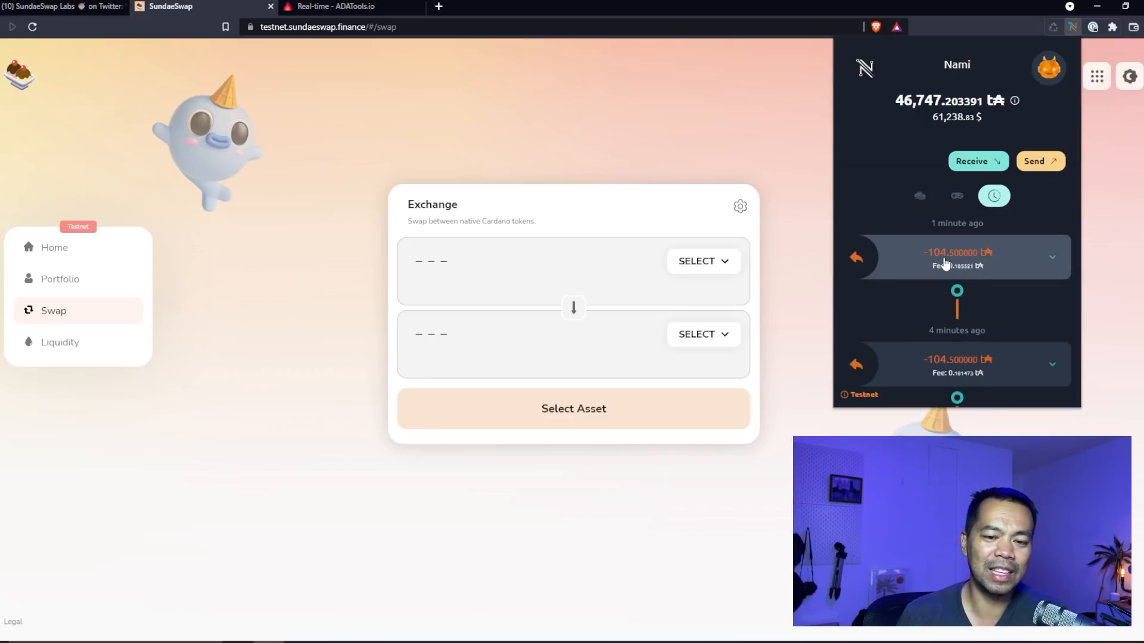
{"action": "scroll", "scroll_direction": "down", "scroll_amount": 3}
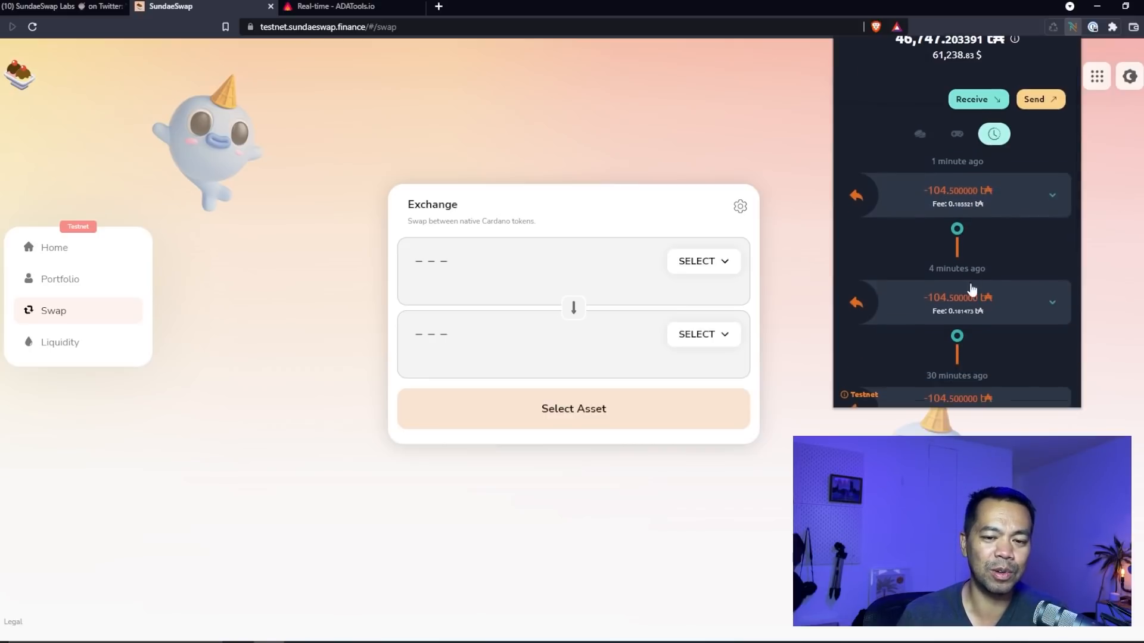
{"action": "scroll", "scroll_direction": "down", "scroll_amount": 3}
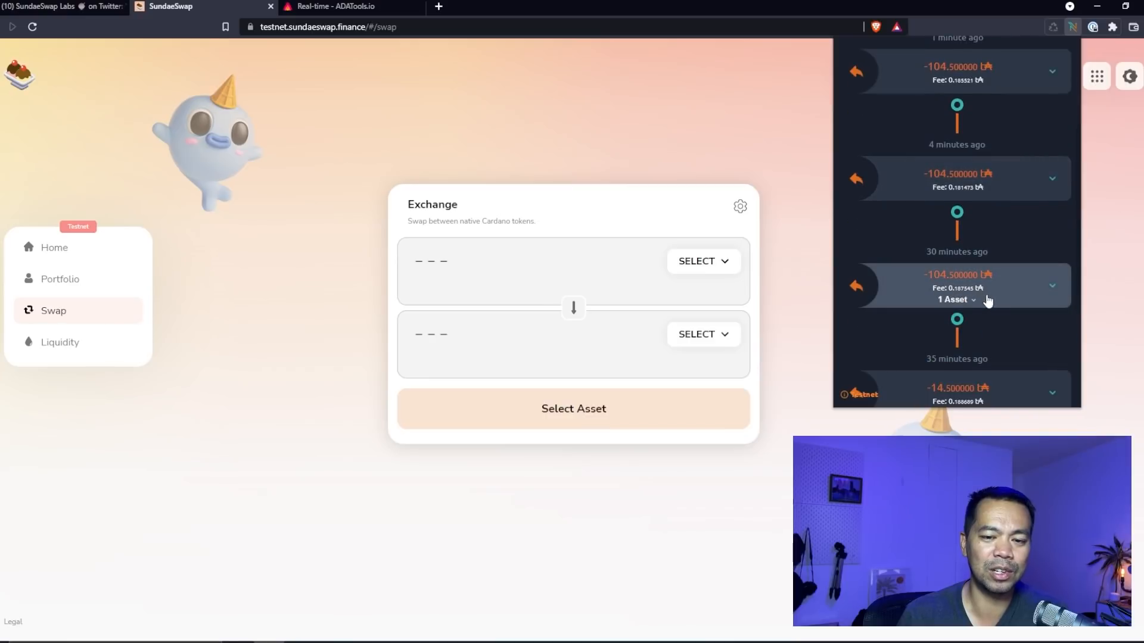
{"action": "left_click", "coordinate": [951, 300]}
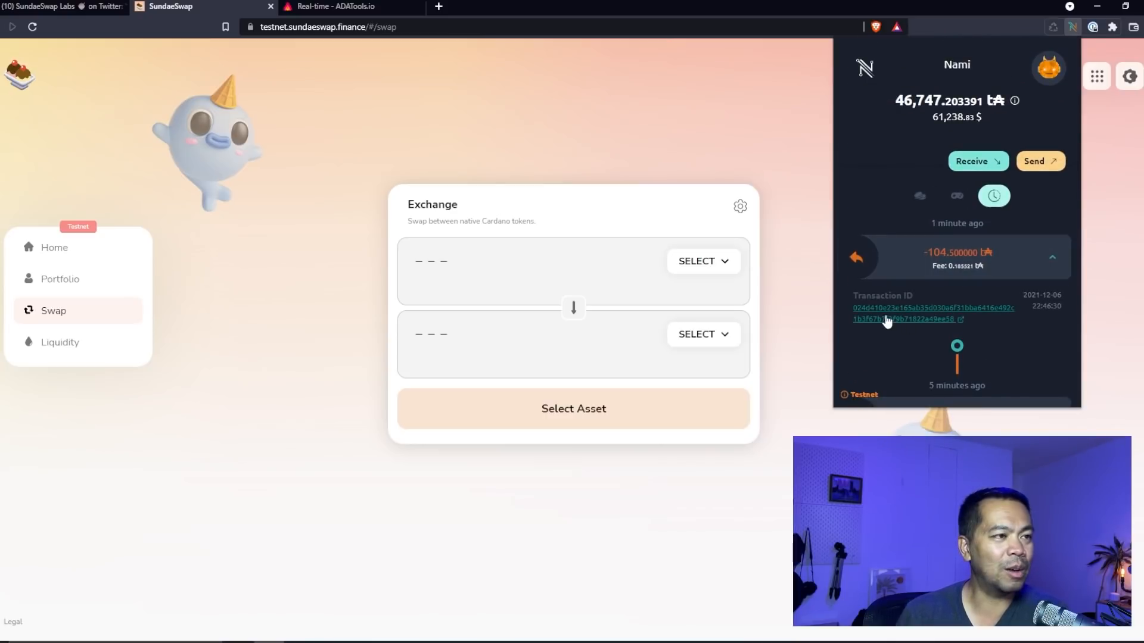
{"action": "left_click", "coordinate": [890, 319]}
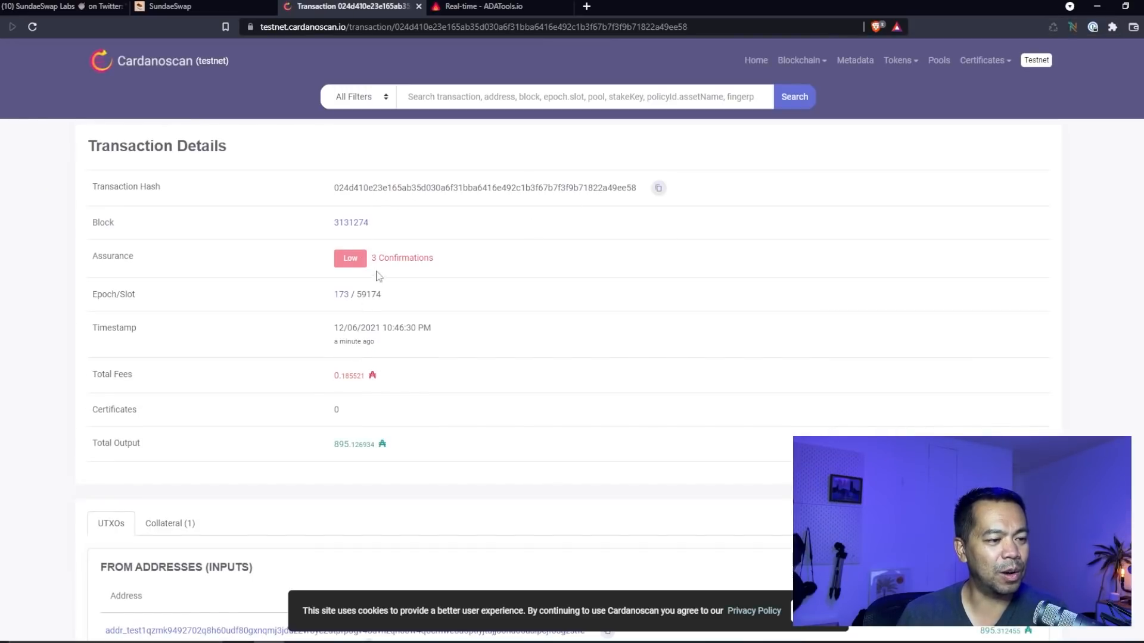
Step: Scroll Cardanoscan down to the outputs and highlight the 104.5 ADA amount
{"action": "scroll", "scroll_direction": "down", "scroll_amount": 3}
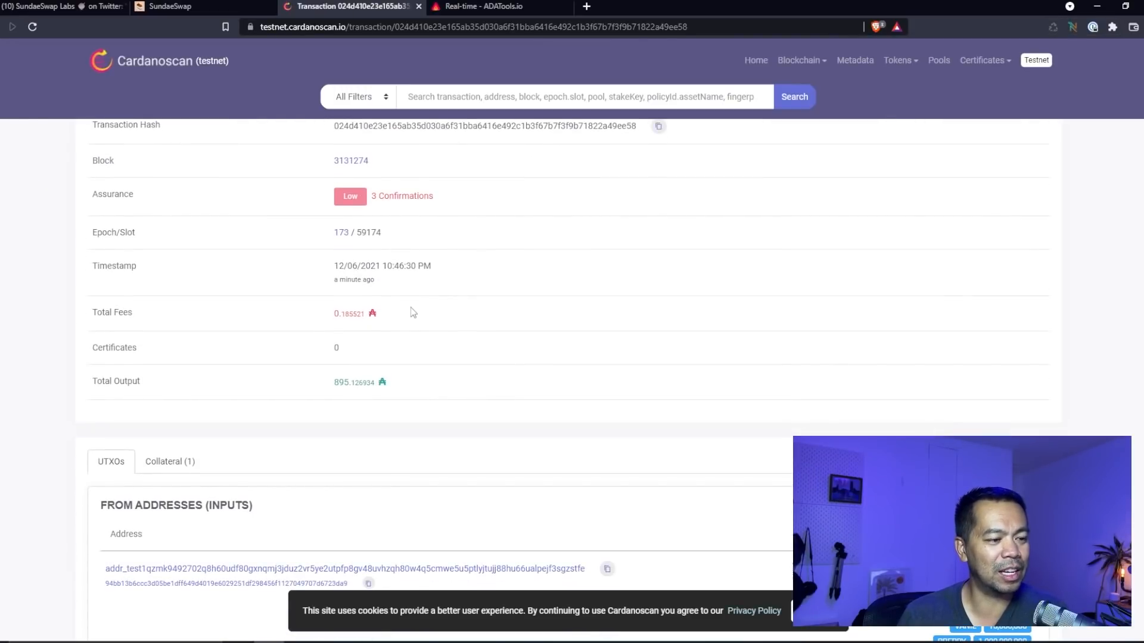
{"action": "scroll", "scroll_direction": "down", "scroll_amount": 3}
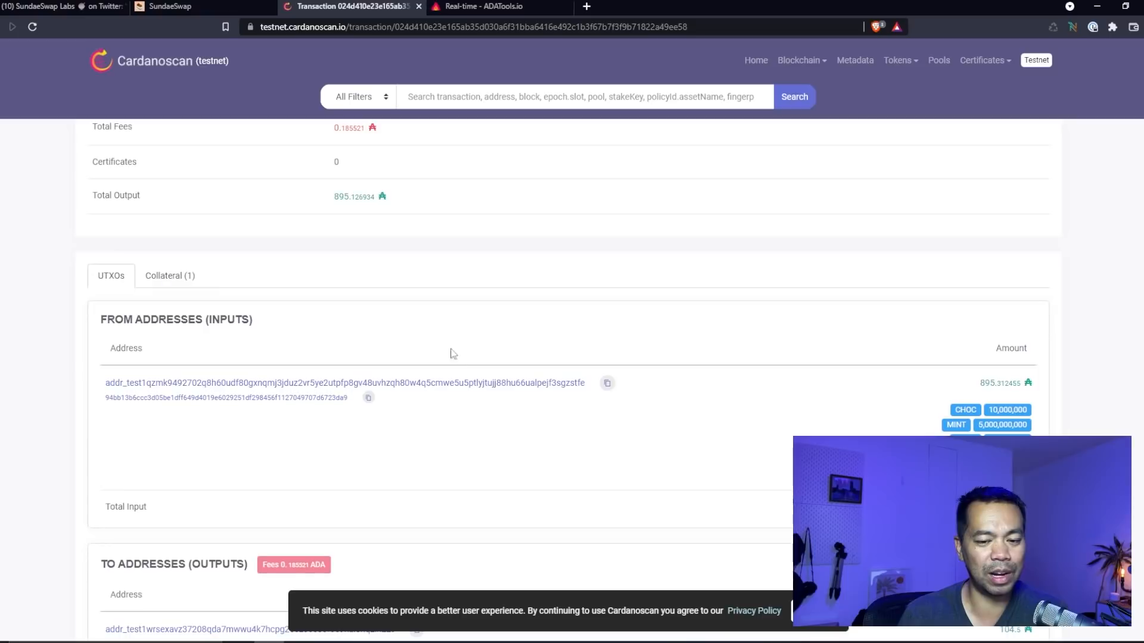
{"action": "scroll", "scroll_direction": "down", "scroll_amount": 3}
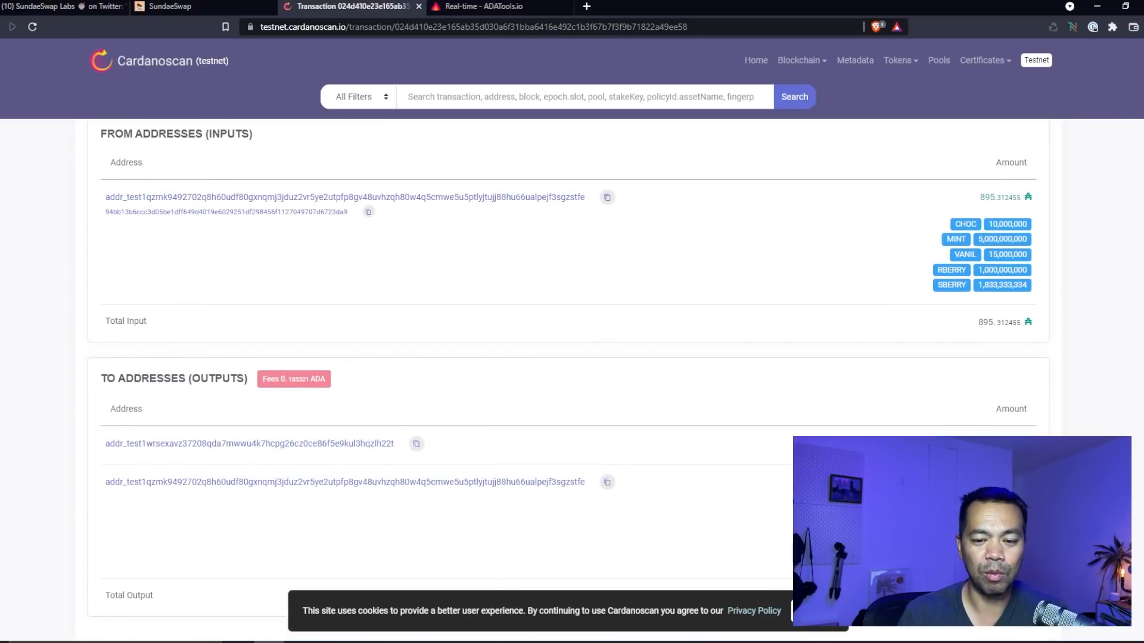
{"action": "scroll", "scroll_direction": "down", "scroll_amount": 3}
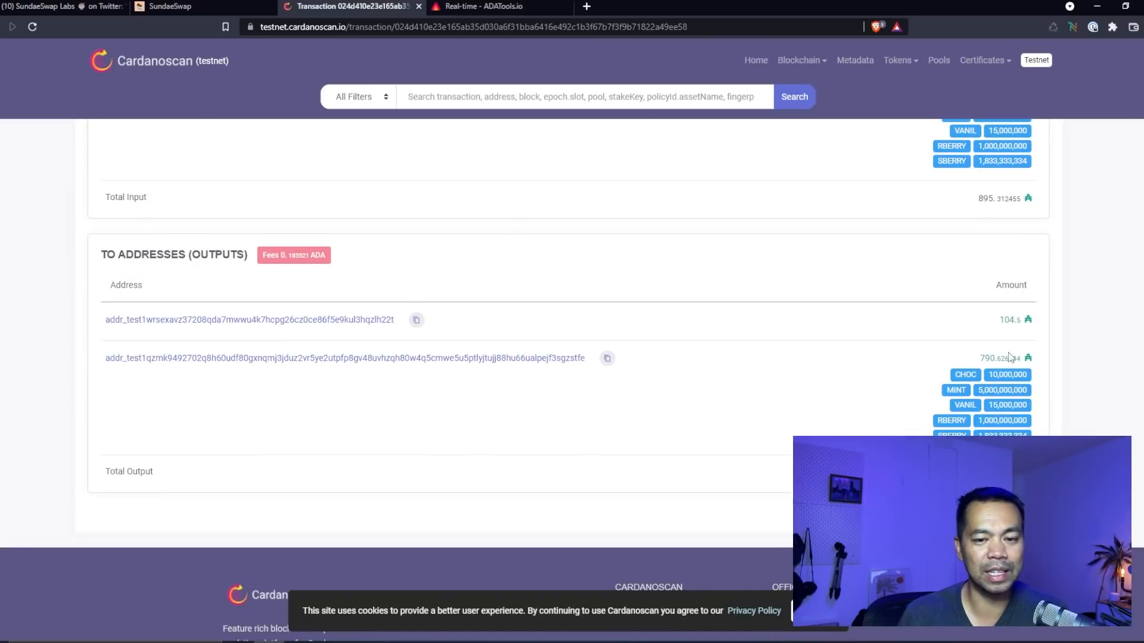
{"action": "double_click", "coordinate": [1010, 319]}
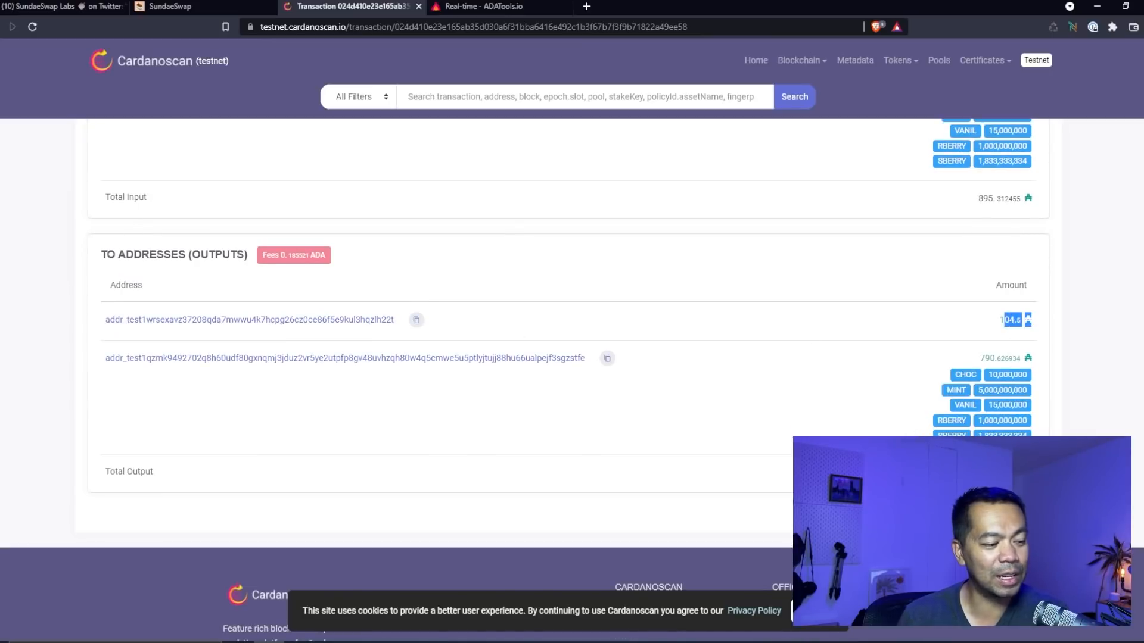
{"action": "mouse_move", "coordinate": [892, 392]}
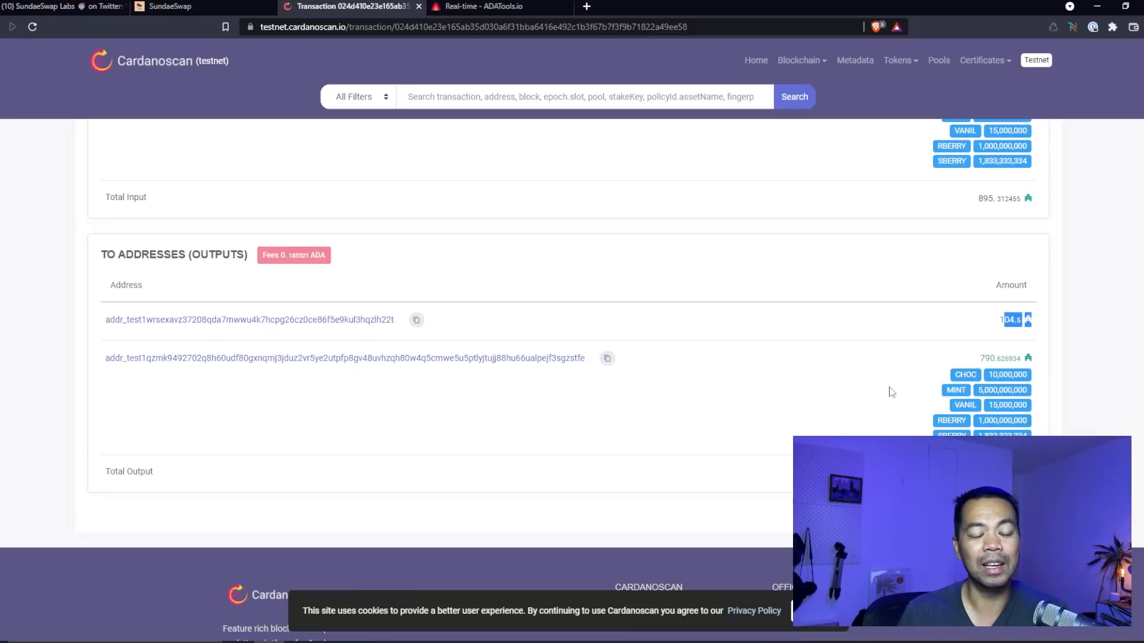
{"action": "mouse_move", "coordinate": [895, 388]}
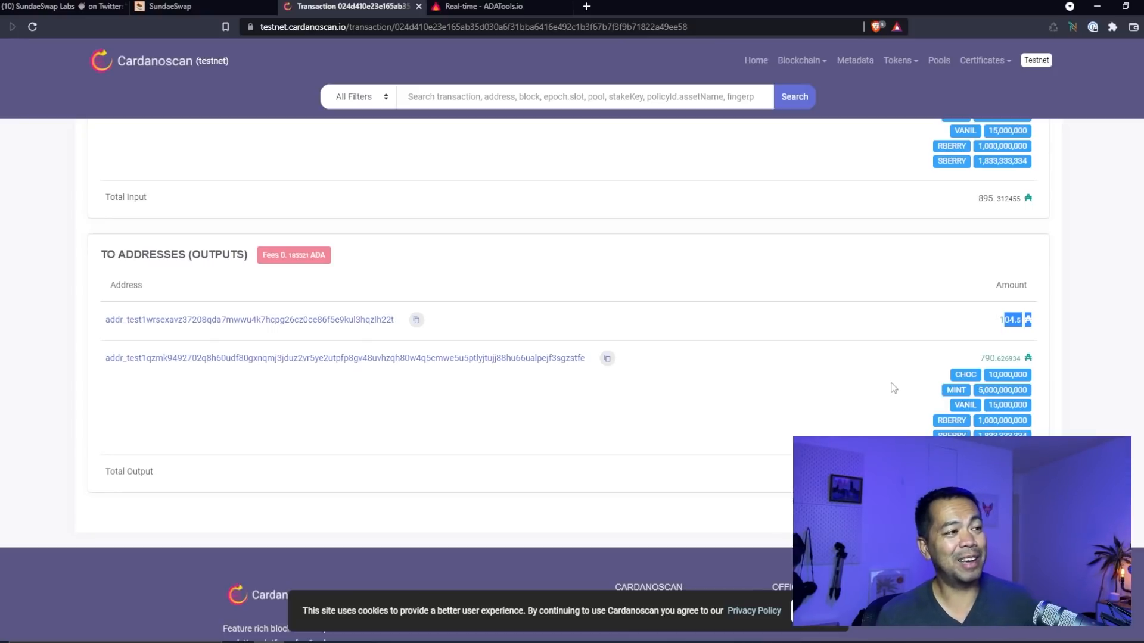
{"action": "left_click", "coordinate": [488, 9]}
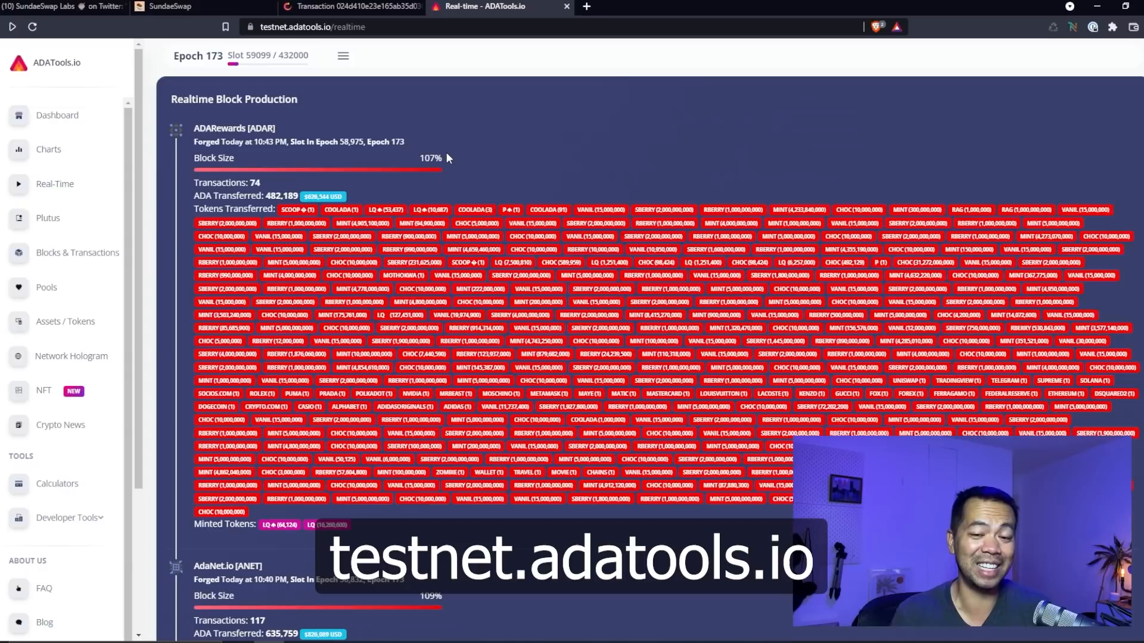
{"action": "mouse_move", "coordinate": [557, 151]}
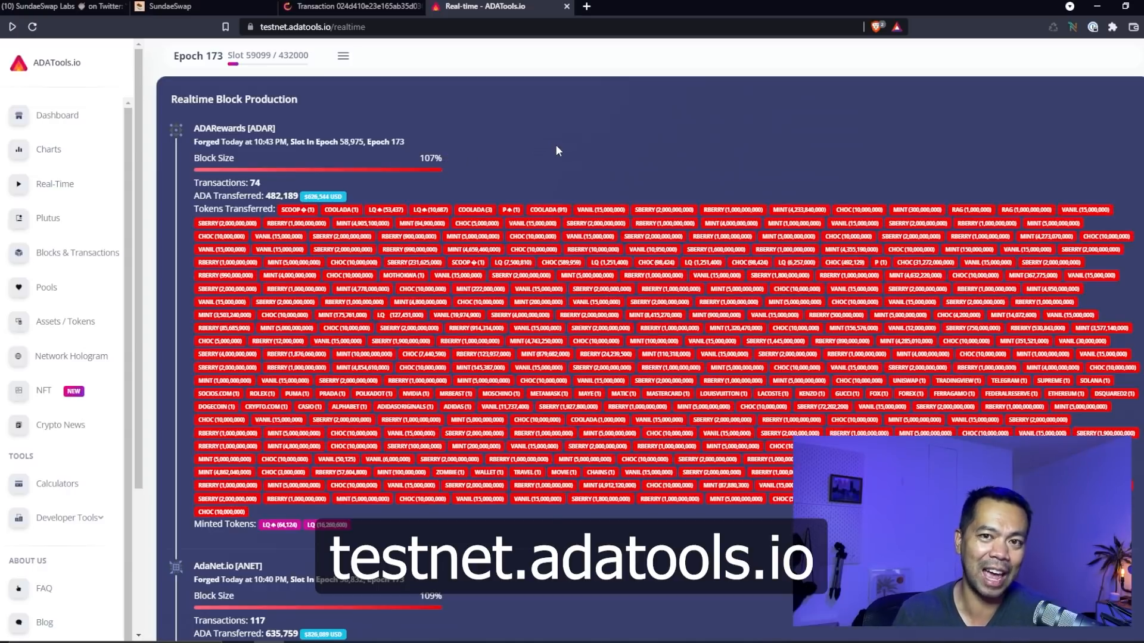
{"action": "mouse_move", "coordinate": [394, 193]}
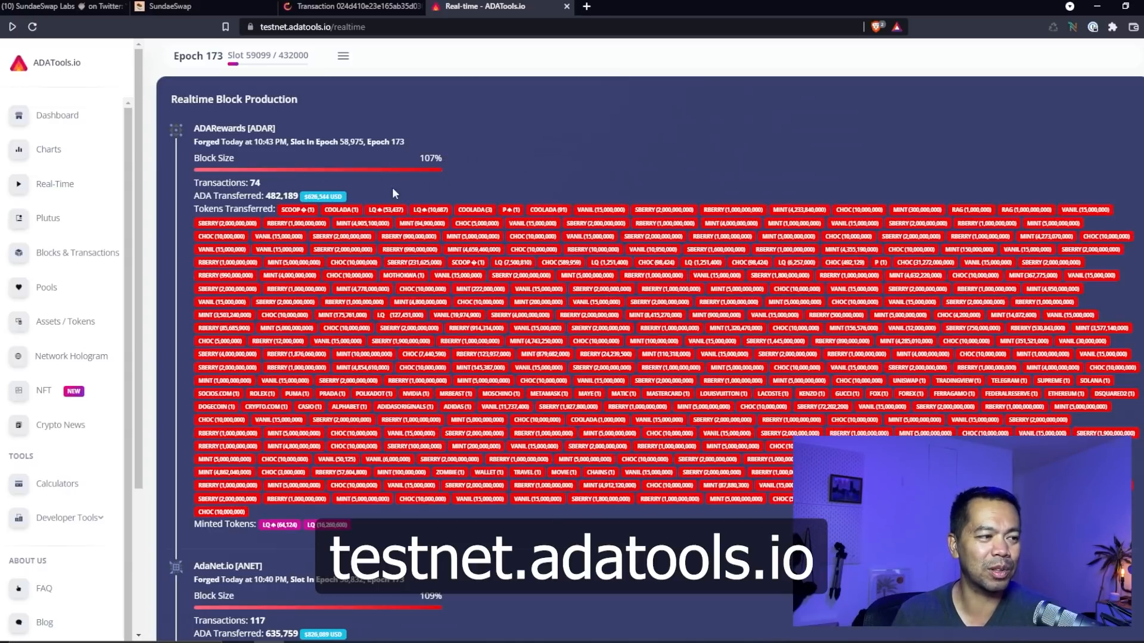
Step: Scroll through ADATools' recent testnet blocks, then return to the SundaeSwap tab
{"action": "scroll", "scroll_direction": "down", "scroll_amount": 3}
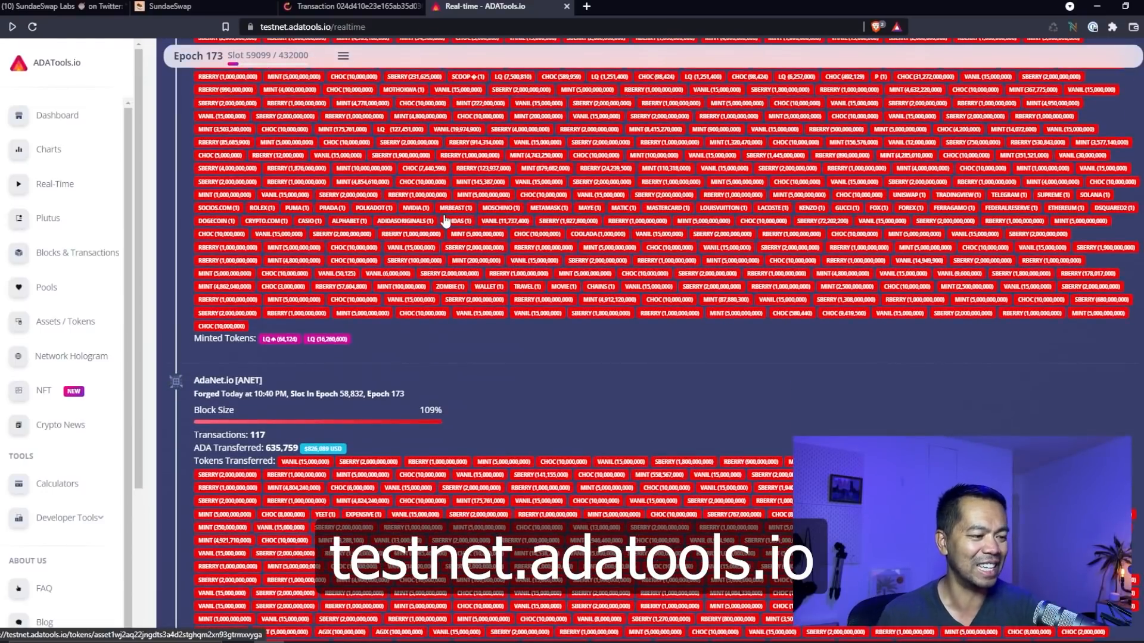
{"action": "scroll", "scroll_direction": "down", "scroll_amount": 3}
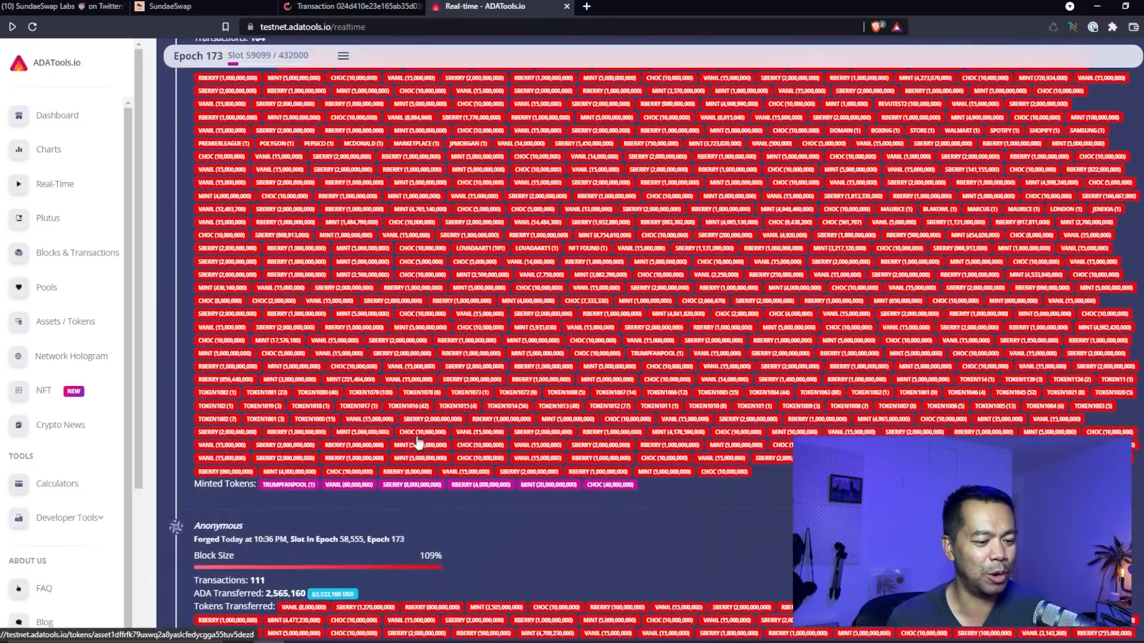
{"action": "scroll", "scroll_direction": "down", "scroll_amount": 3}
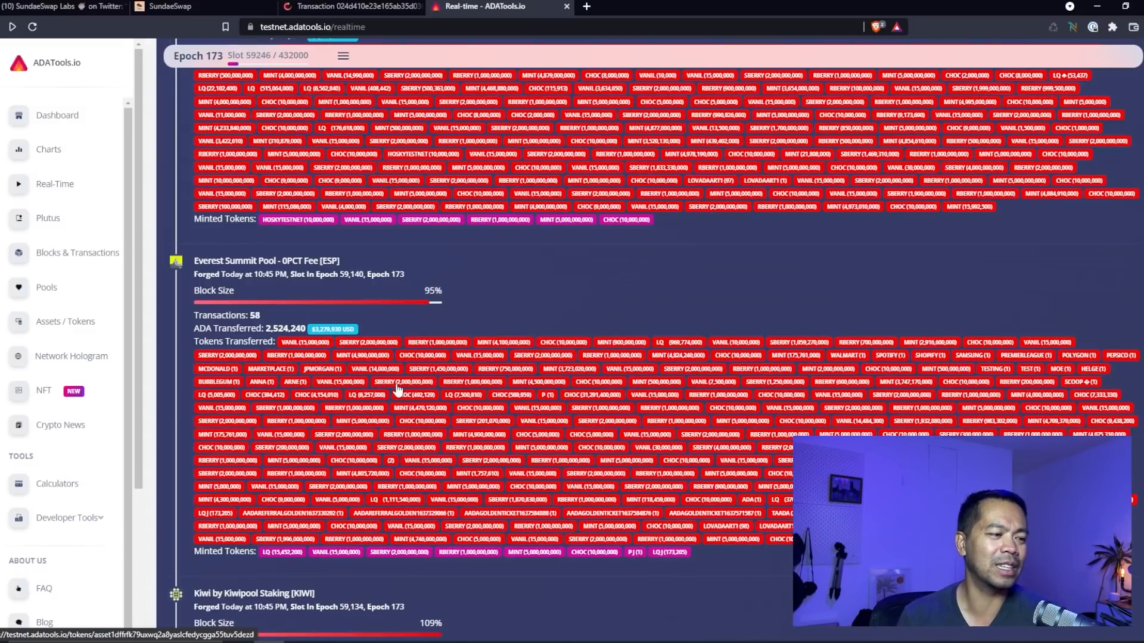
{"action": "scroll", "scroll_direction": "down", "scroll_amount": 3}
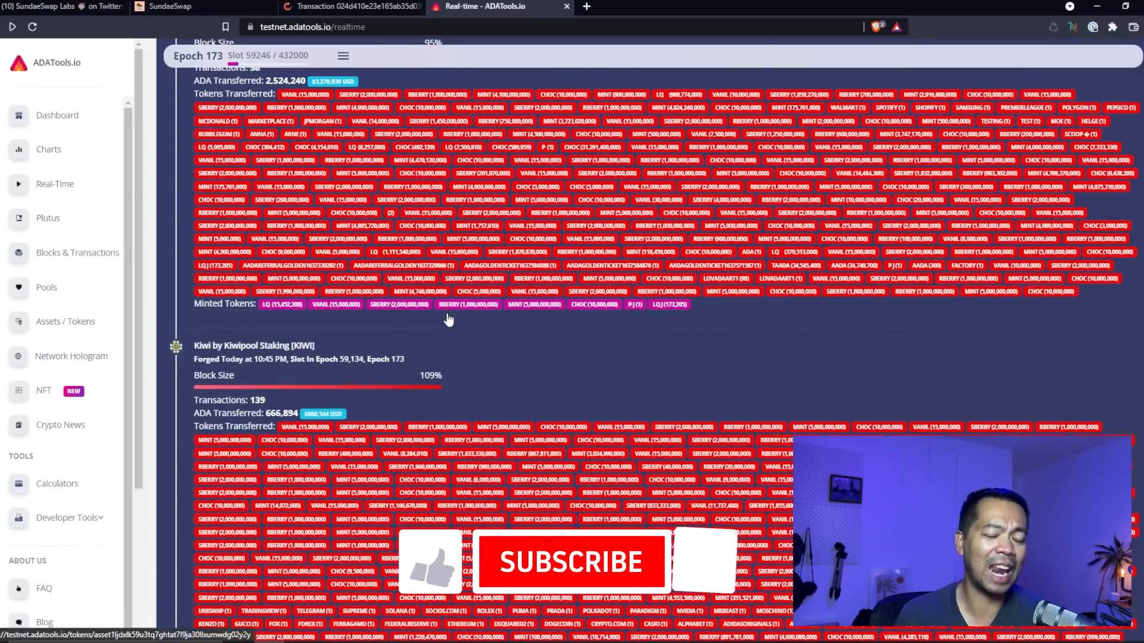
{"action": "scroll", "scroll_direction": "down", "scroll_amount": 3}
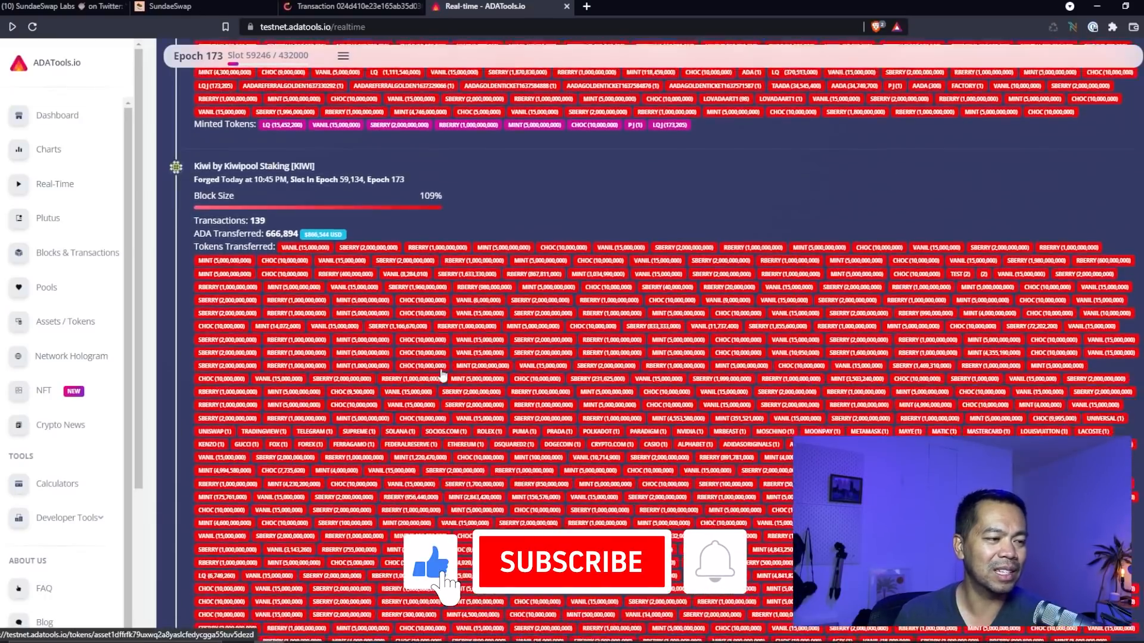
{"action": "left_click", "coordinate": [570, 563]}
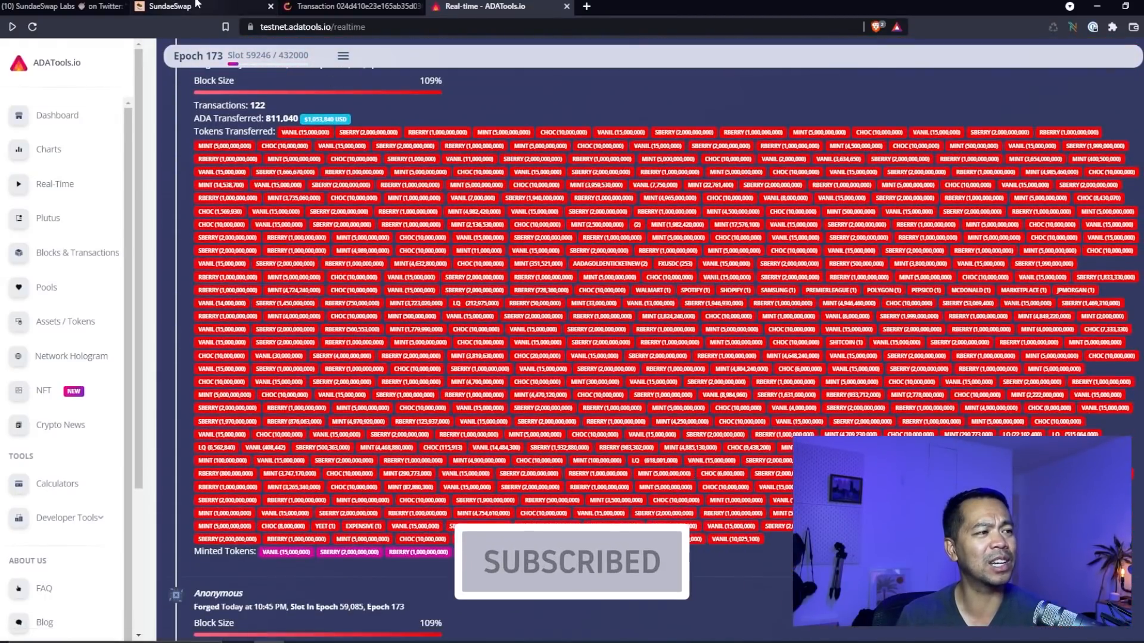
{"action": "left_click", "coordinate": [179, 7]}
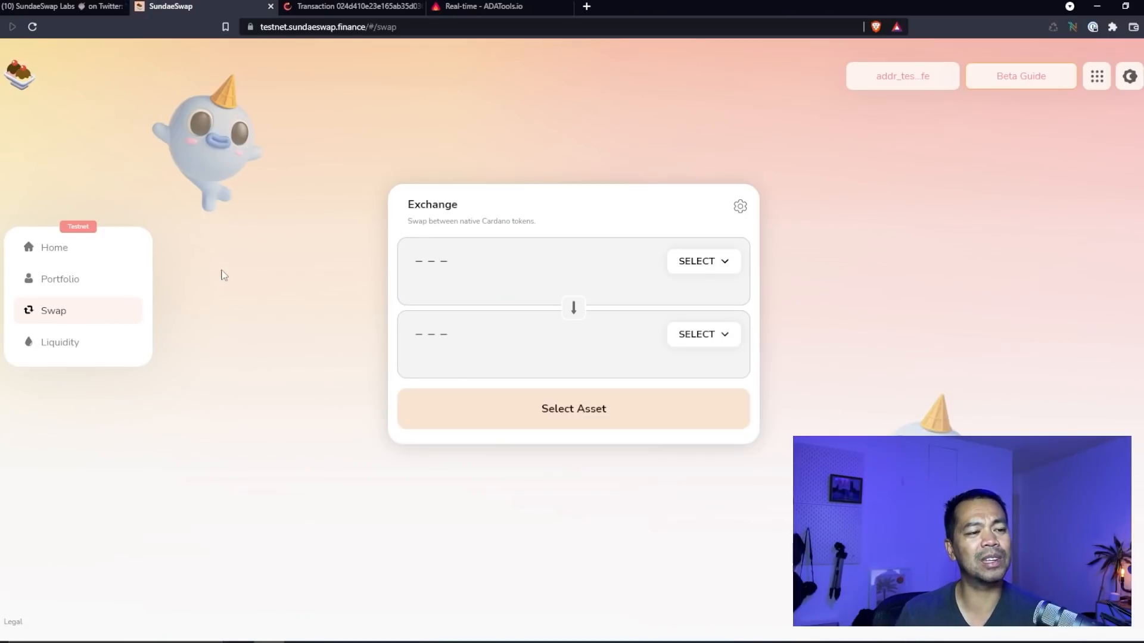
{"action": "mouse_move", "coordinate": [716, 259]}
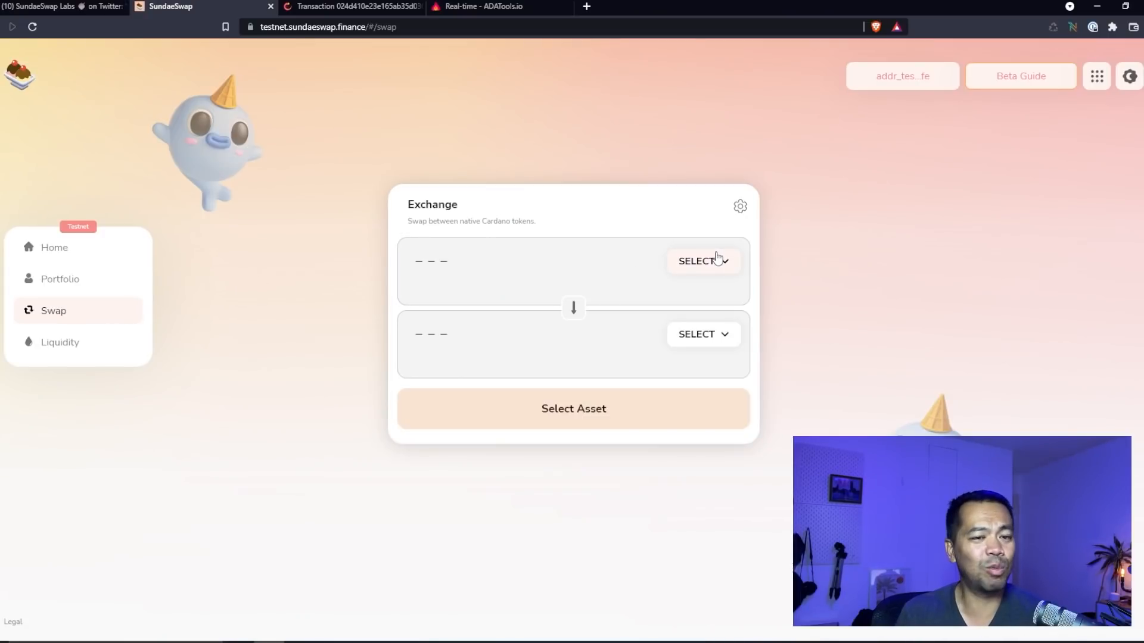
{"action": "mouse_move", "coordinate": [57, 293]}
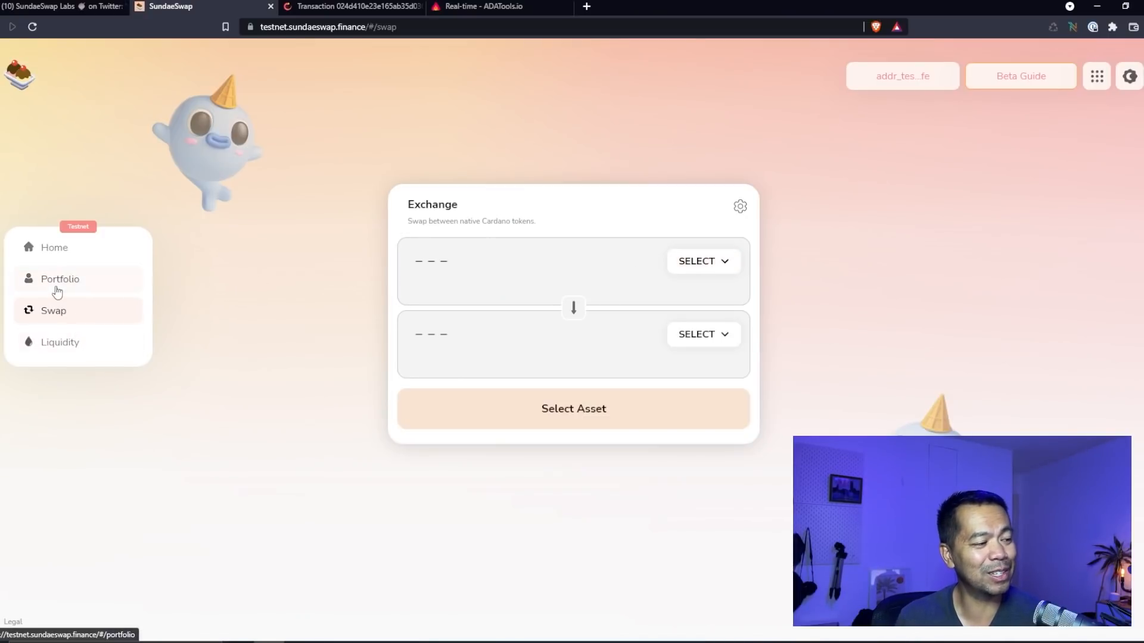
Step: Show the portfolio's full wallet asset list, including ADA, 1,833.33 SBERRY, VANIL and CHOC
{"action": "left_click", "coordinate": [59, 278]}
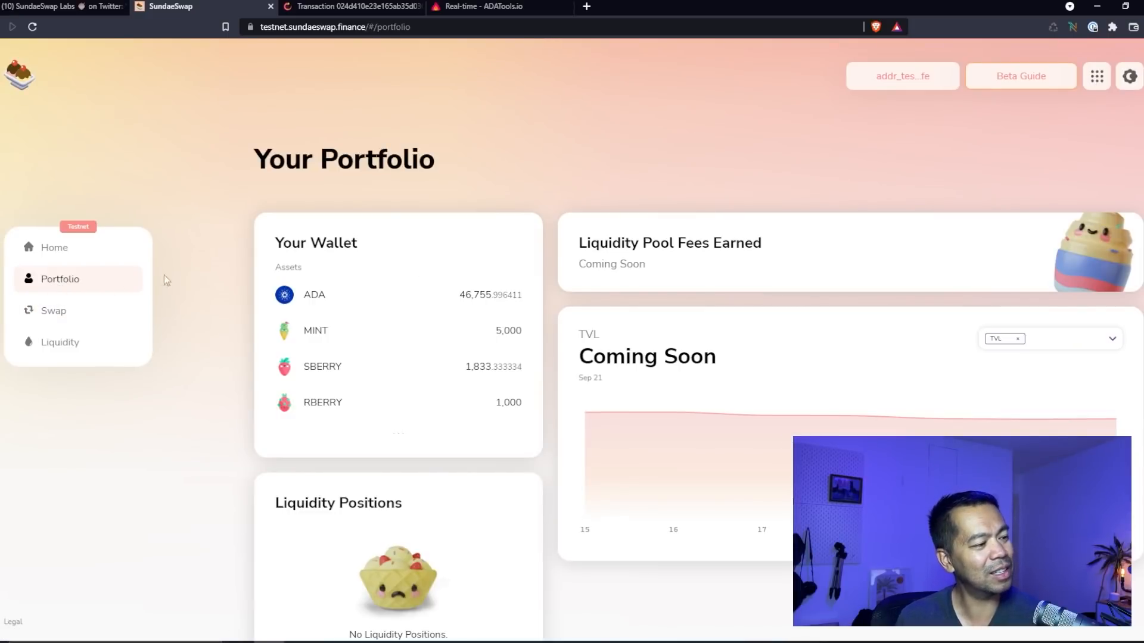
{"action": "mouse_move", "coordinate": [76, 282]}
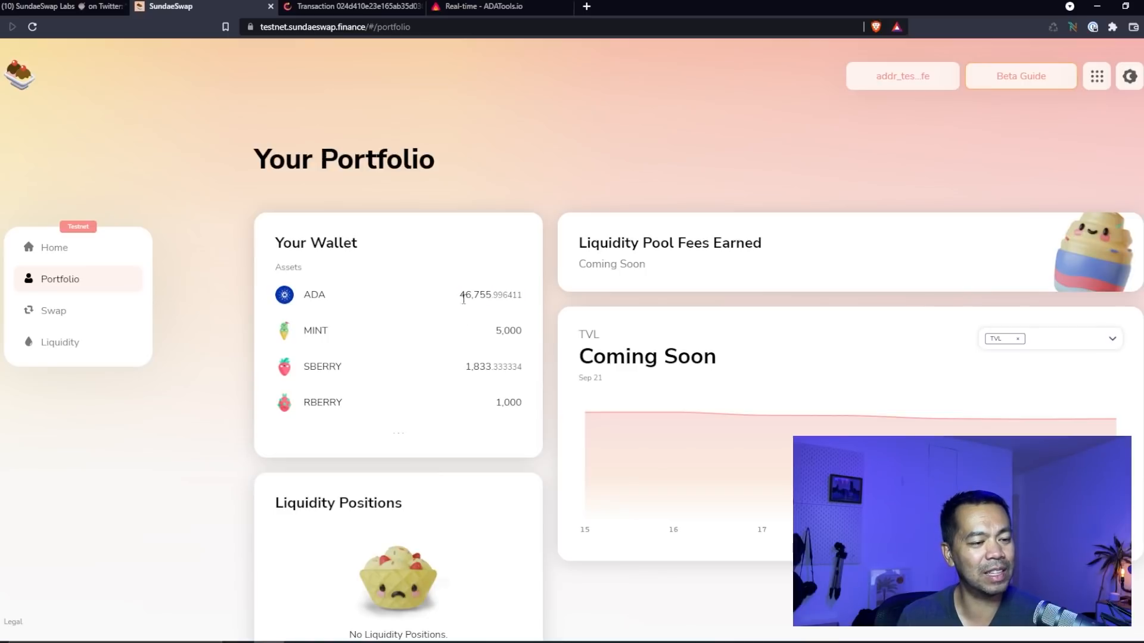
{"action": "mouse_move", "coordinate": [496, 367]}
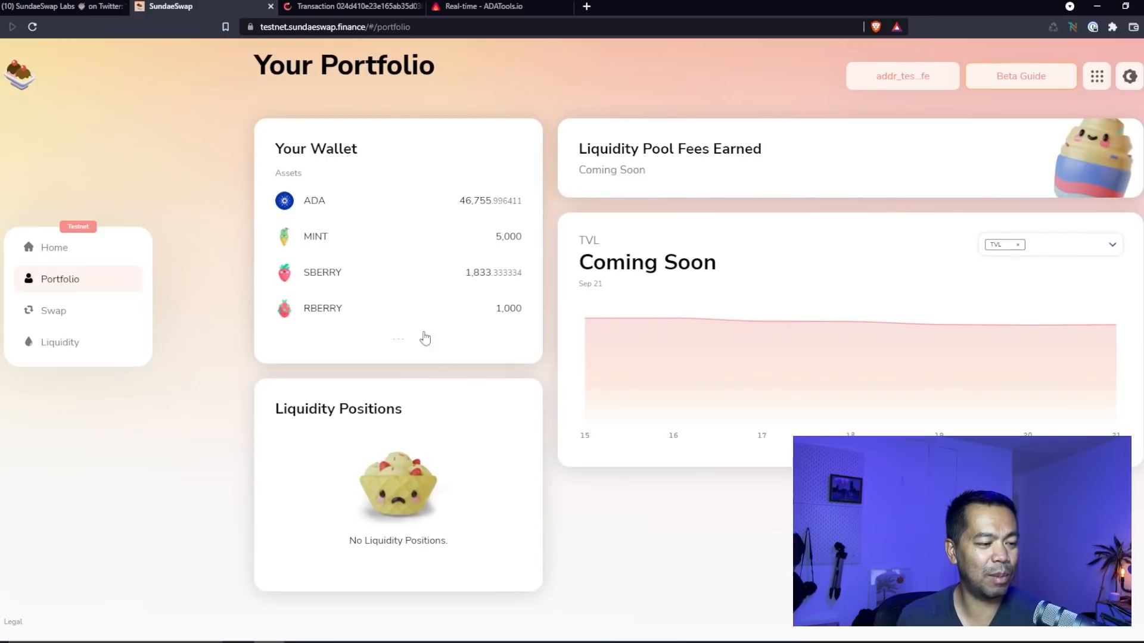
{"action": "left_click", "coordinate": [397, 338]}
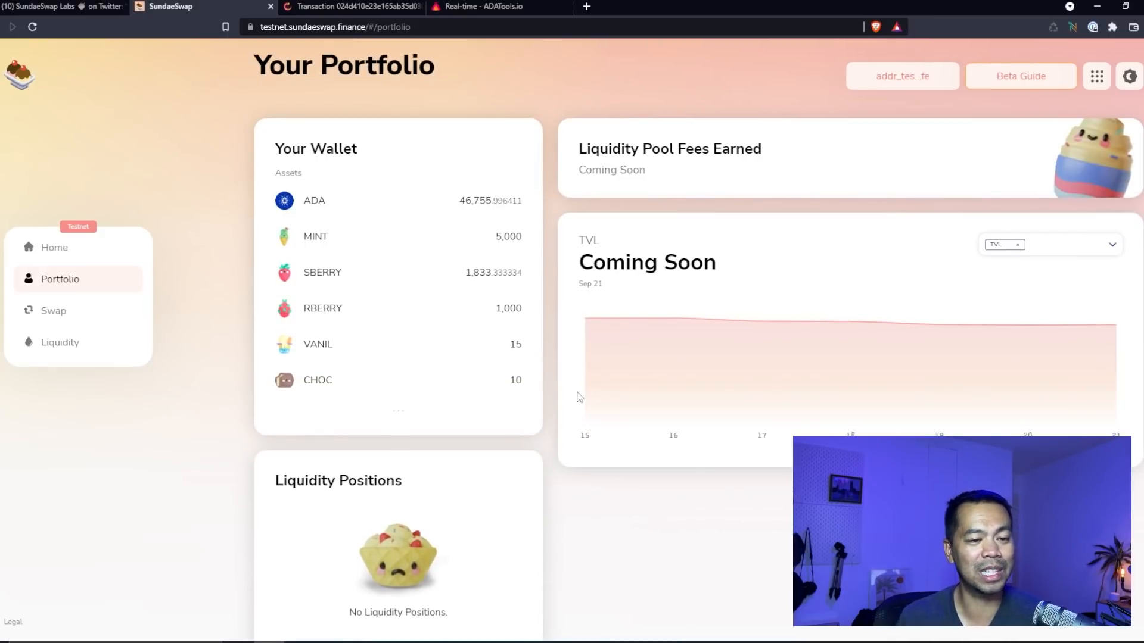
{"action": "scroll", "scroll_direction": "down", "scroll_amount": 3}
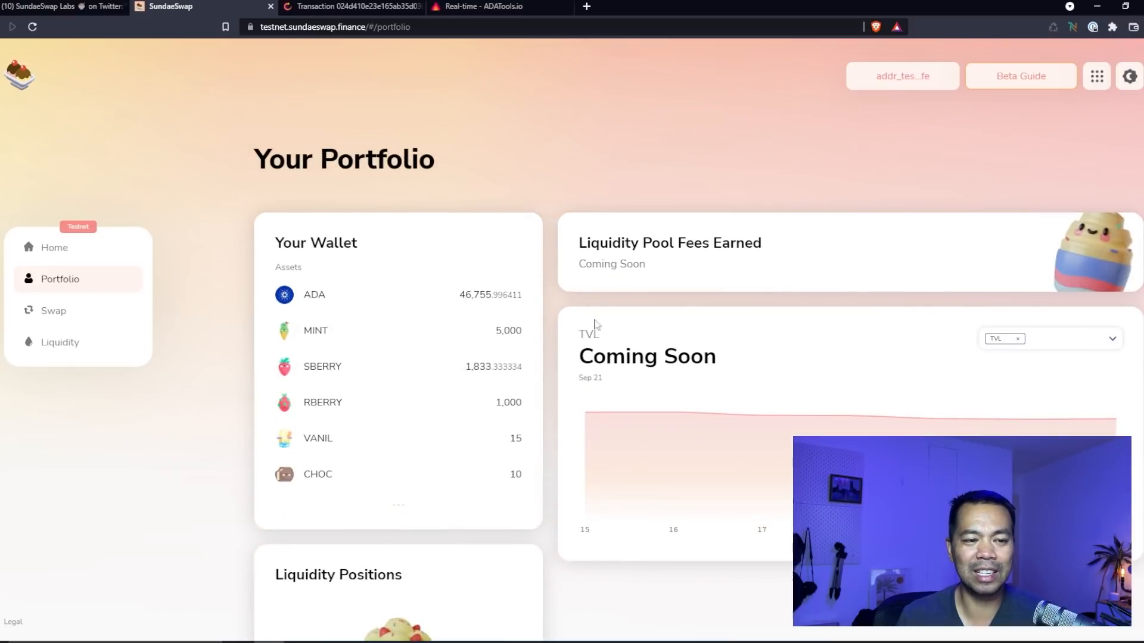
{"action": "mouse_move", "coordinate": [71, 342]}
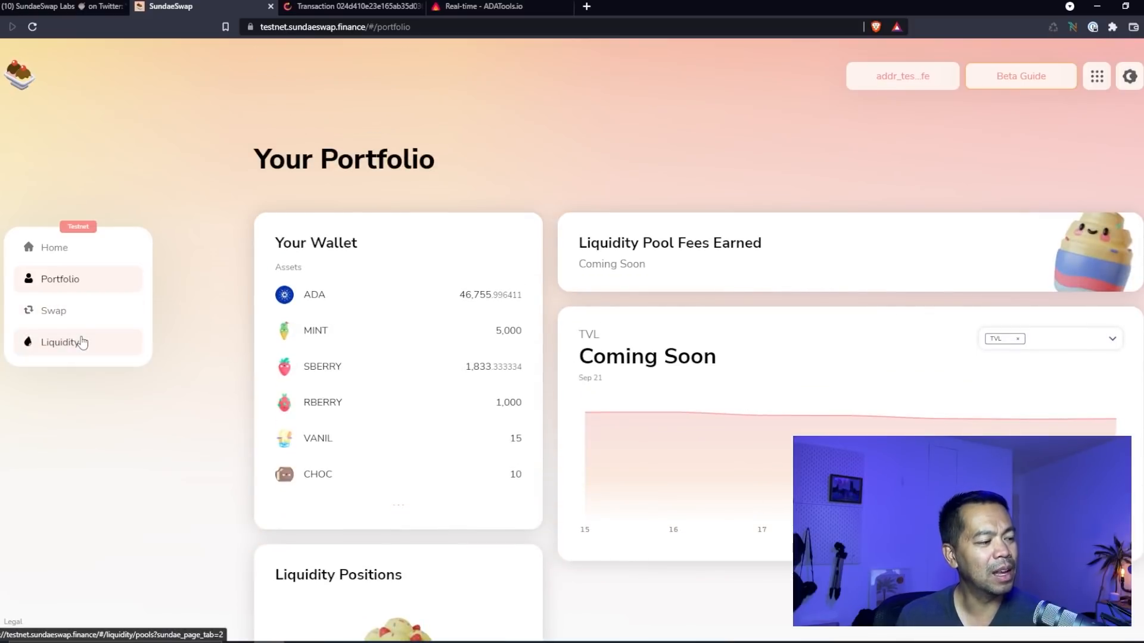
Step: Start adding liquidity with ADA and SBERRY as the two deposit tokens
{"action": "left_click", "coordinate": [59, 342]}
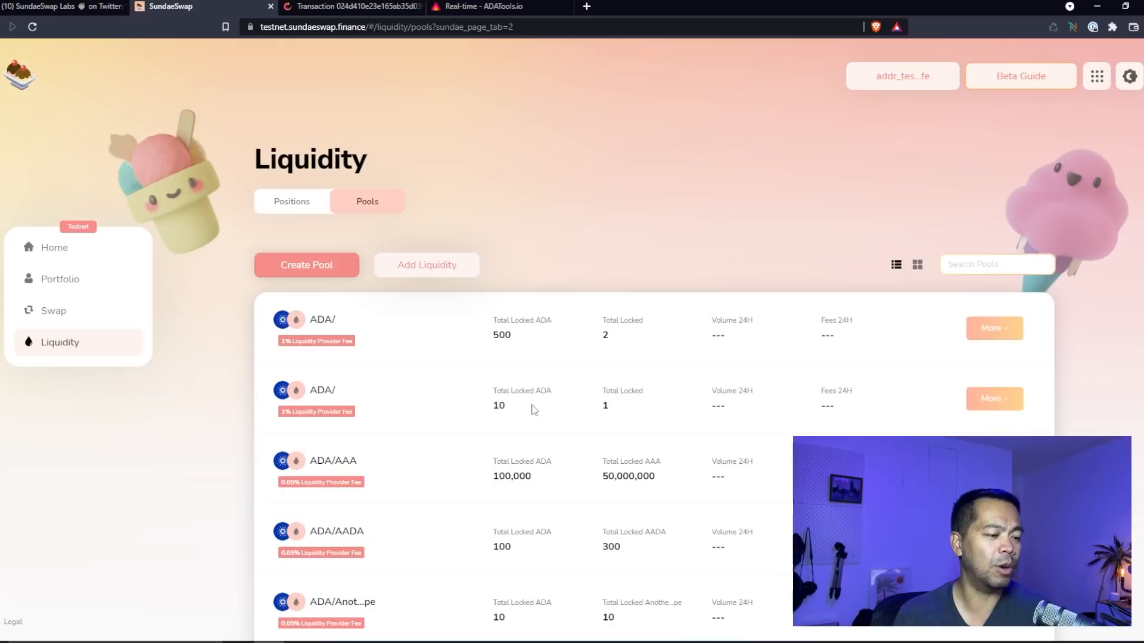
{"action": "mouse_move", "coordinate": [394, 281]}
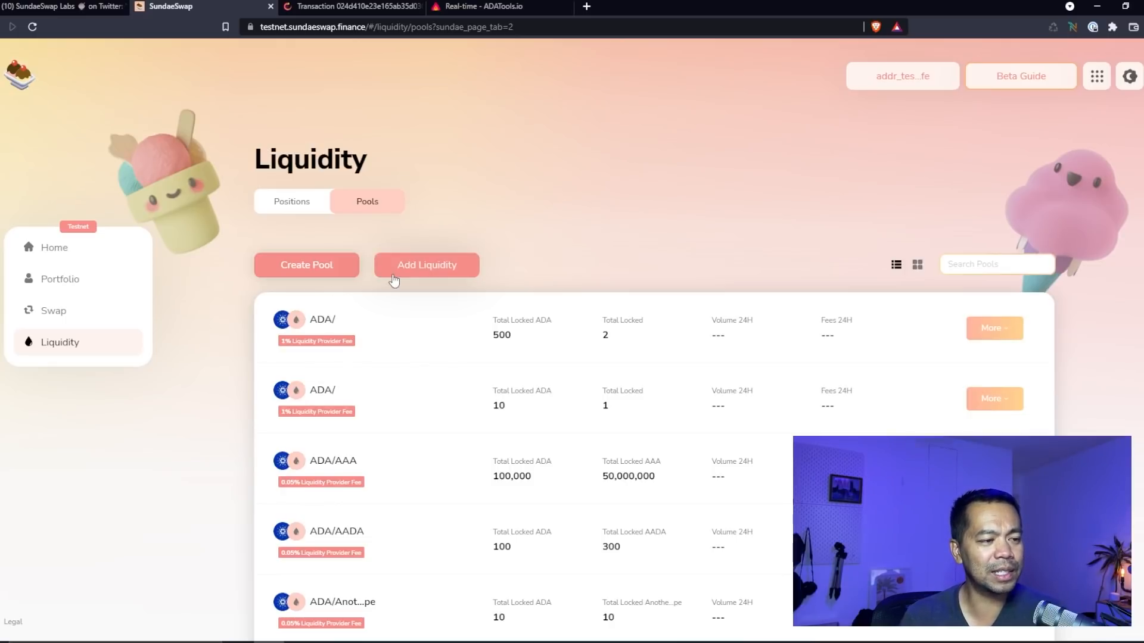
{"action": "left_click", "coordinate": [426, 265]}
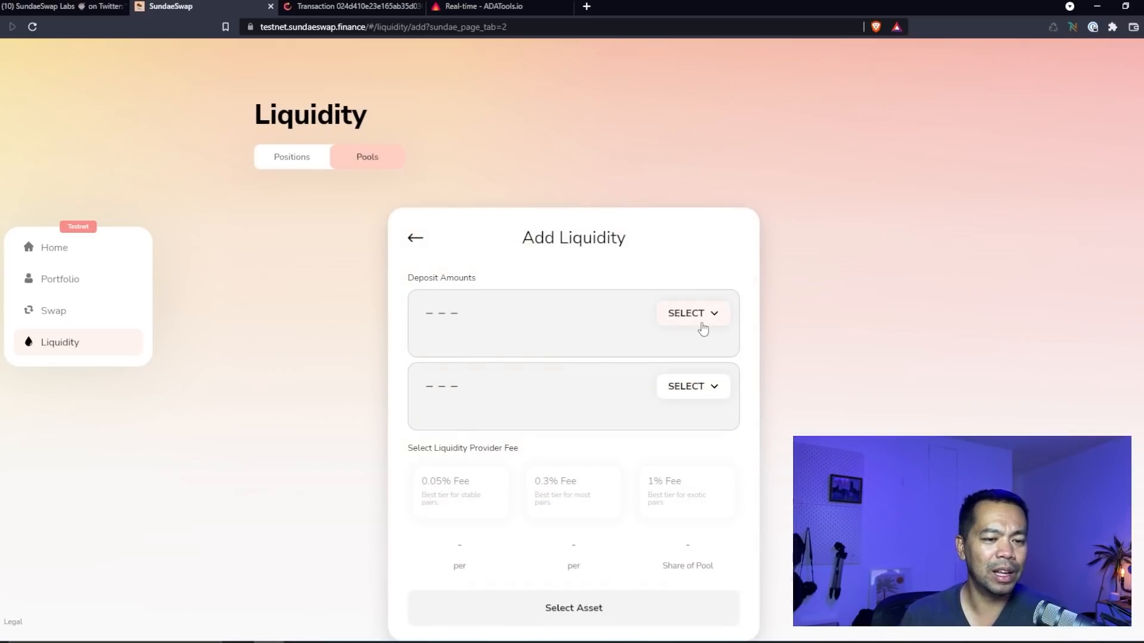
{"action": "left_click", "coordinate": [693, 313]}
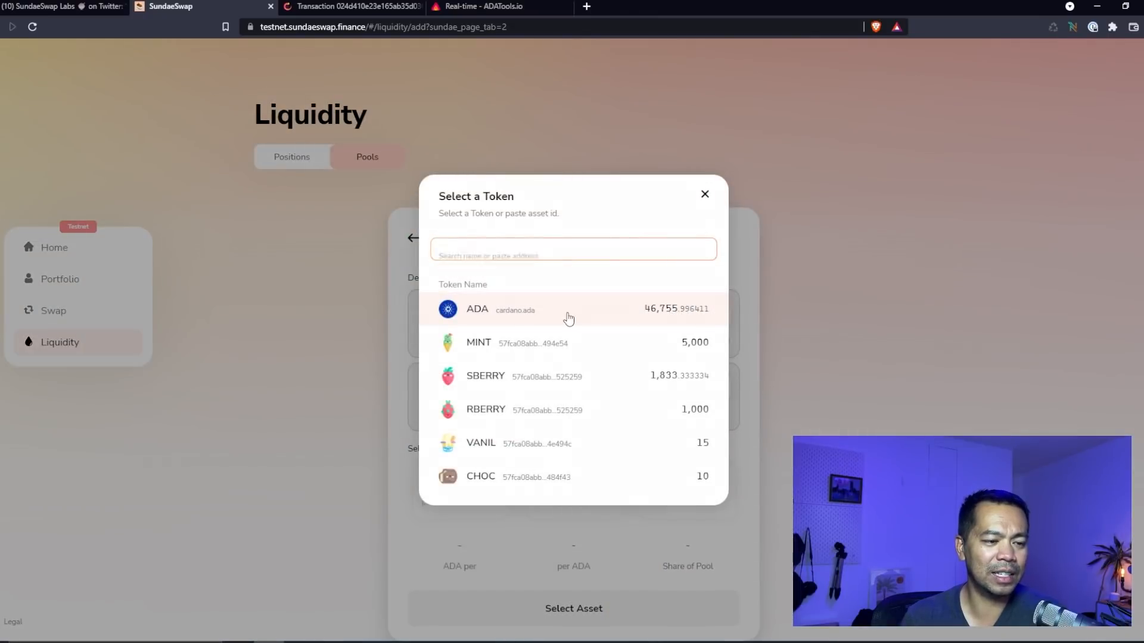
{"action": "left_click", "coordinate": [476, 309]}
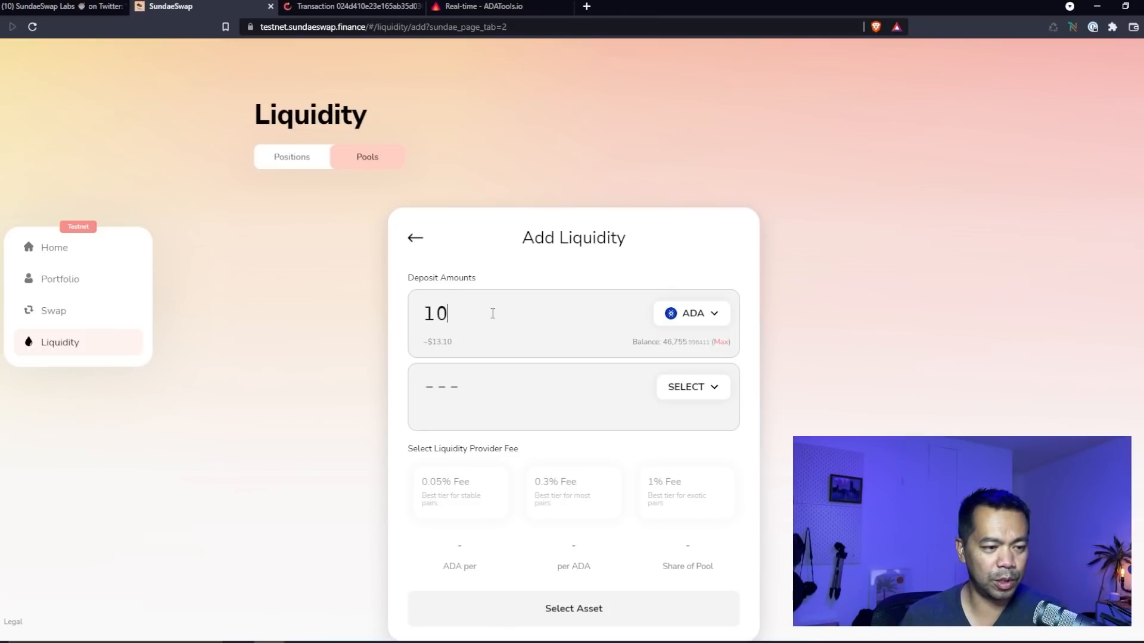
{"action": "left_click", "coordinate": [693, 388]}
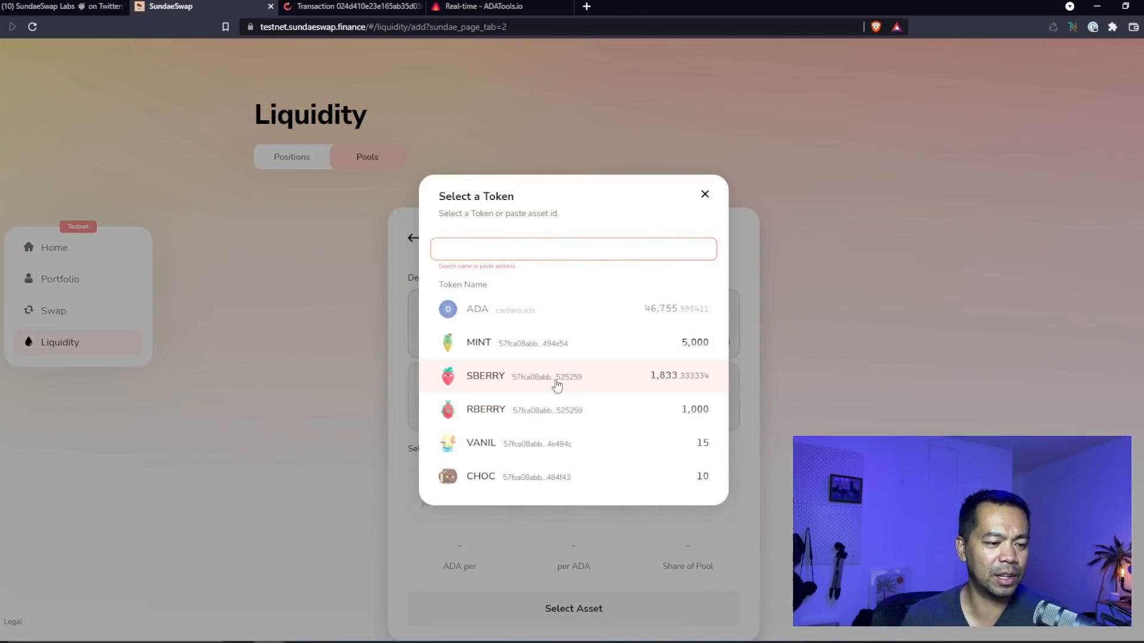
{"action": "left_click", "coordinate": [485, 376]}
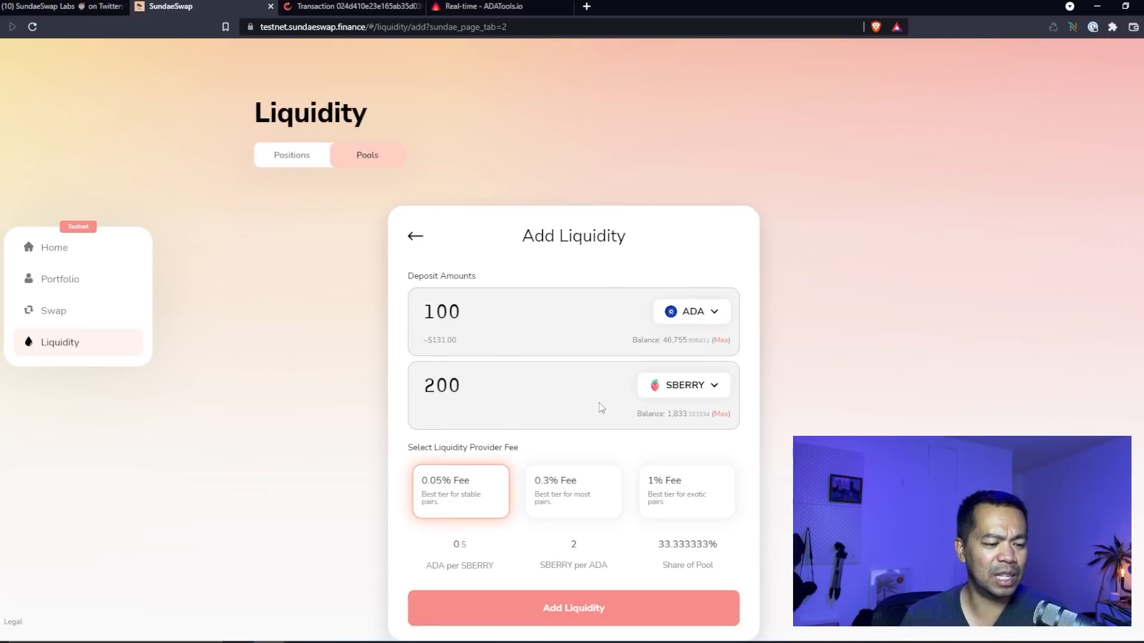
{"action": "mouse_move", "coordinate": [460, 482]}
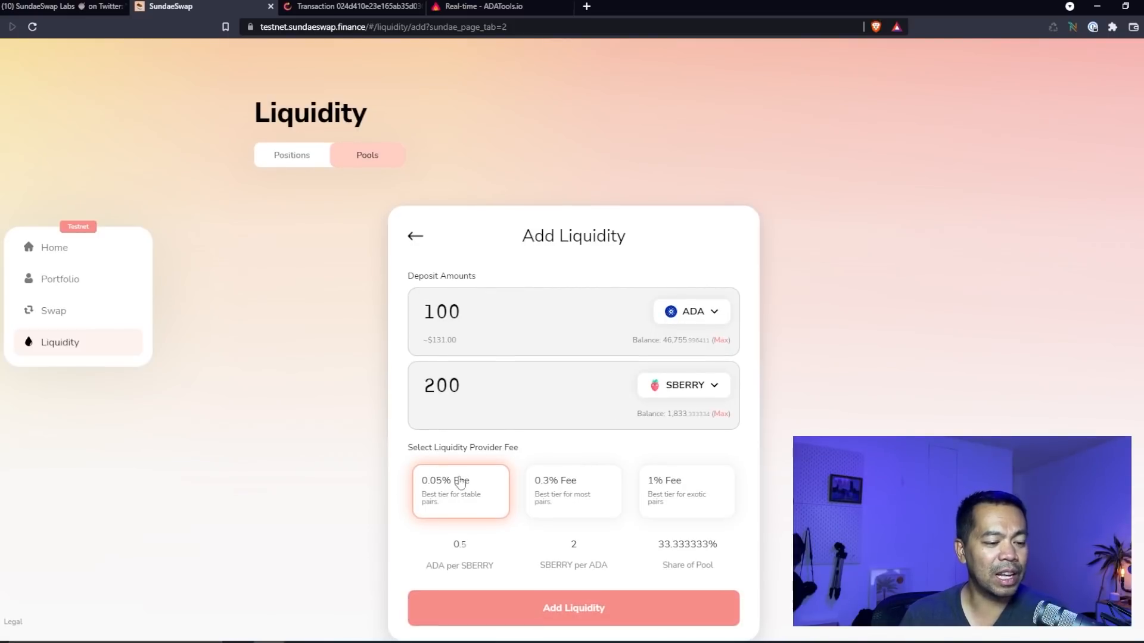
Step: Choose the 0.3% fee tier and review the 100 ADA / 530.69 SBERRY deposit
{"action": "left_click", "coordinate": [687, 491]}
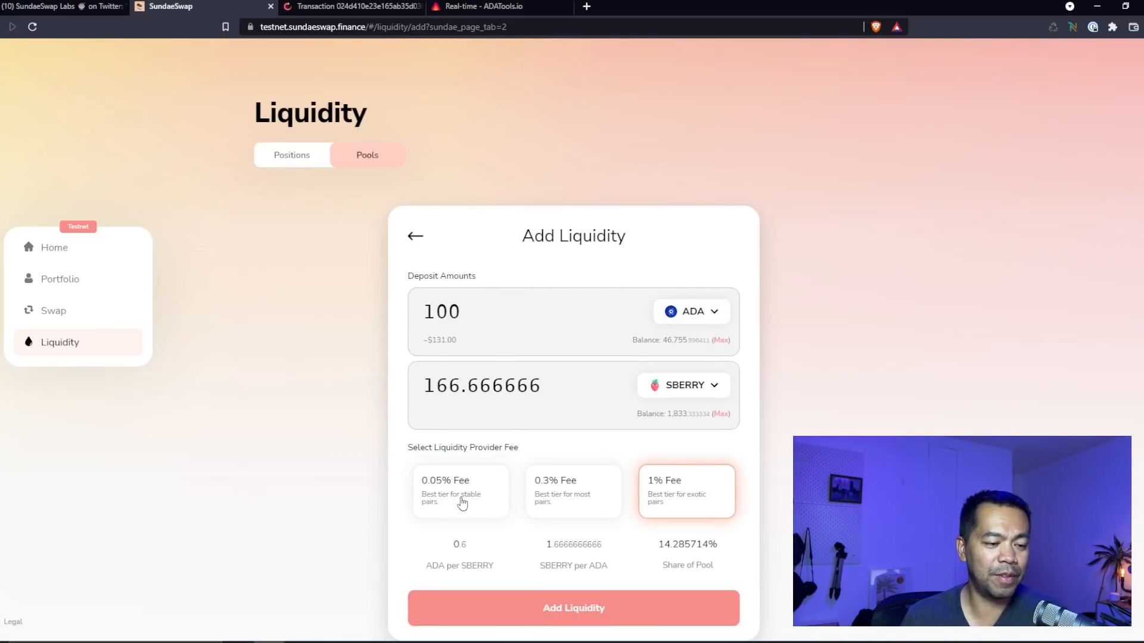
{"action": "left_click", "coordinate": [460, 492]}
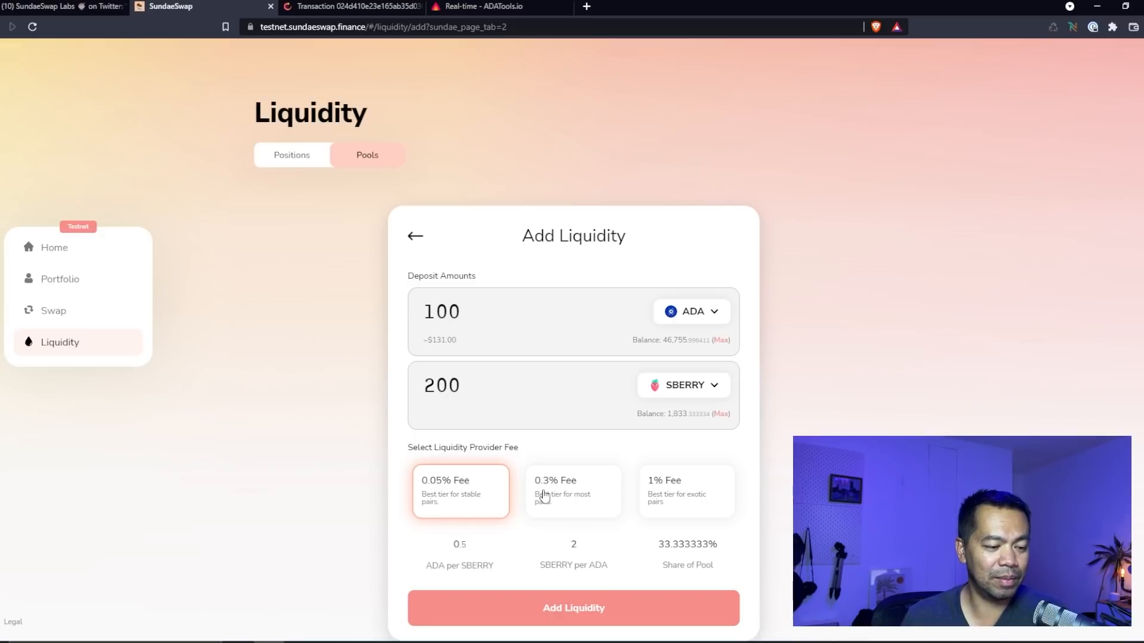
{"action": "left_click", "coordinate": [573, 492]}
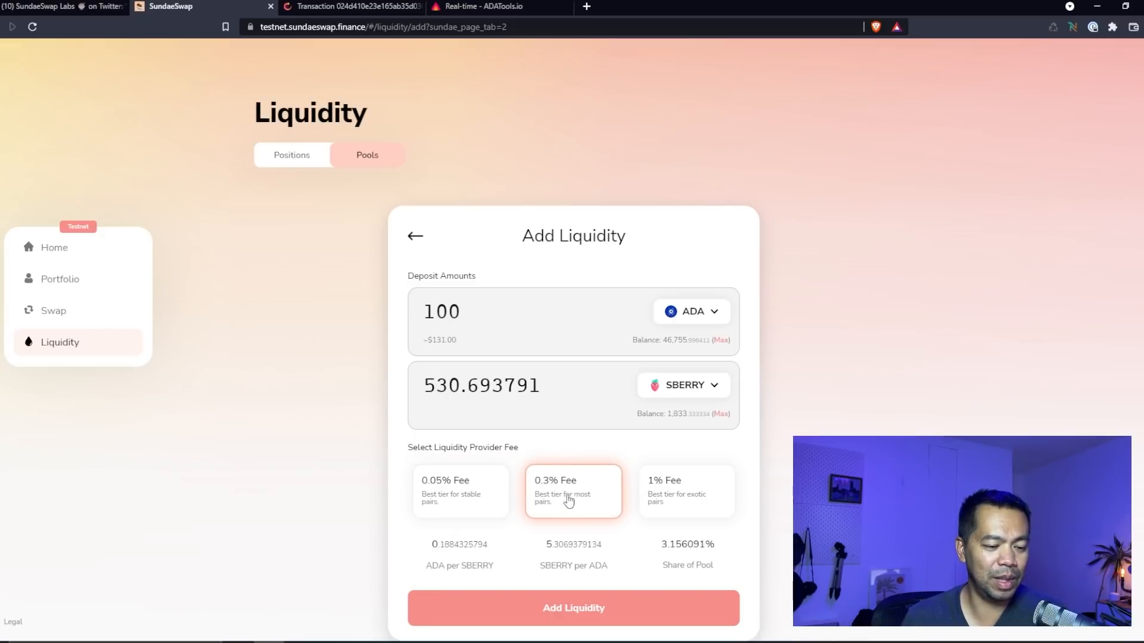
{"action": "mouse_move", "coordinate": [568, 526]}
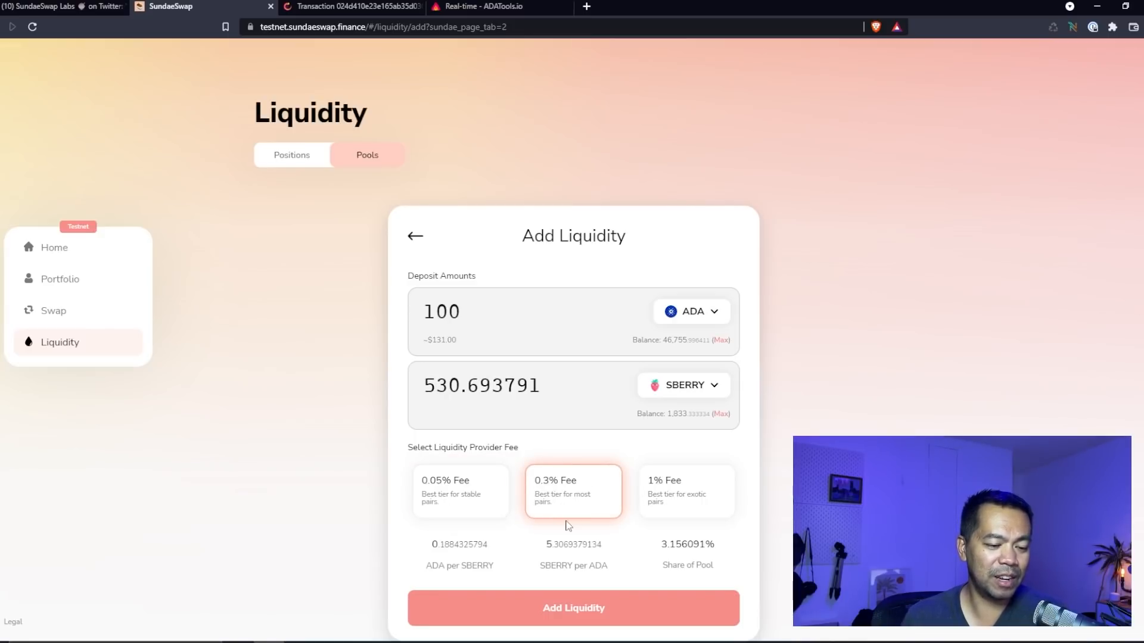
{"action": "left_click", "coordinate": [574, 608]}
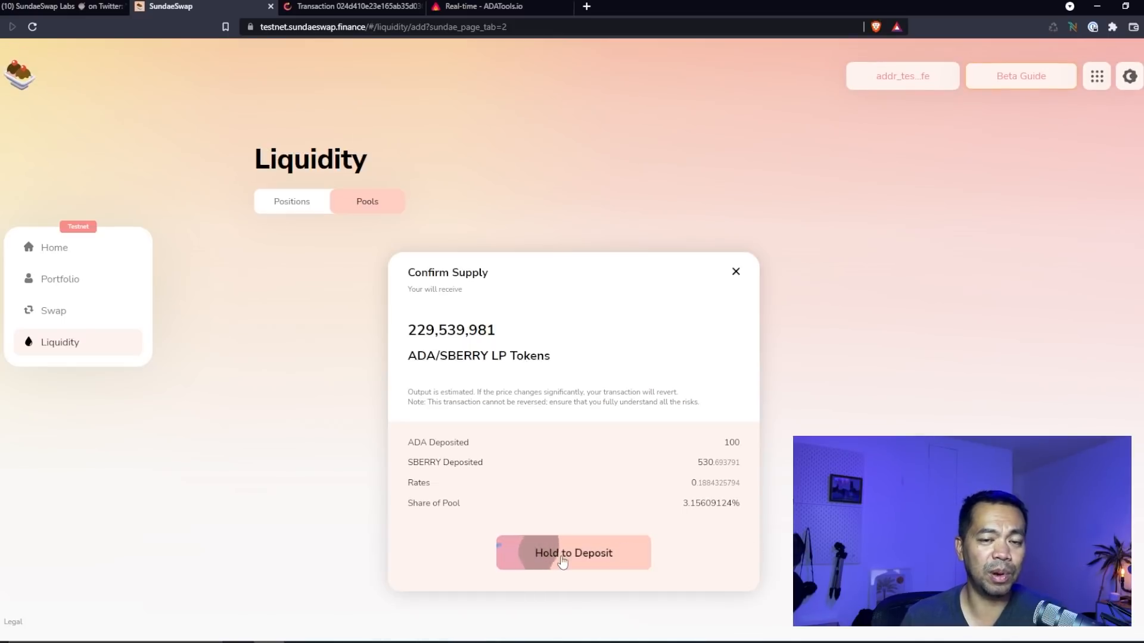
Step: Confirm supplying the ADA/SBERRY deposit, sign it in Nami, and dismiss the submitted notice
{"action": "left_click", "coordinate": [573, 553]}
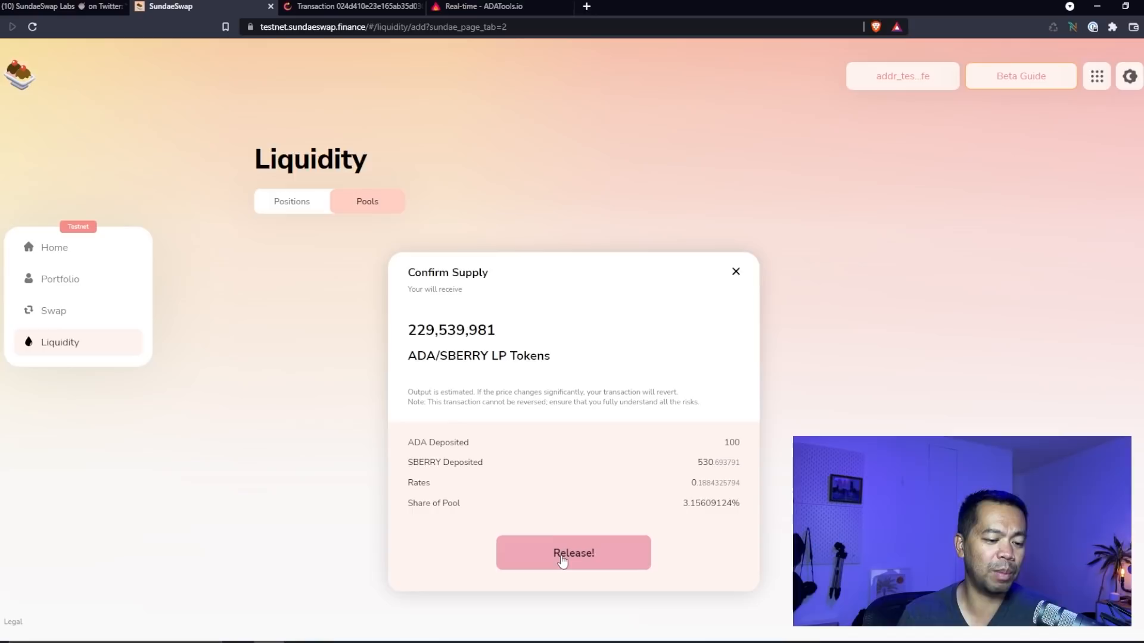
{"action": "left_click", "coordinate": [573, 553]}
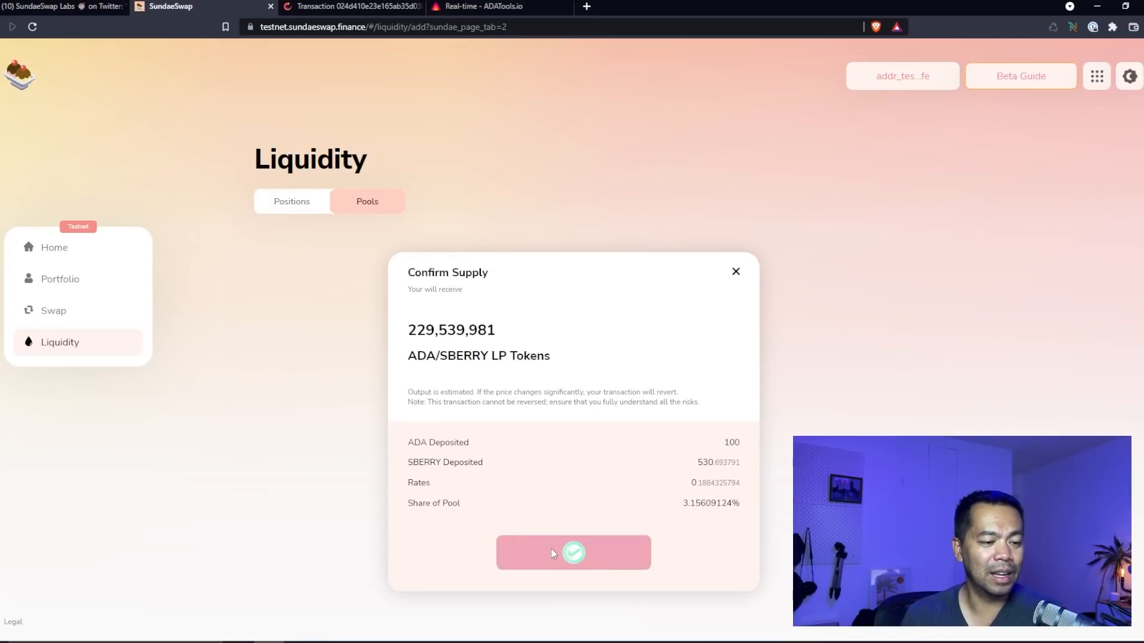
{"action": "left_click", "coordinate": [574, 552]}
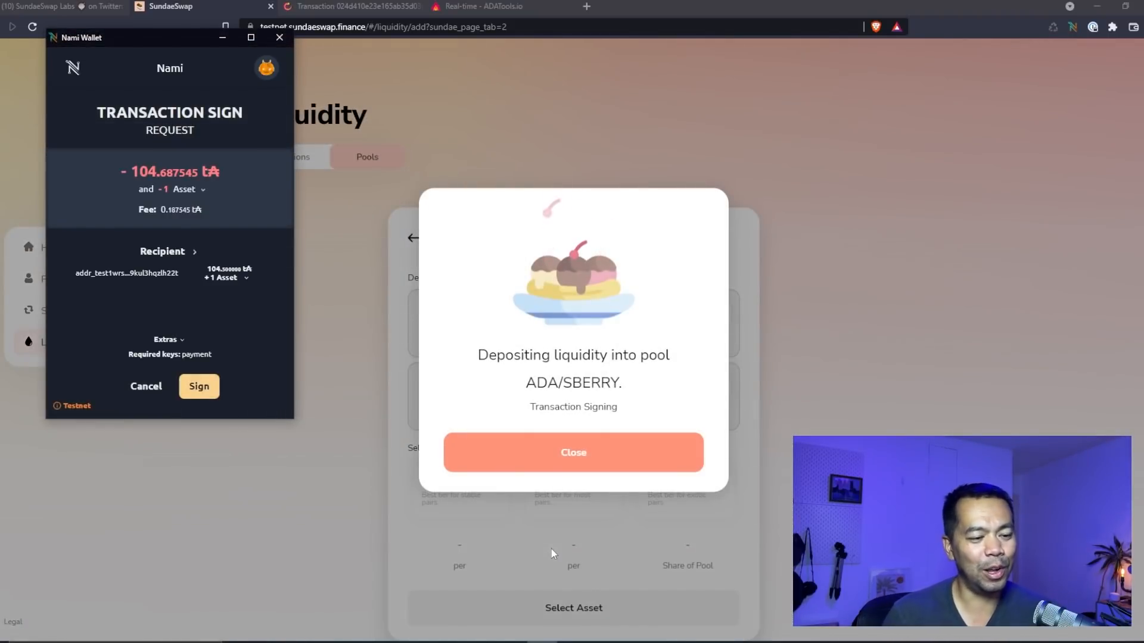
{"action": "left_click", "coordinate": [199, 386]}
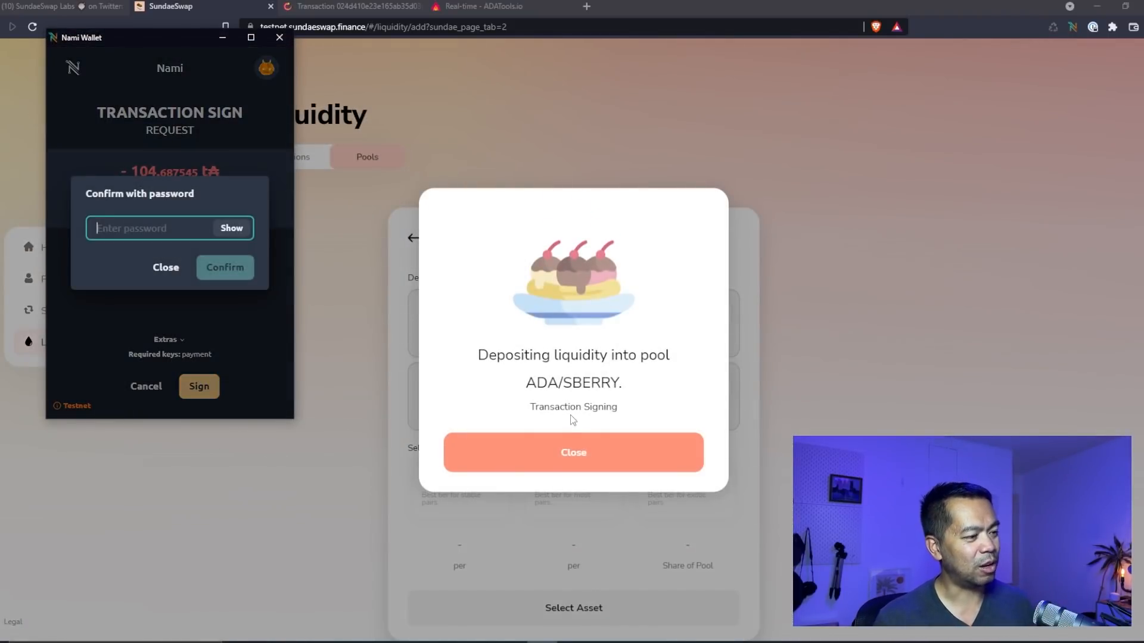
{"action": "left_click", "coordinate": [199, 386]}
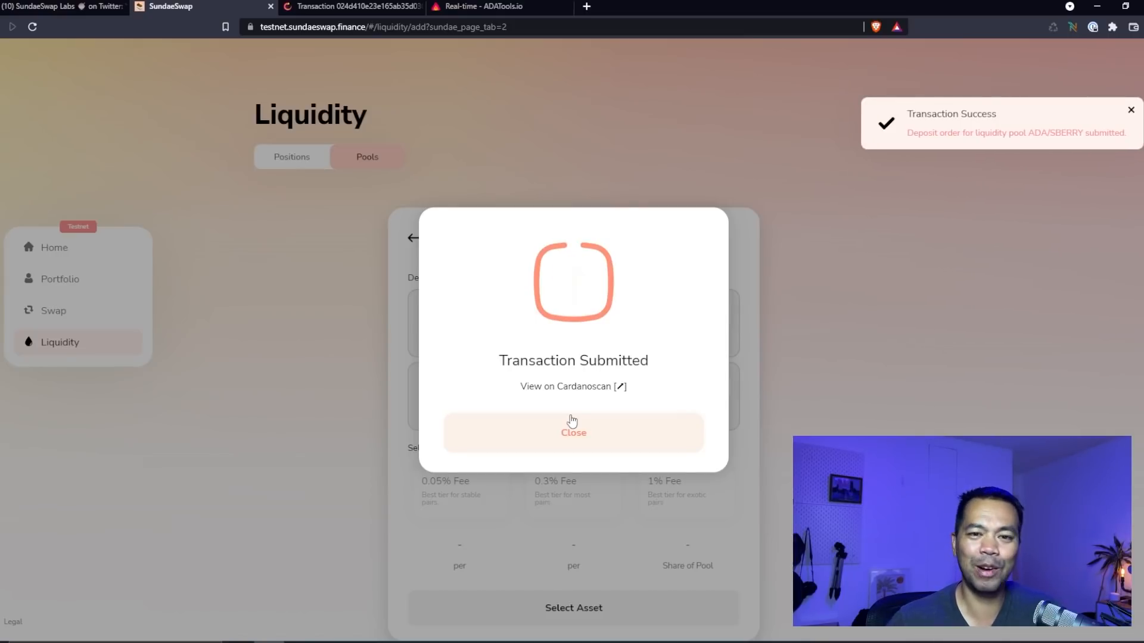
{"action": "left_click", "coordinate": [573, 432]}
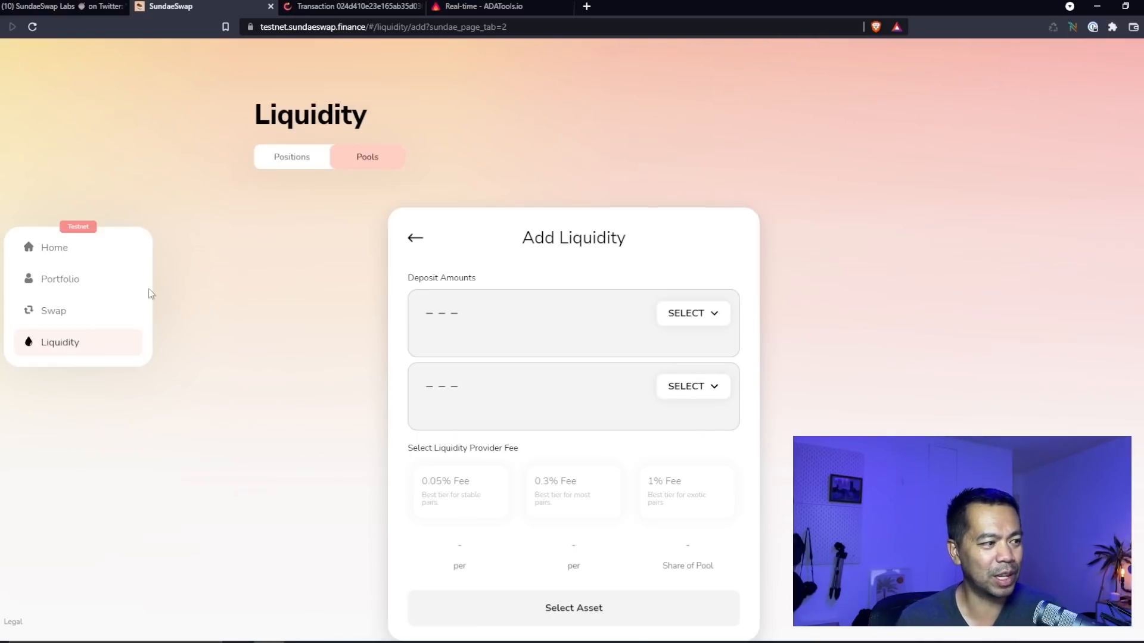
{"action": "mouse_move", "coordinate": [68, 255]}
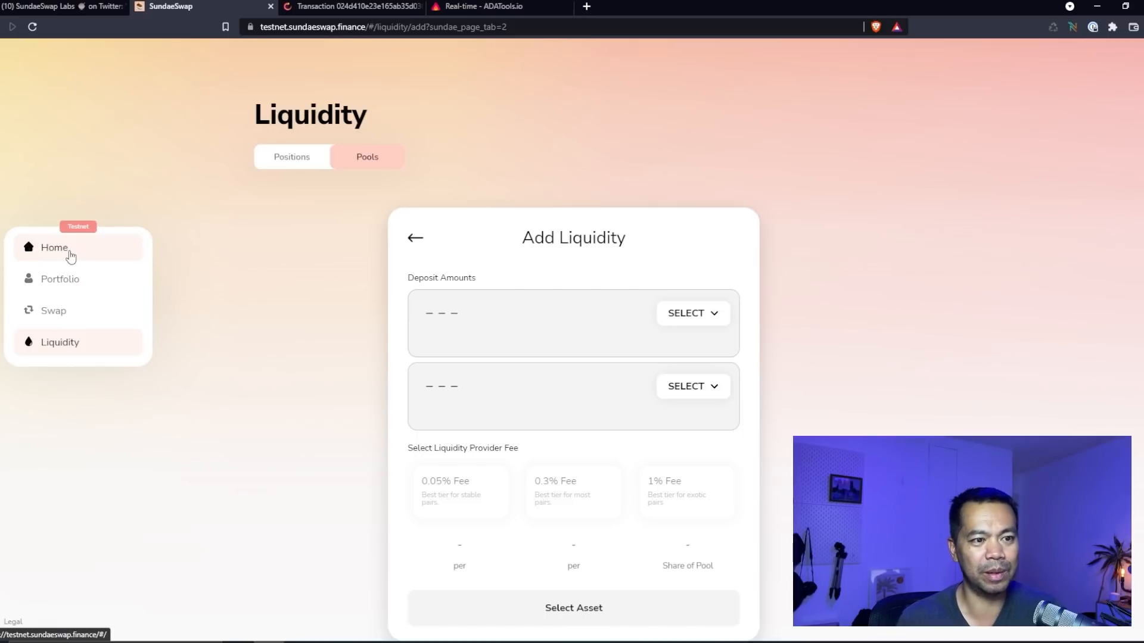
Step: Return to the exchange home page and show the wallet address menu
{"action": "left_click", "coordinate": [347, 6]}
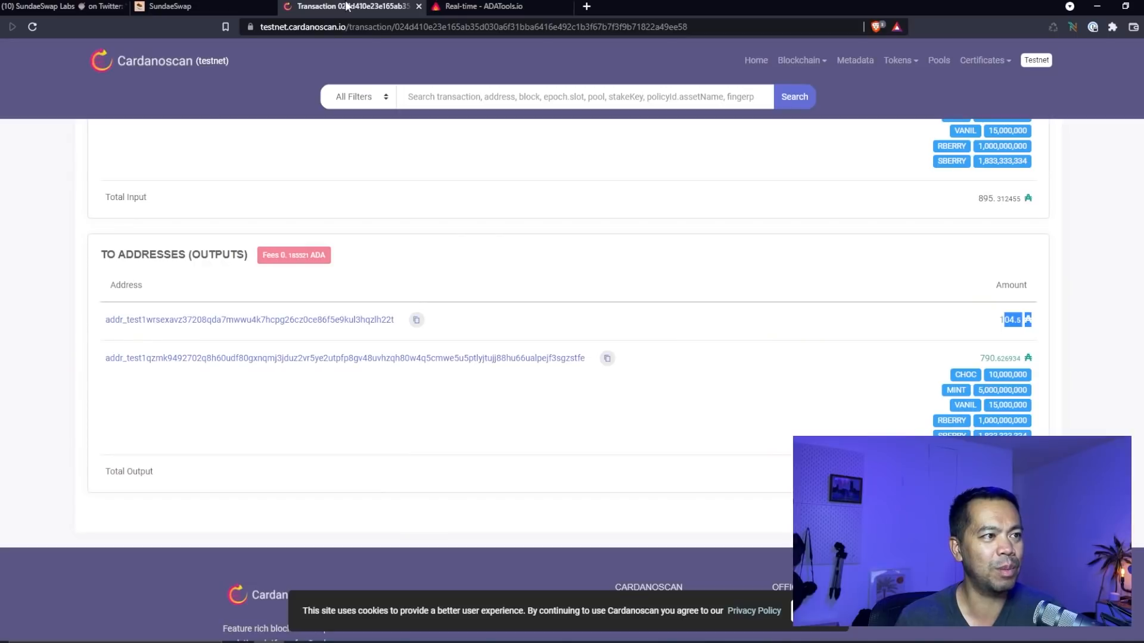
{"action": "left_click", "coordinate": [172, 6]}
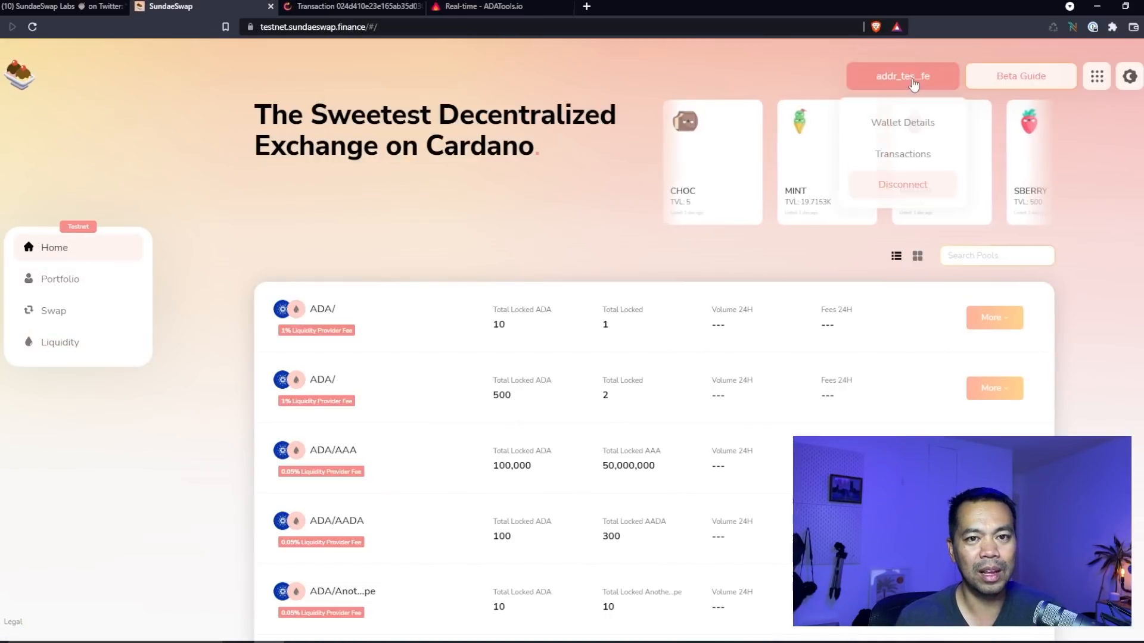
{"action": "left_click", "coordinate": [903, 154]}
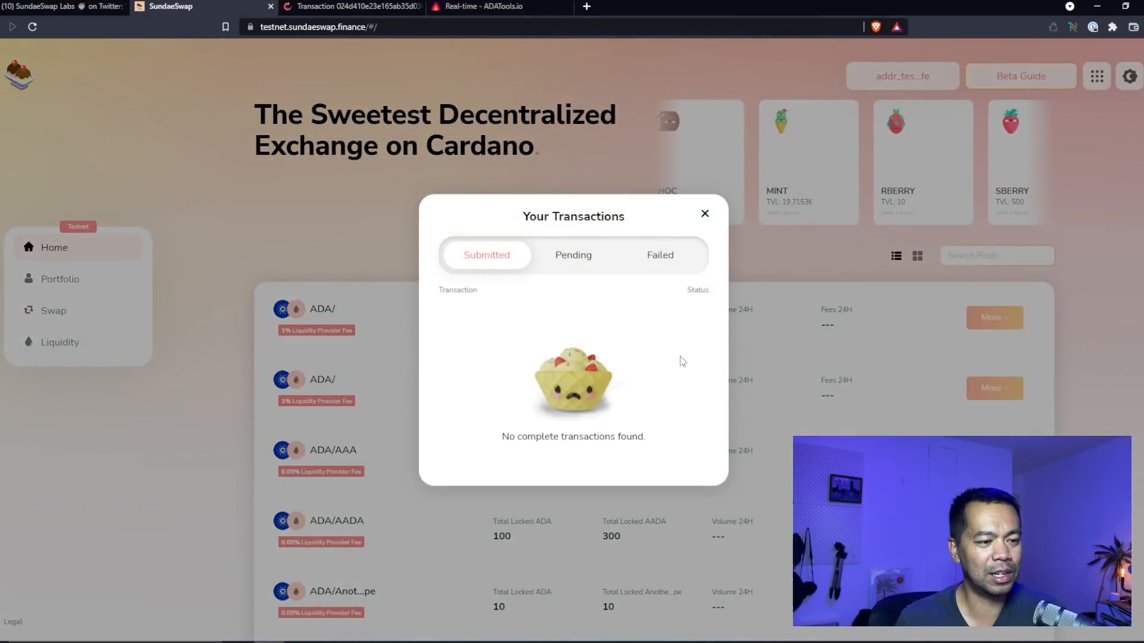
{"action": "left_click", "coordinate": [573, 255]}
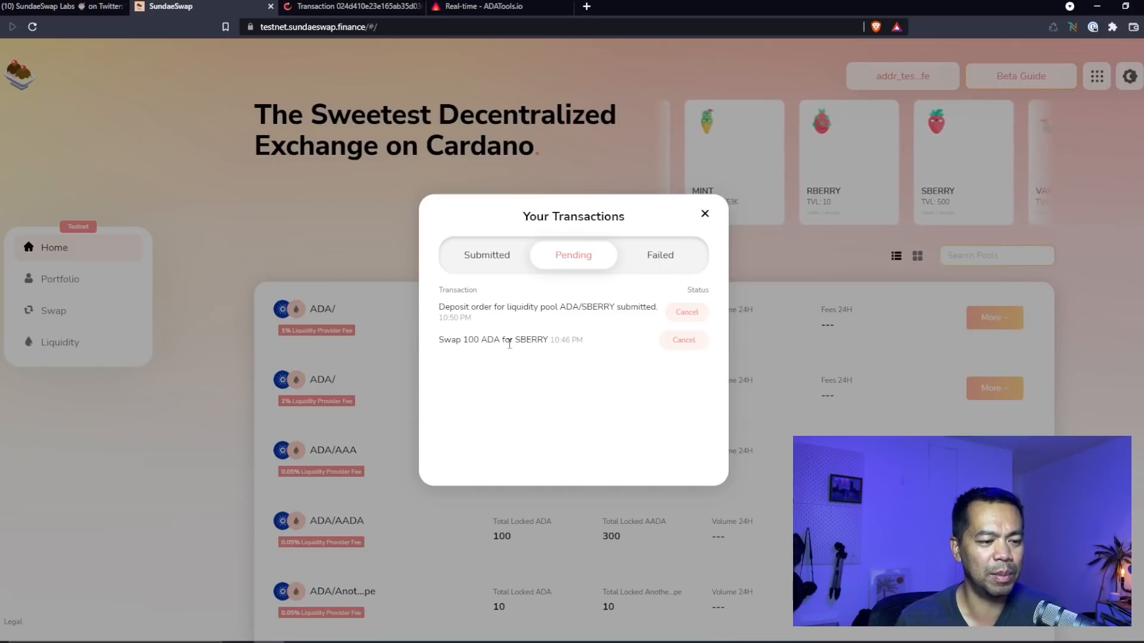
{"action": "triple_click", "coordinate": [511, 339]}
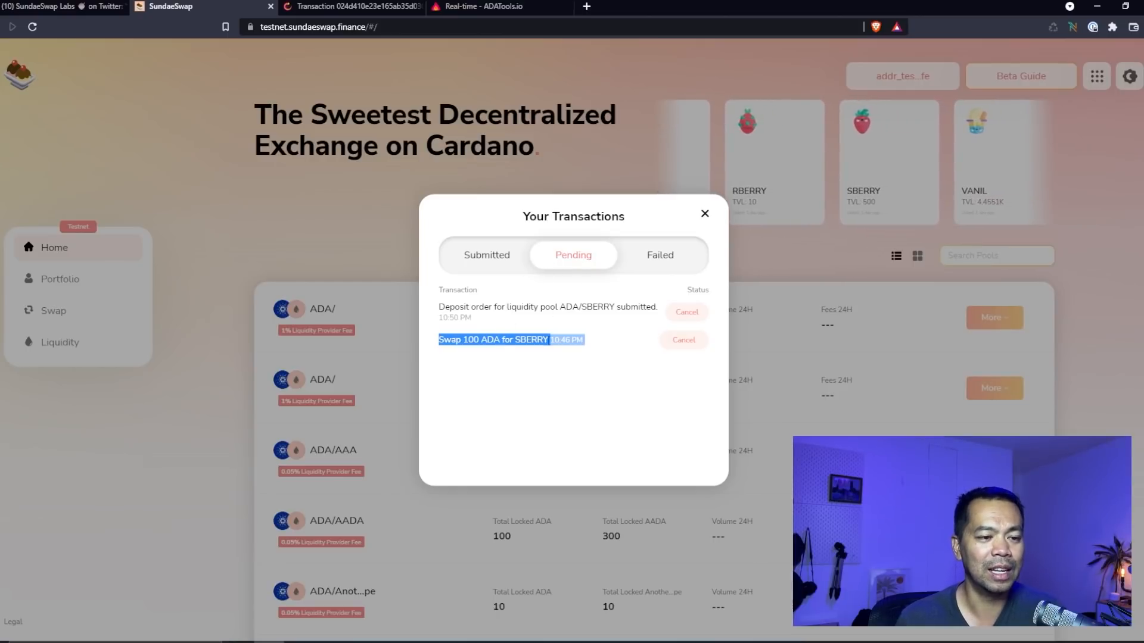
{"action": "left_click", "coordinate": [660, 255]}
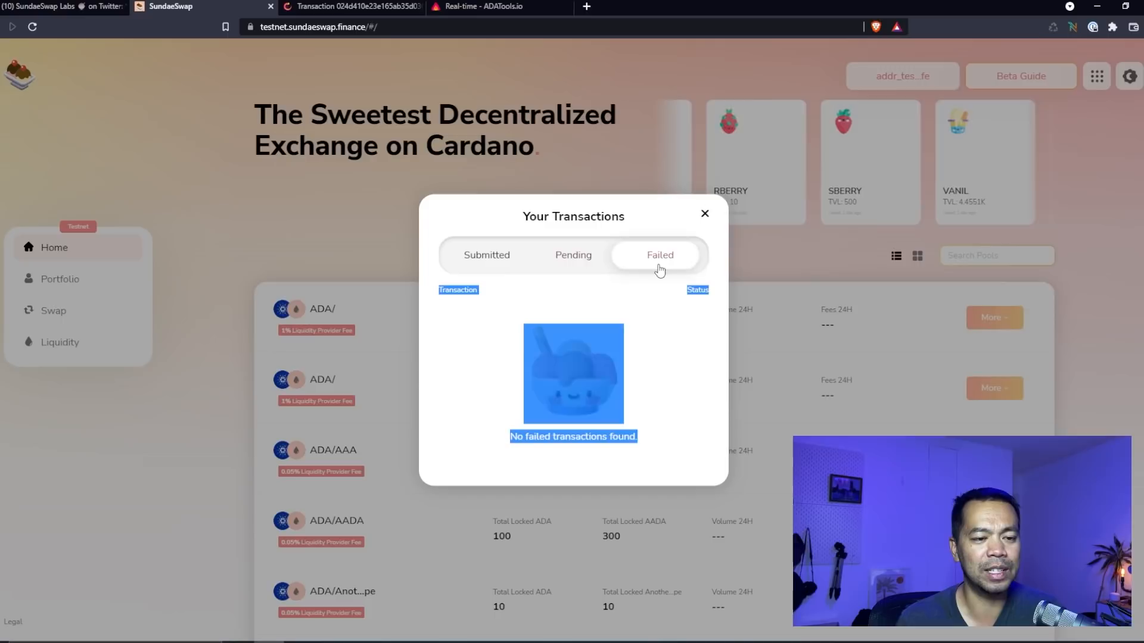
{"action": "left_click", "coordinate": [486, 255]}
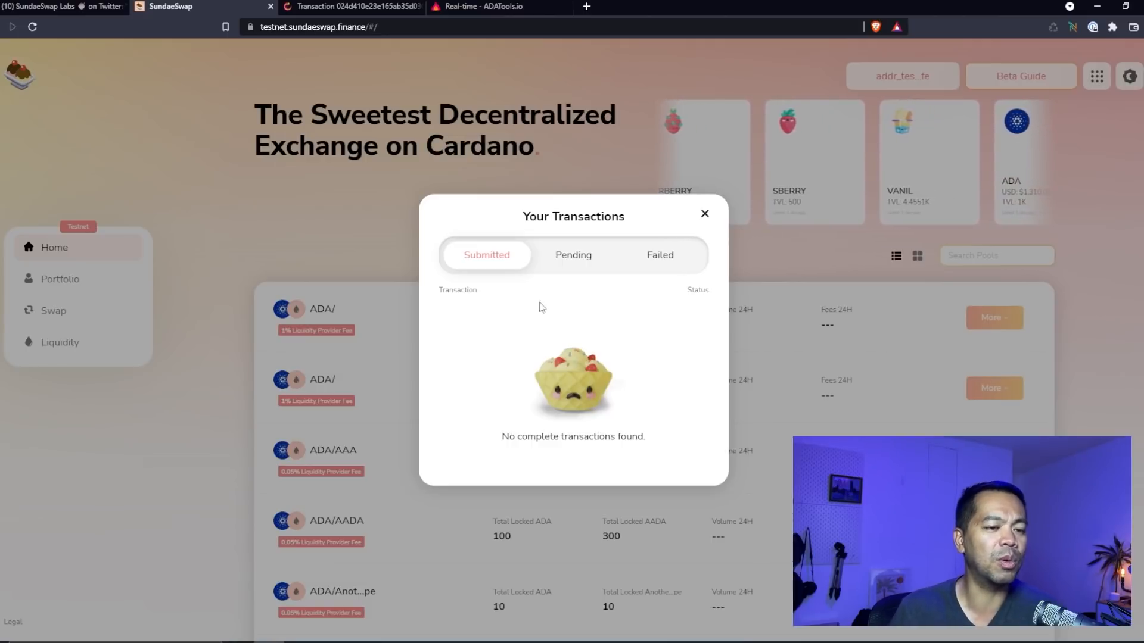
{"action": "left_click", "coordinate": [573, 255]}
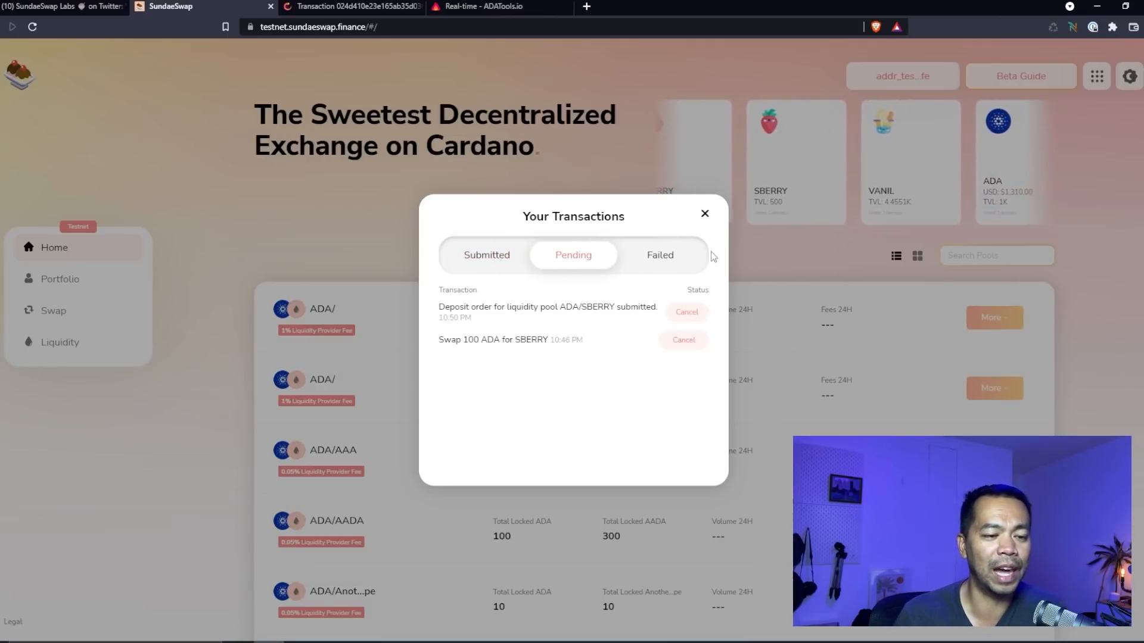
{"action": "left_click", "coordinate": [704, 213]}
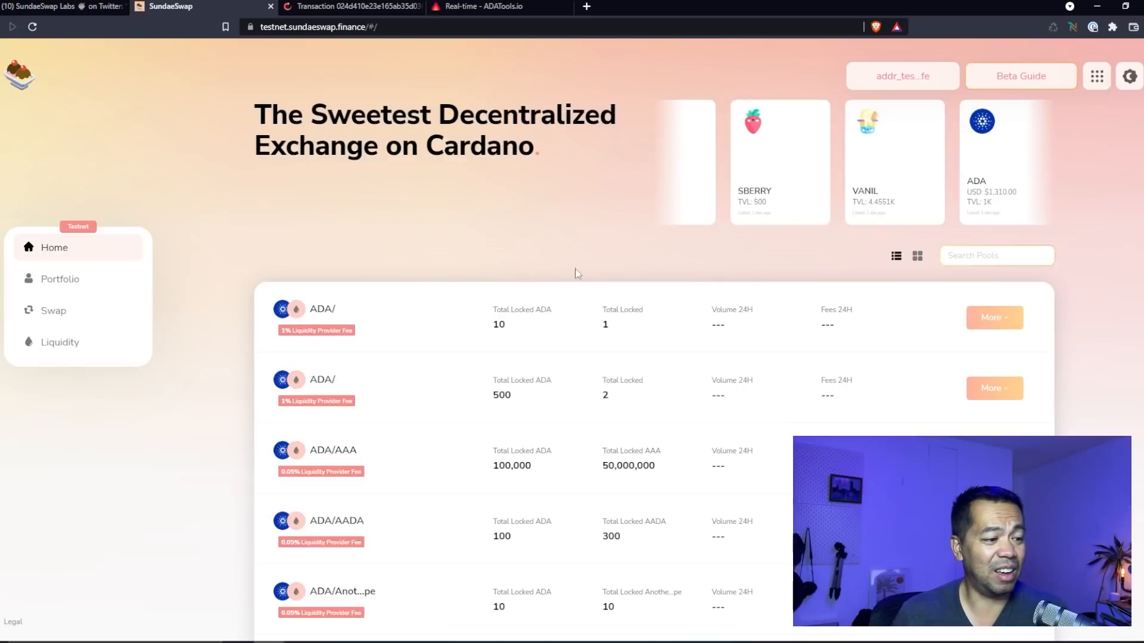
Step: Check the portfolio, then open the latest Nami history transaction on Cardanoscan
{"action": "left_click", "coordinate": [60, 278]}
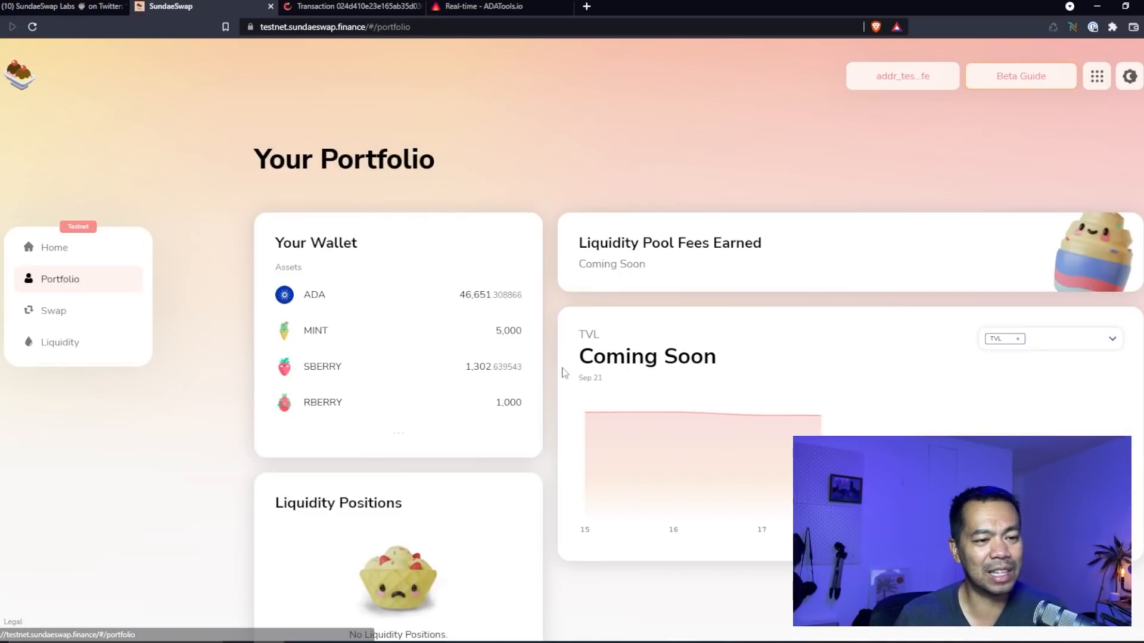
{"action": "scroll", "scroll_direction": "down", "scroll_amount": 3}
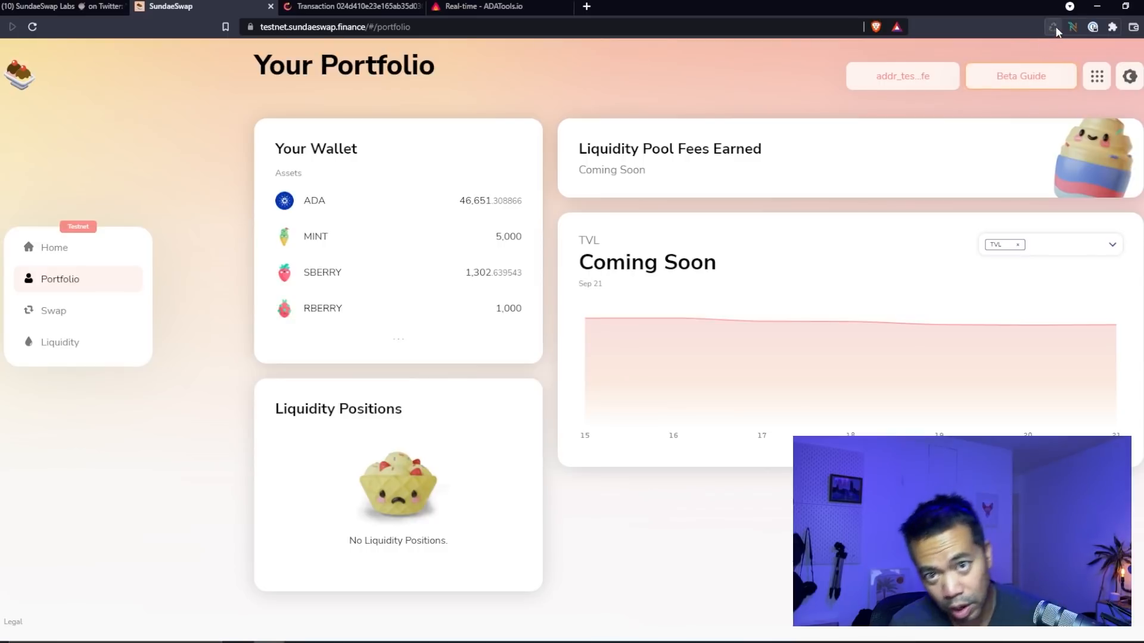
{"action": "left_click", "coordinate": [1075, 26]}
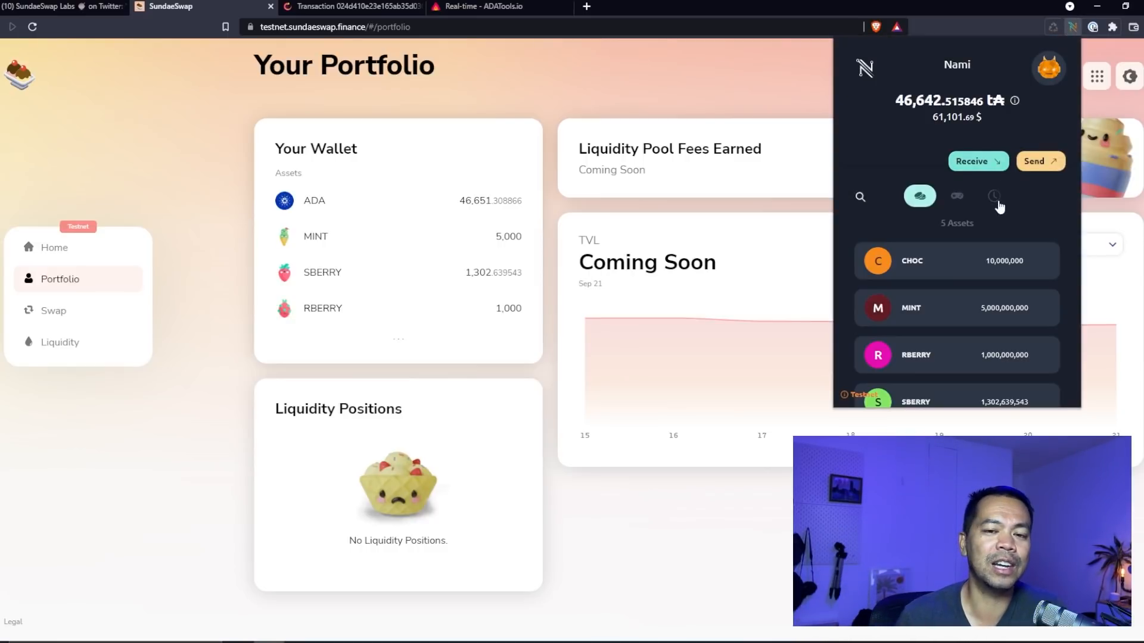
{"action": "left_click", "coordinate": [994, 196]}
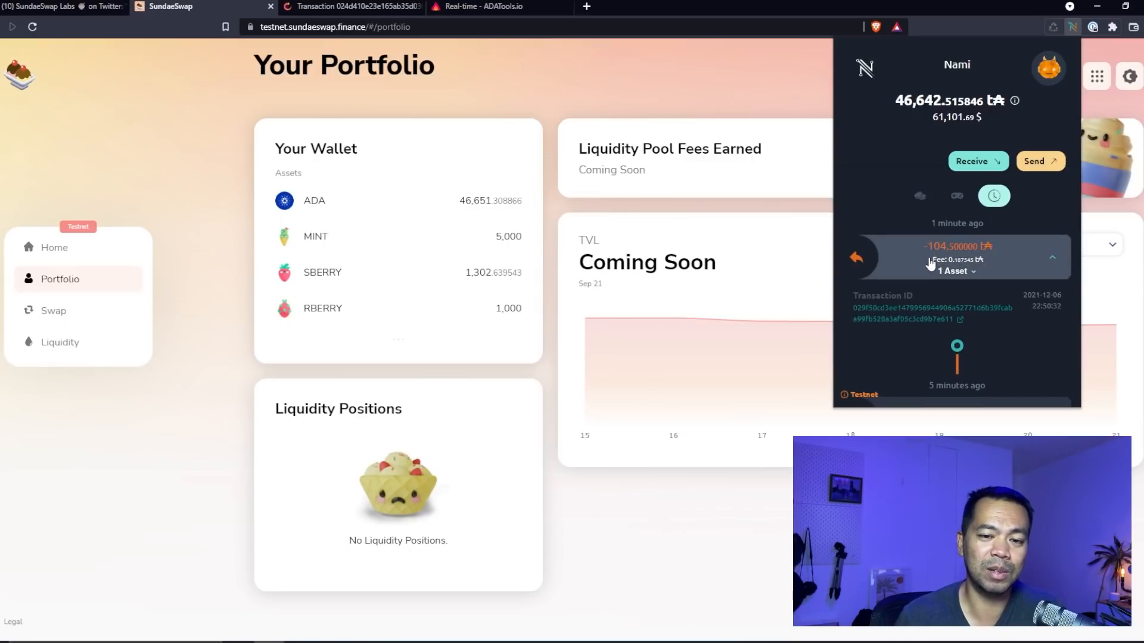
{"action": "left_click", "coordinate": [930, 313]}
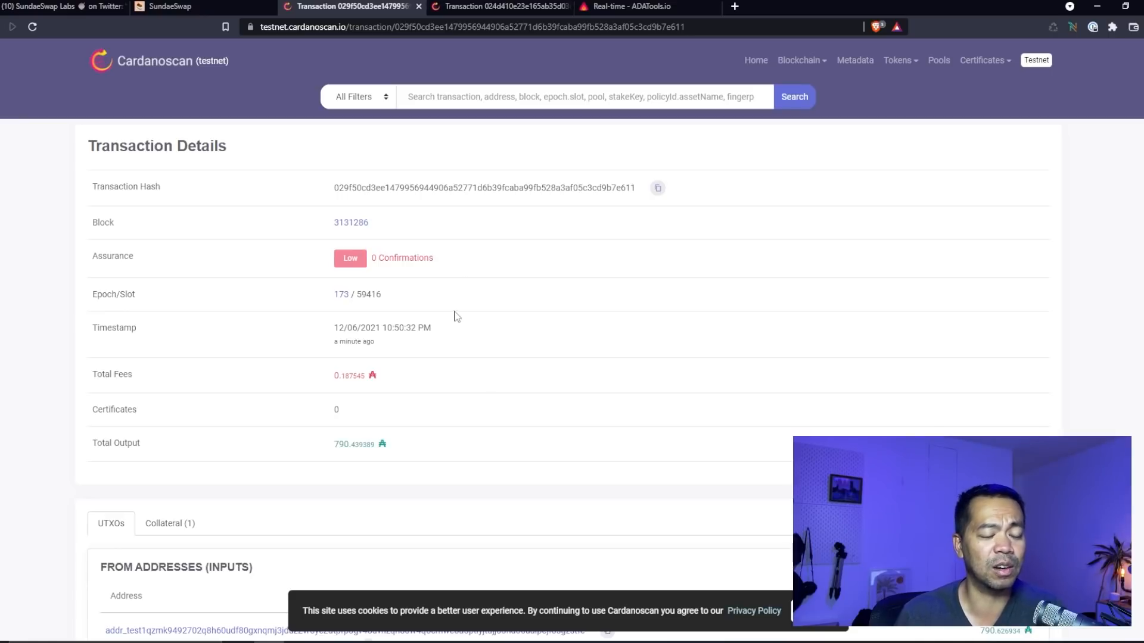
{"action": "mouse_move", "coordinate": [463, 320]}
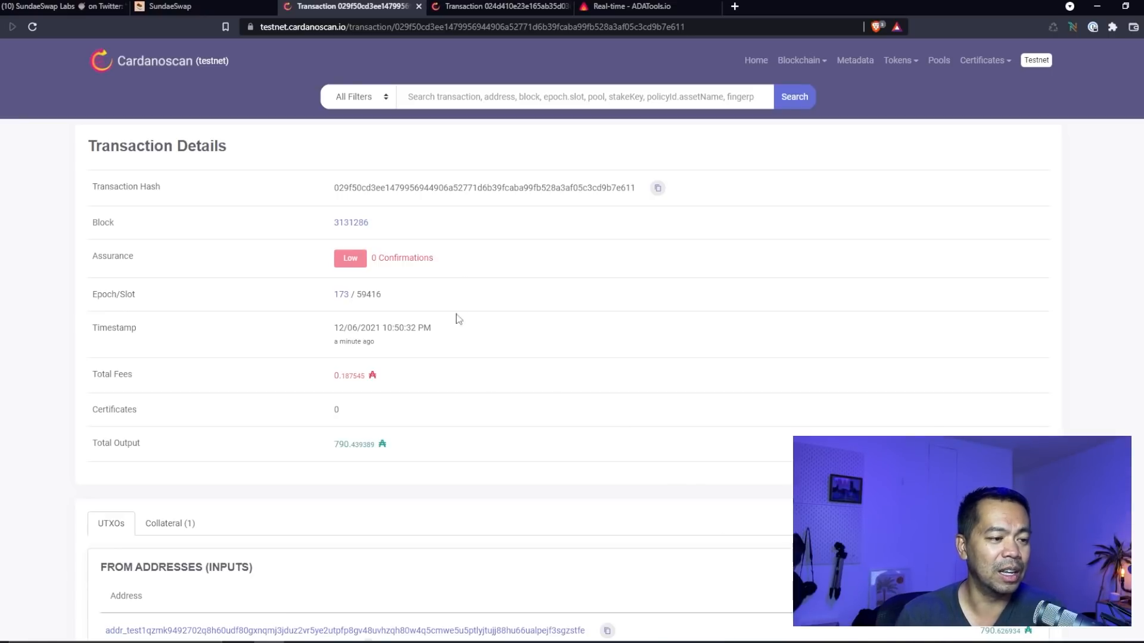
{"action": "mouse_move", "coordinate": [417, 282]}
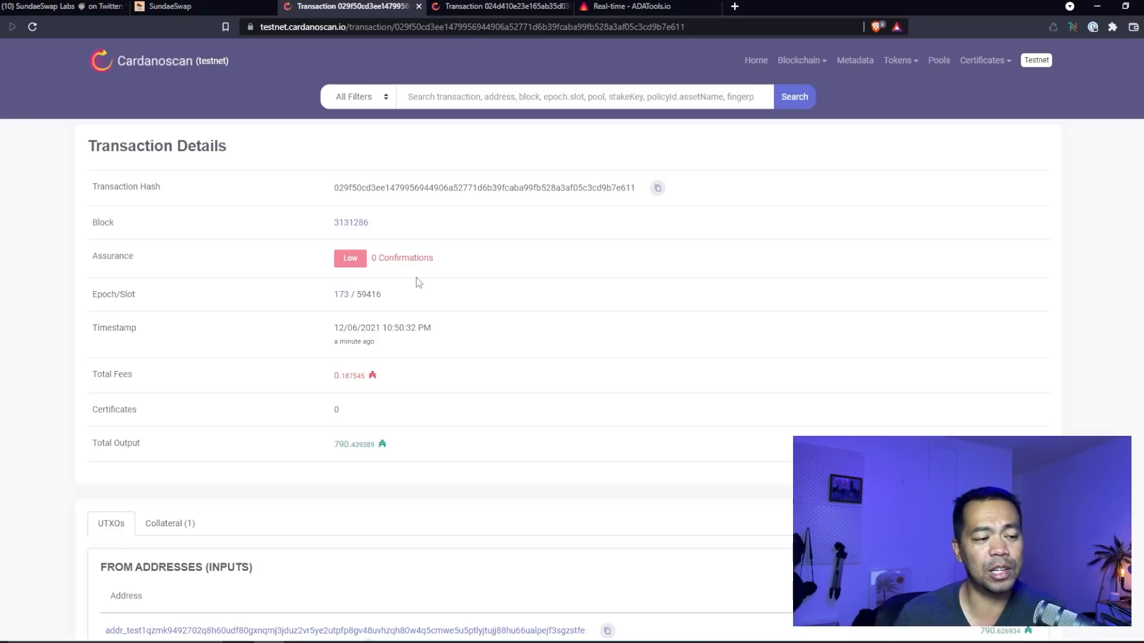
Step: Inspect the outputs sending 104.5 ADA and 530,693,791 SBERRY to the pool, then return to SundaeSwap
{"action": "scroll", "scroll_direction": "down", "scroll_amount": 3}
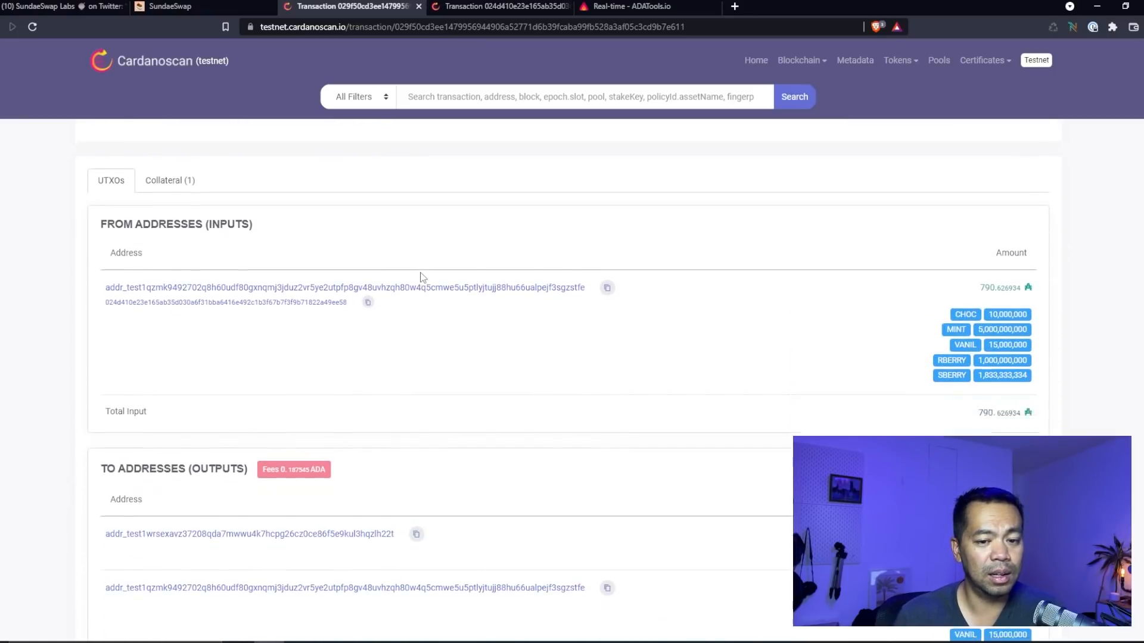
{"action": "scroll", "scroll_direction": "down", "scroll_amount": 3}
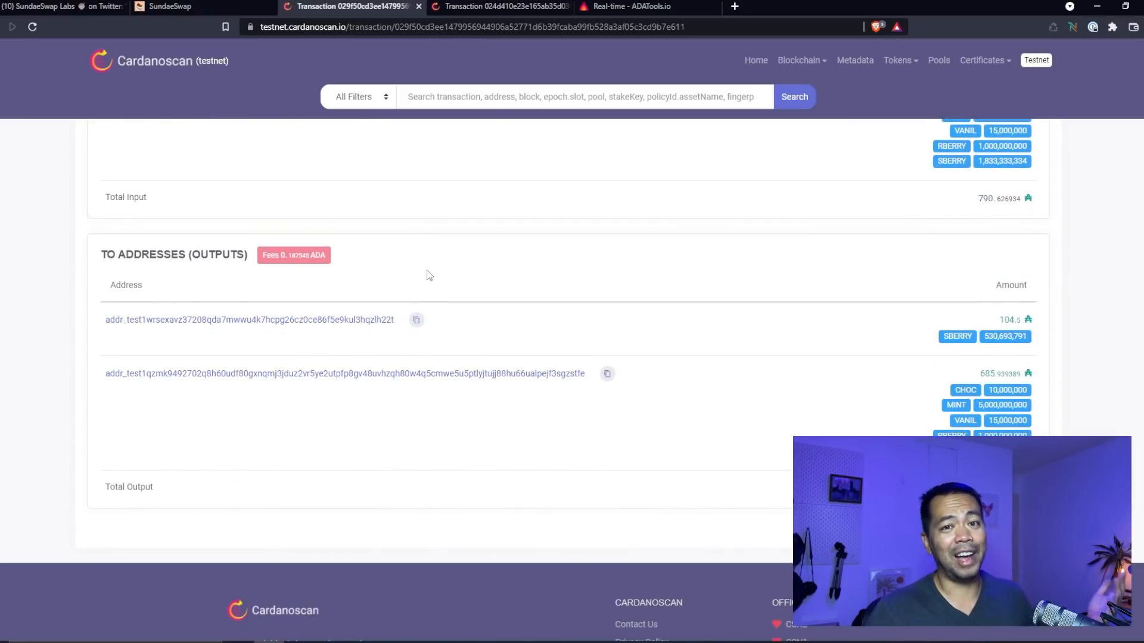
{"action": "left_click", "coordinate": [179, 6]}
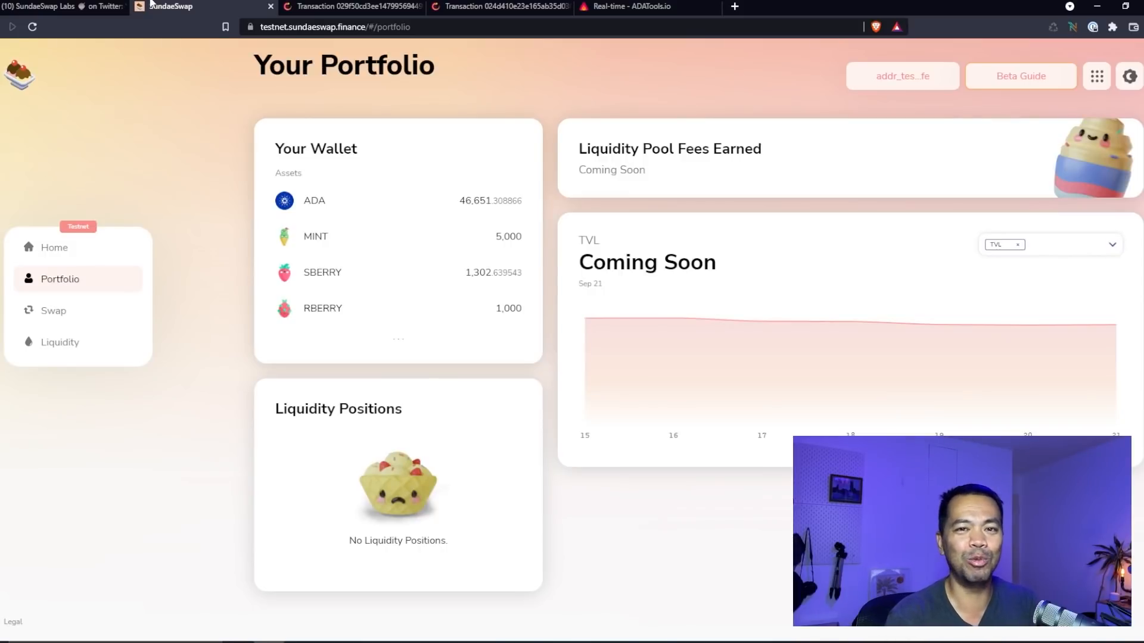
{"action": "left_click", "coordinate": [53, 6]}
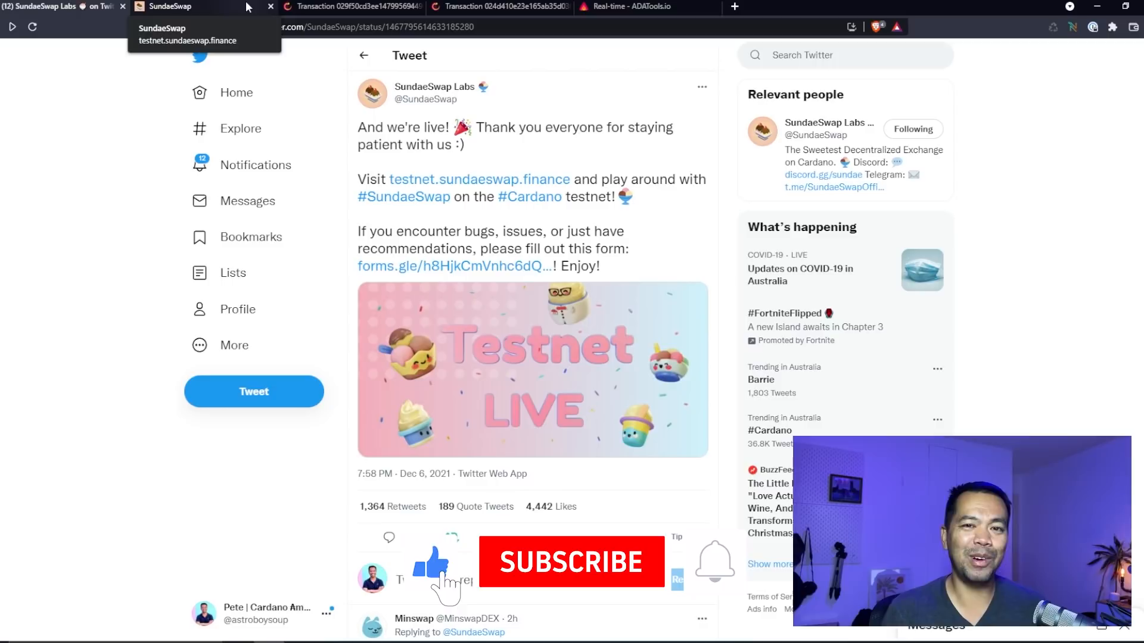
{"action": "left_click", "coordinate": [571, 562]}
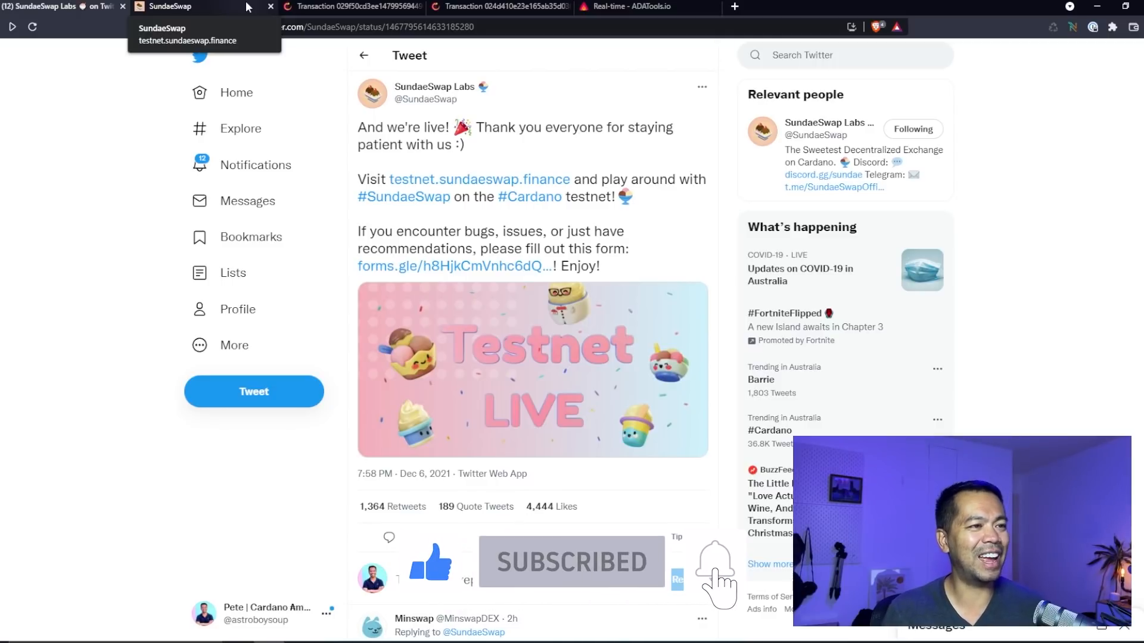